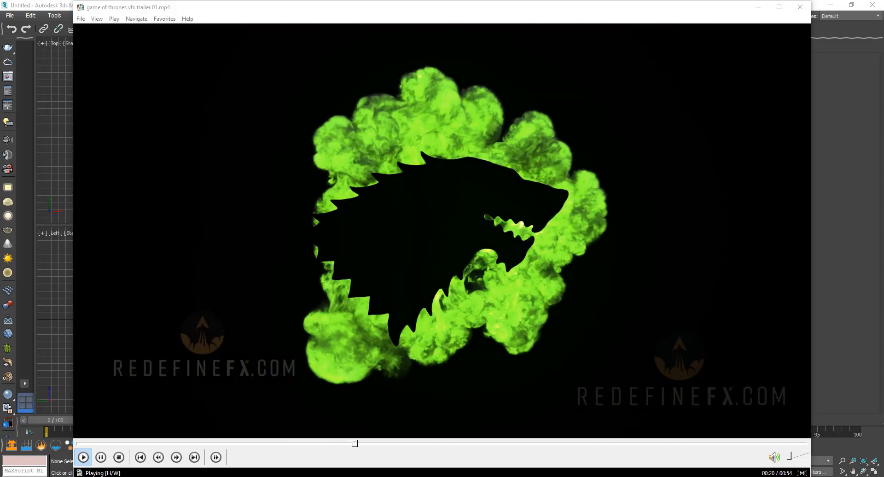
# - Pause and seek the trailer on the fire-breathing dragon and frozen wolf, then pause the break clip mid-shatter
pyautogui.click(101, 458)
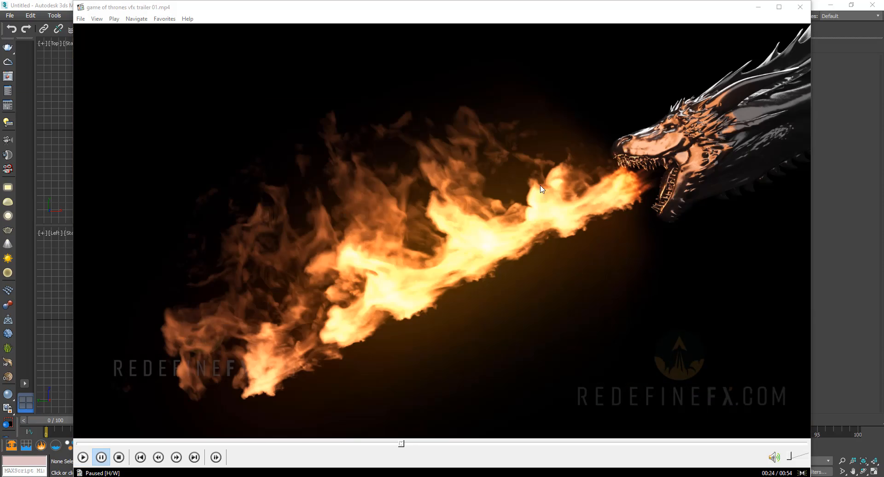
pyautogui.moveTo(192, 440)
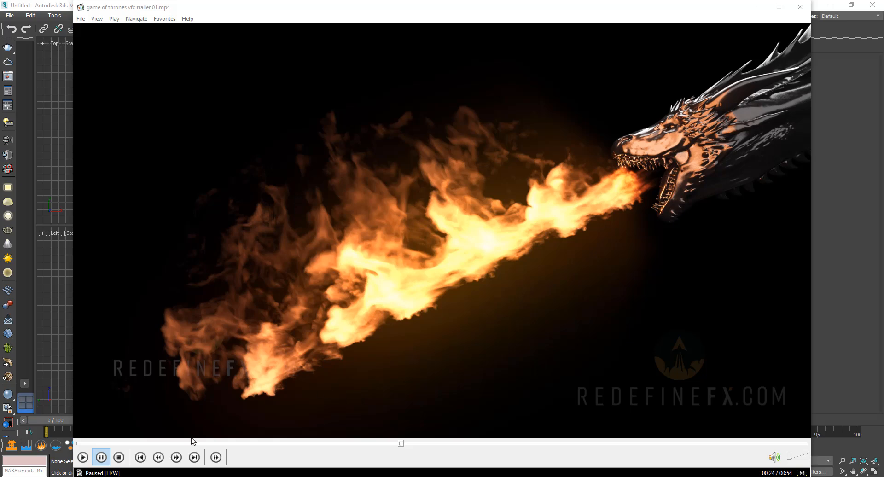
pyautogui.click(83, 457)
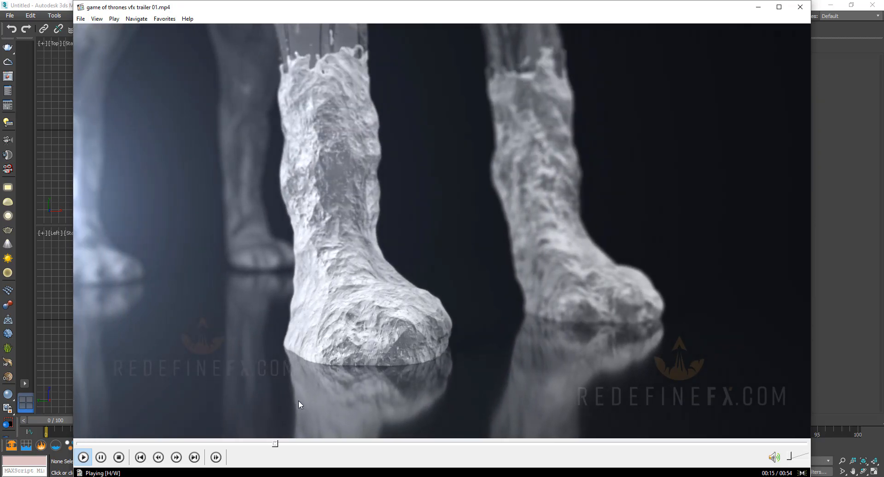
pyautogui.click(102, 458)
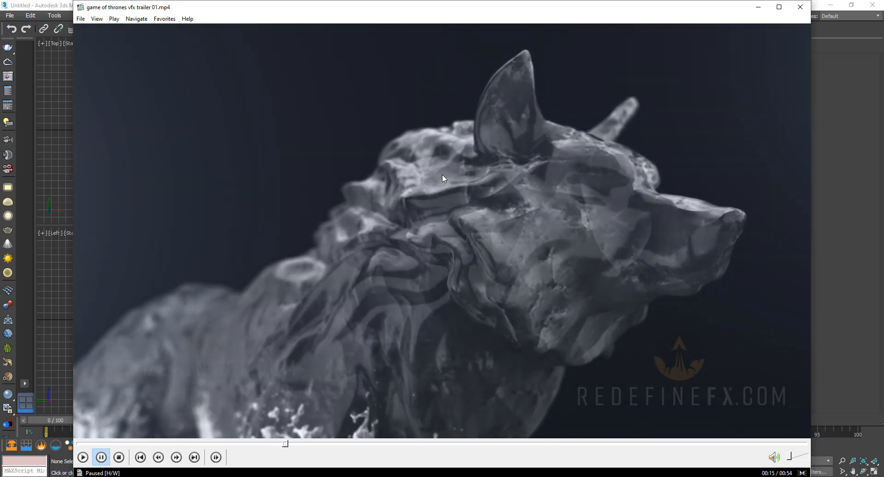
pyautogui.moveTo(447, 150)
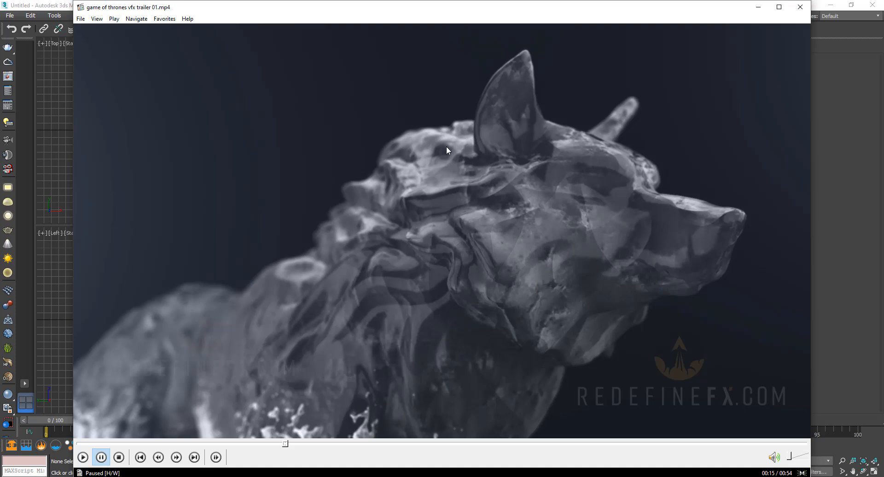
pyautogui.moveTo(451, 181)
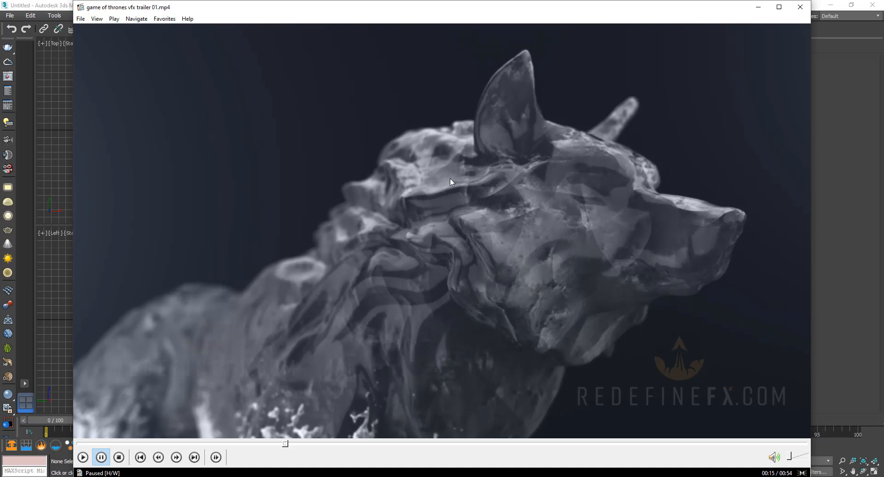
pyautogui.moveTo(460, 174)
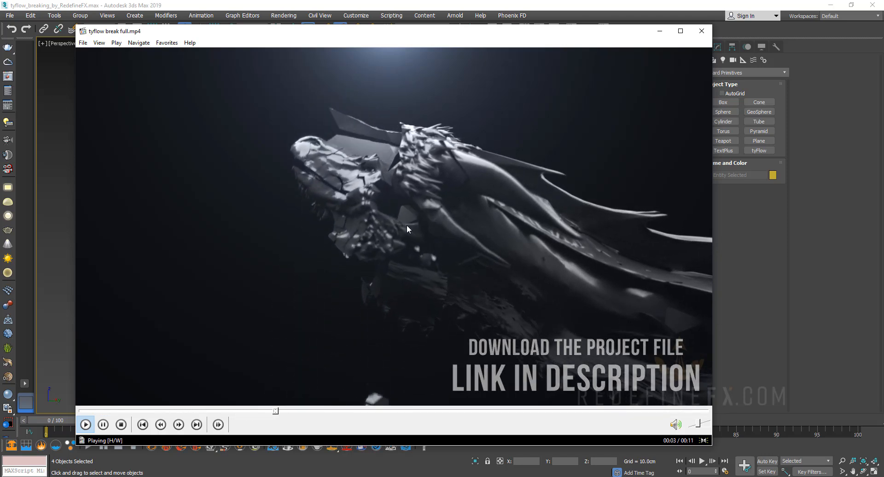
pyautogui.click(104, 424)
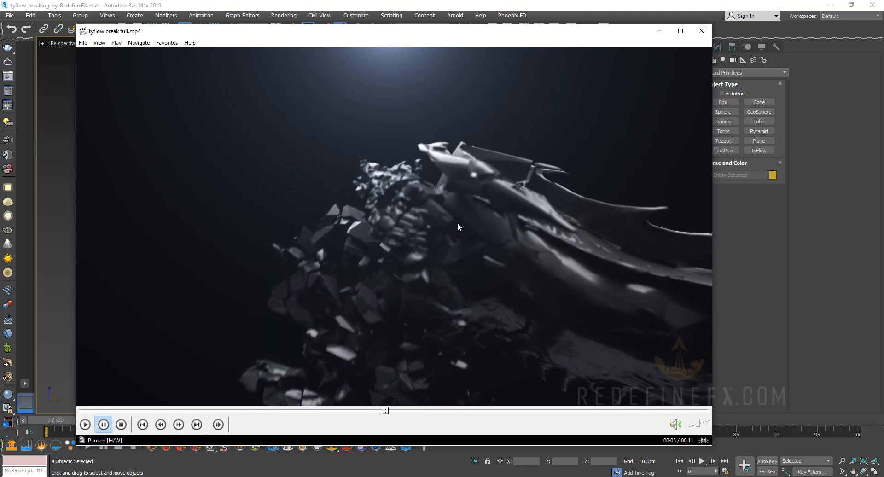
pyautogui.moveTo(510, 234)
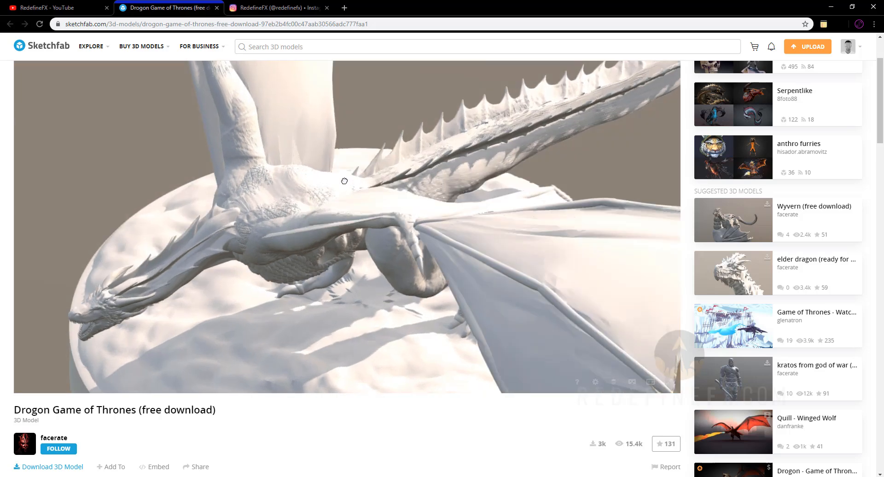
# - Orbit the Drogon model in the Sketchfab viewer to see it from below and around the side
pyautogui.click(140, 46)
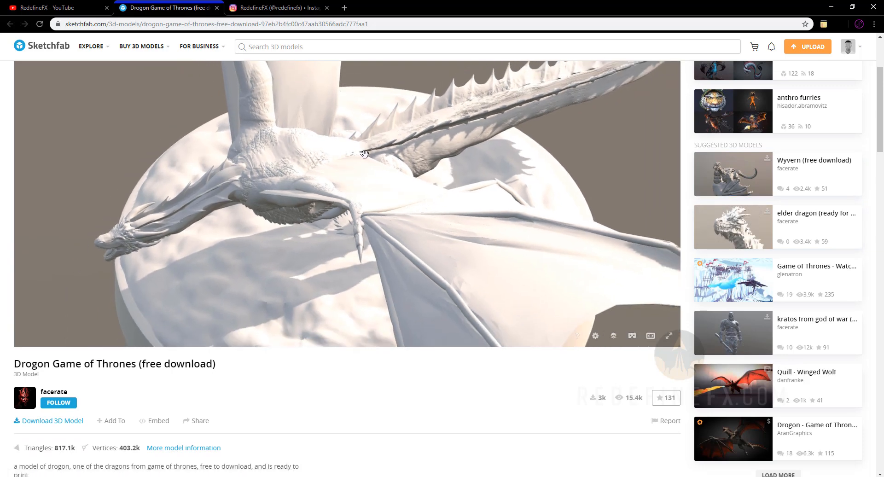
pyautogui.moveTo(364, 154); pyautogui.dragTo(380, 171)
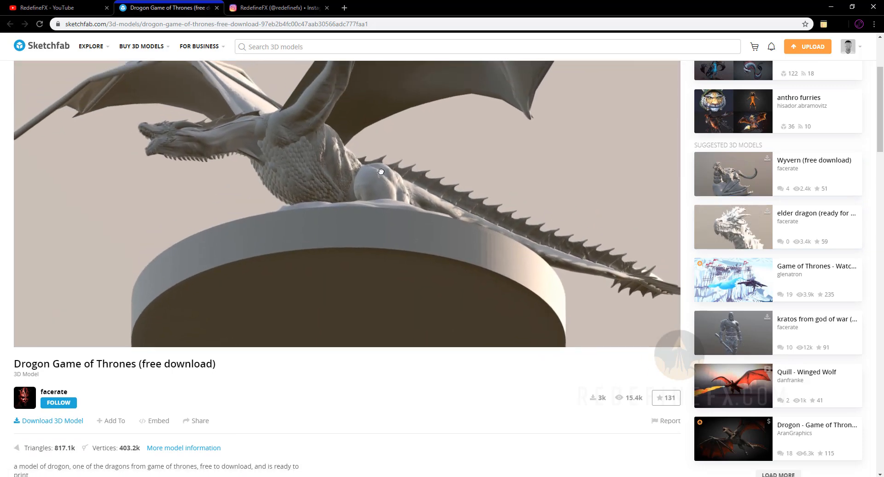
pyautogui.moveTo(380, 171); pyautogui.dragTo(414, 183)
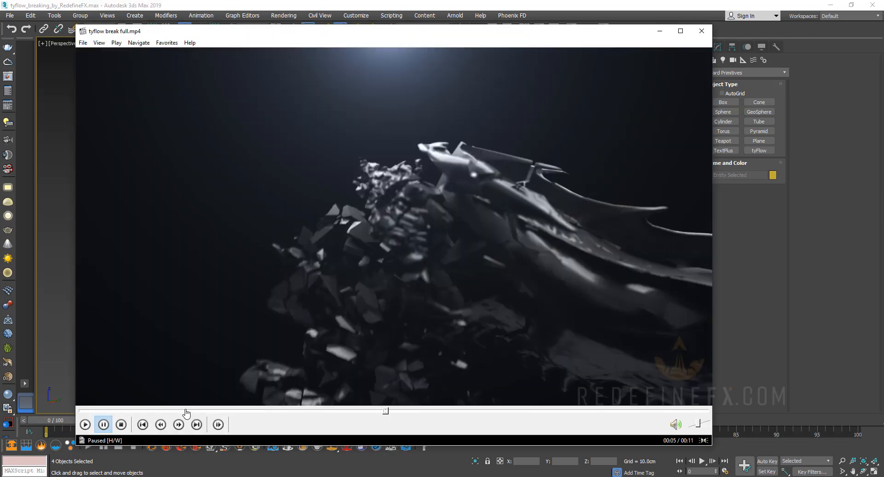
# - Play the dragon-break clip a bit further, pause on the broken head, then hide the player
pyautogui.click(84, 423)
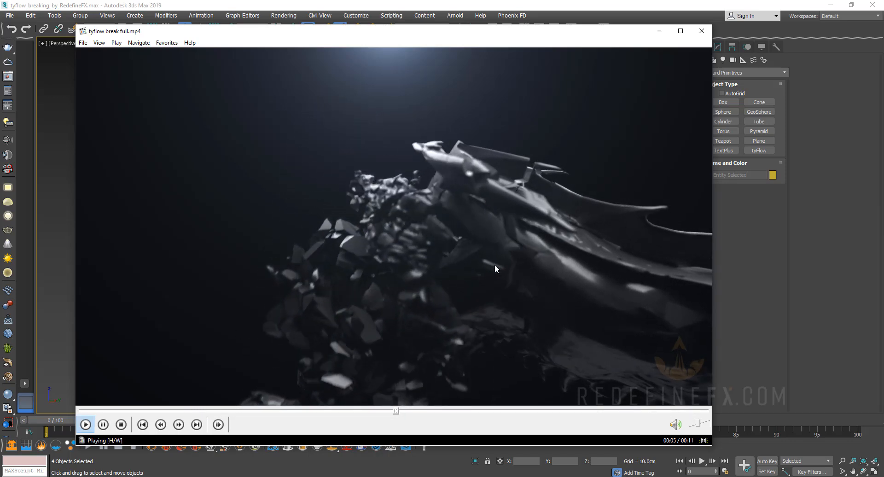
pyautogui.click(103, 423)
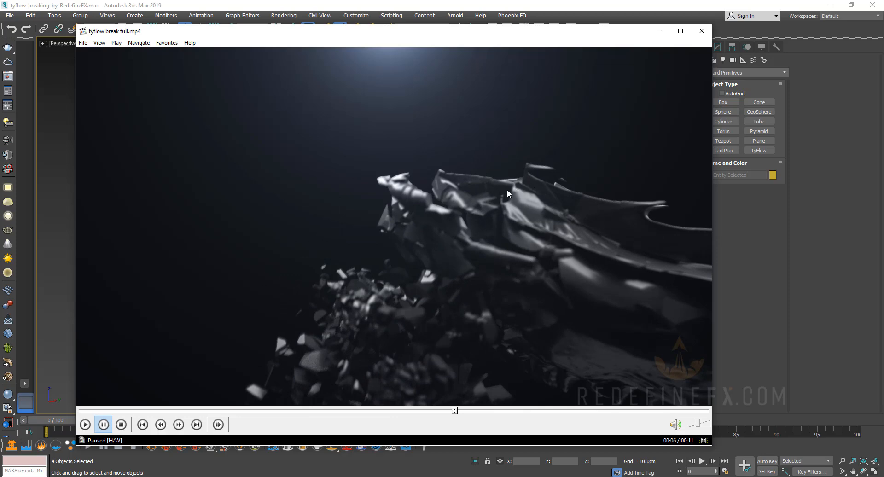
pyautogui.moveTo(655, 41)
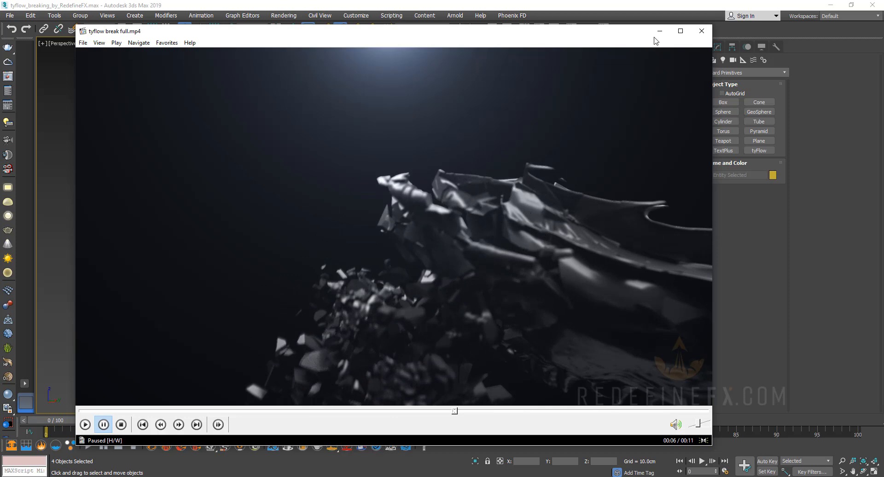
pyautogui.click(700, 32)
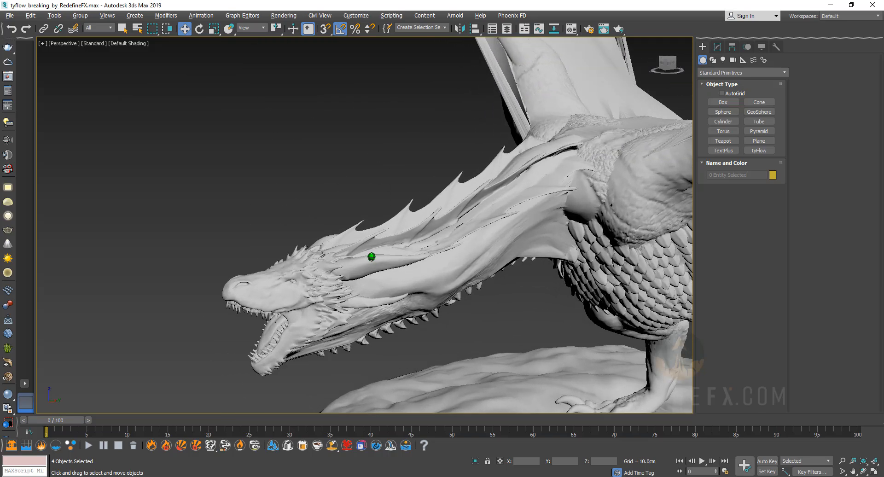
# - Orbit the Perspective viewport outward around the dragon's head to see more of the model
pyautogui.moveTo(372, 257); pyautogui.dragTo(421, 212)
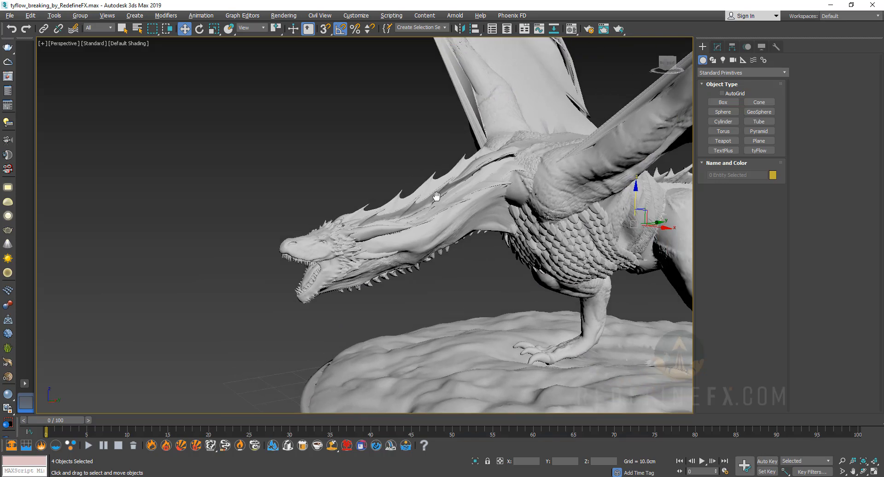
pyautogui.moveTo(426, 217)
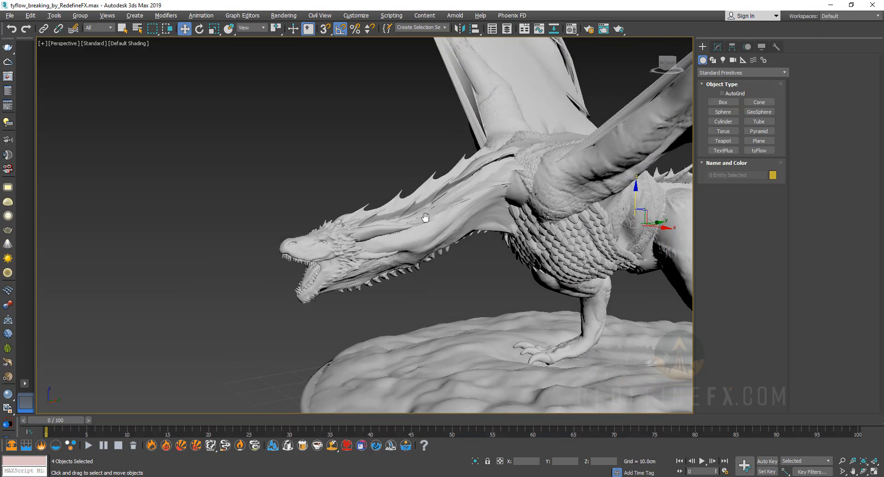
pyautogui.moveTo(425, 218); pyautogui.dragTo(408, 238)
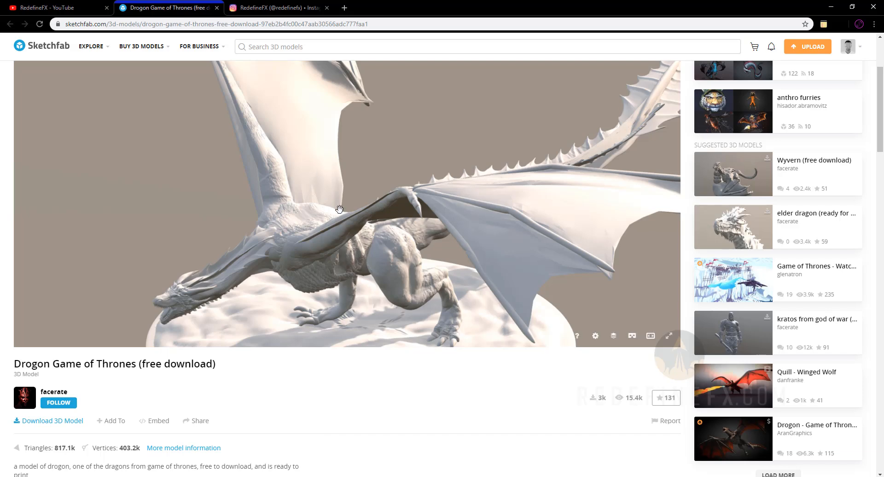
# - Spin the Sketchfab dragon toward its spread wing, then start the dragon-break clip playing
pyautogui.moveTo(340, 208); pyautogui.dragTo(343, 249)
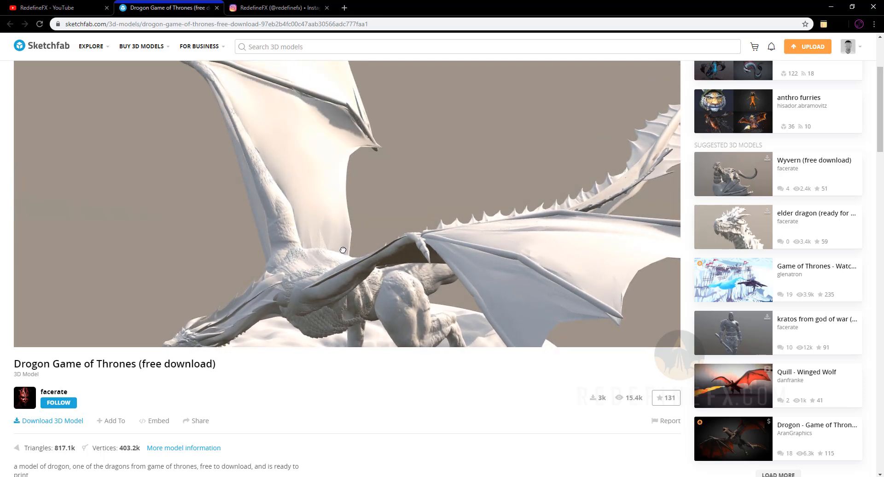
pyautogui.moveTo(343, 249); pyautogui.dragTo(300, 266)
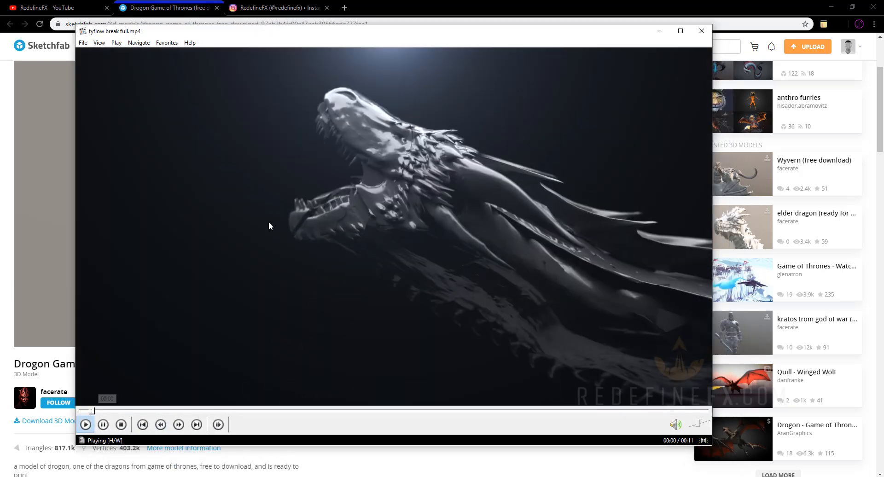
pyautogui.click(103, 423)
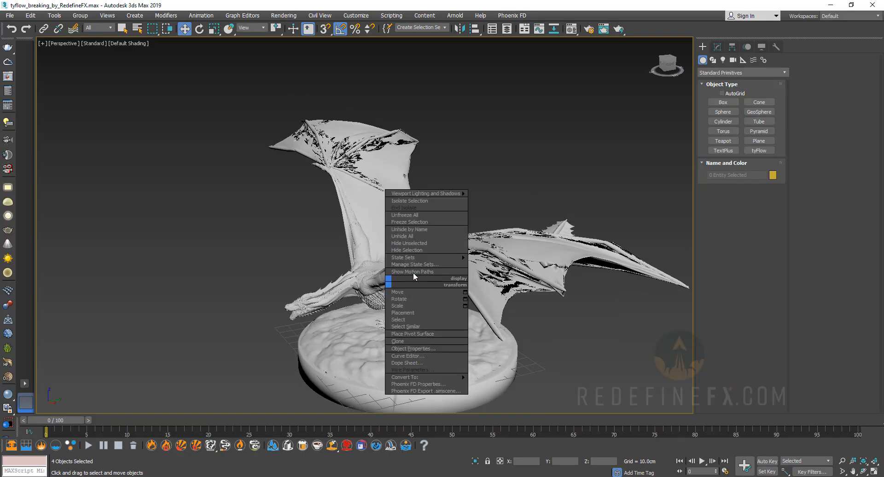
# - Place a long box lifted above the grid, check it from several angles, and start a second Box
pyautogui.click(406, 249)
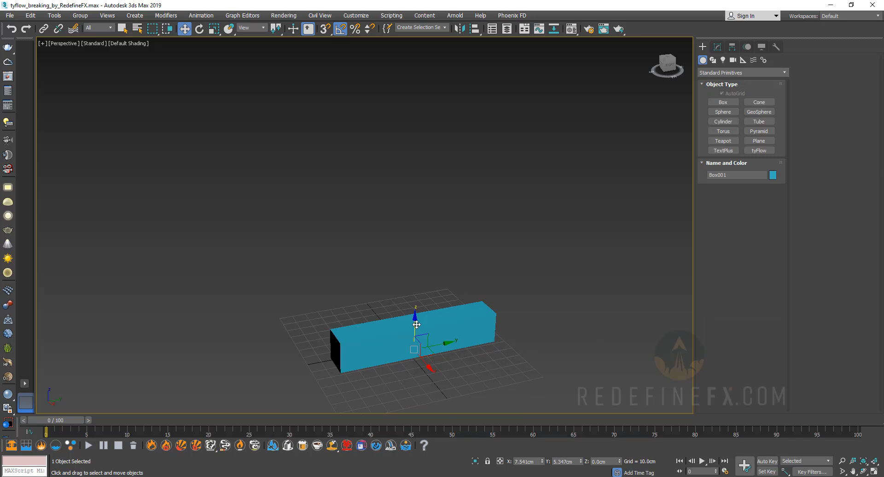
pyautogui.moveTo(415, 324); pyautogui.dragTo(424, 245)
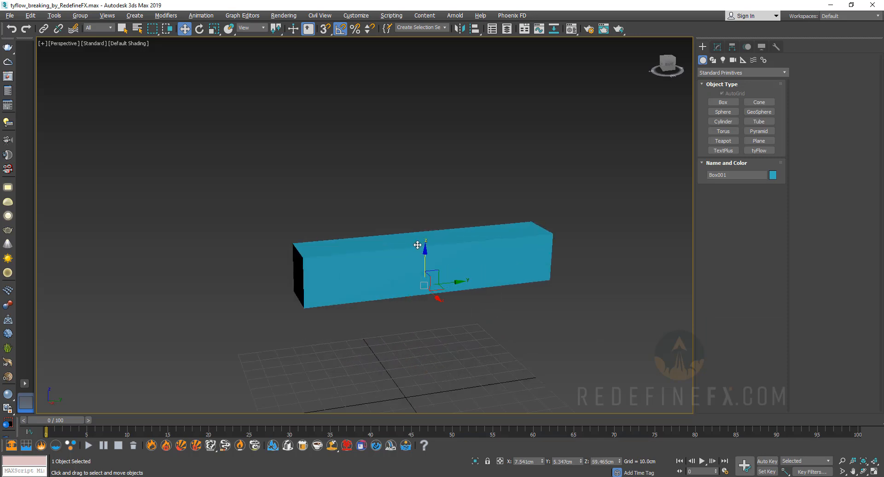
pyautogui.moveTo(417, 245); pyautogui.dragTo(541, 263)
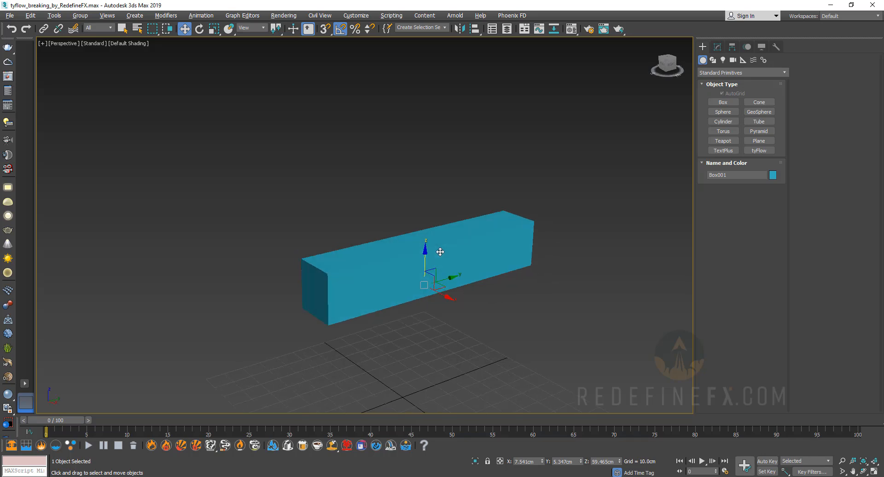
pyautogui.moveTo(380, 208)
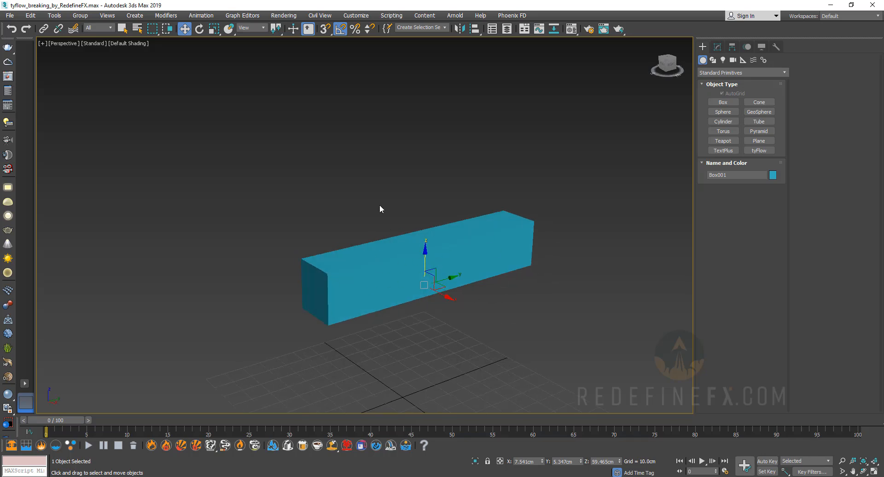
pyautogui.moveTo(380, 209); pyautogui.dragTo(369, 279)
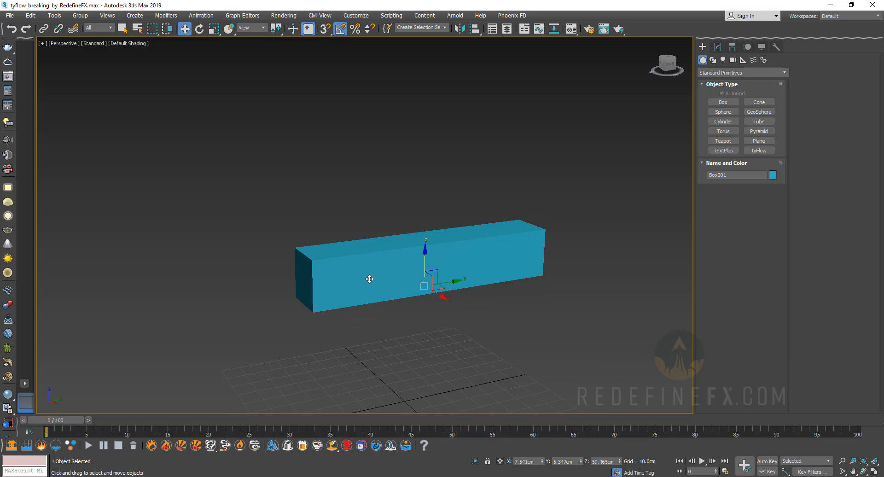
pyautogui.moveTo(378, 296)
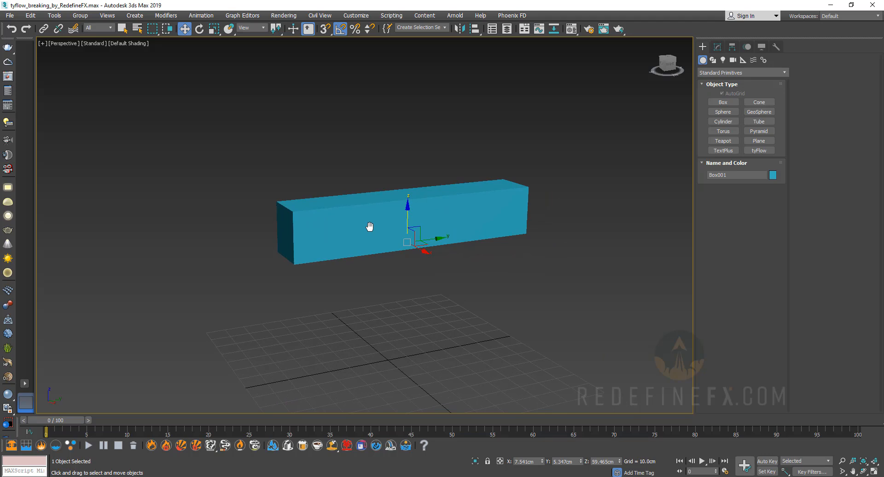
pyautogui.moveTo(369, 227); pyautogui.dragTo(337, 253)
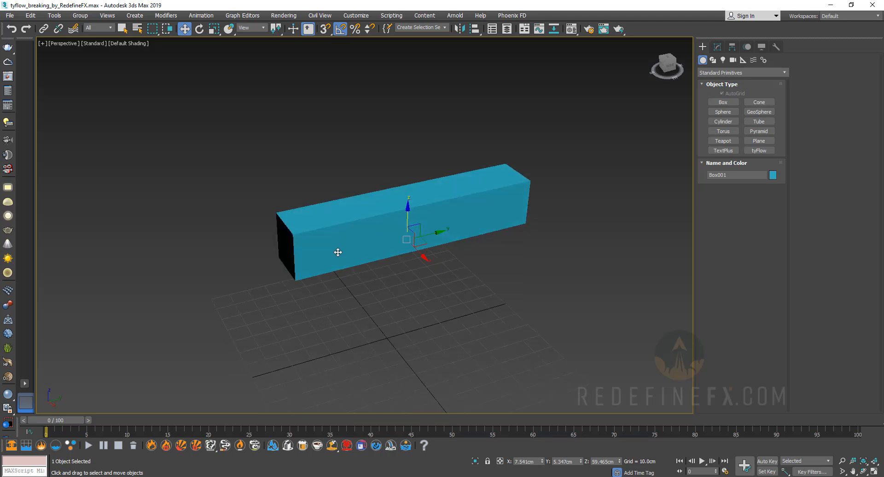
pyautogui.moveTo(446, 193)
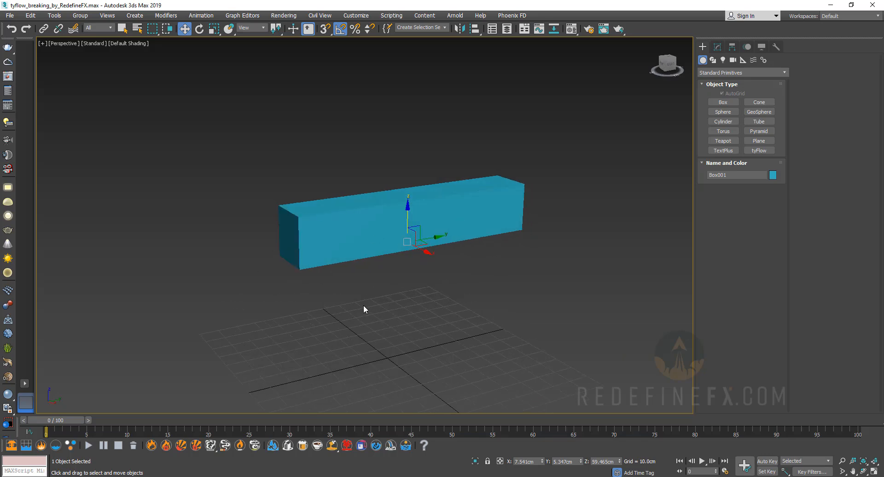
pyautogui.moveTo(350, 244)
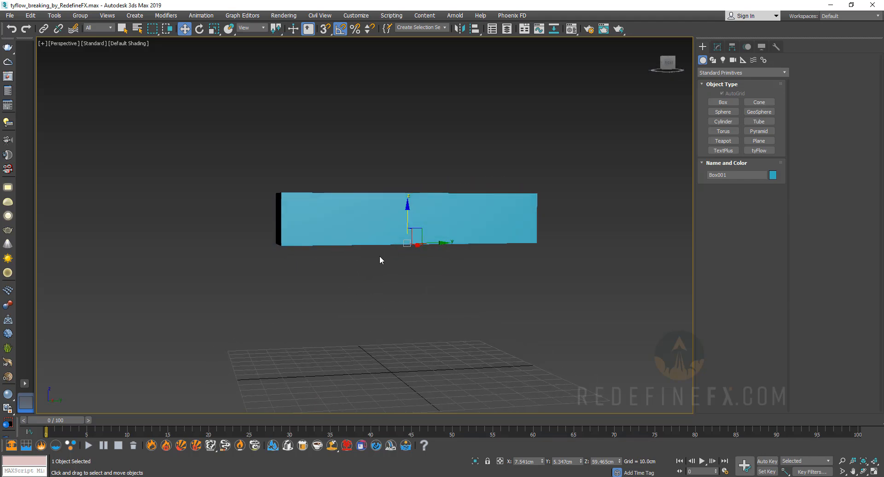
pyautogui.moveTo(380, 260); pyautogui.dragTo(405, 267)
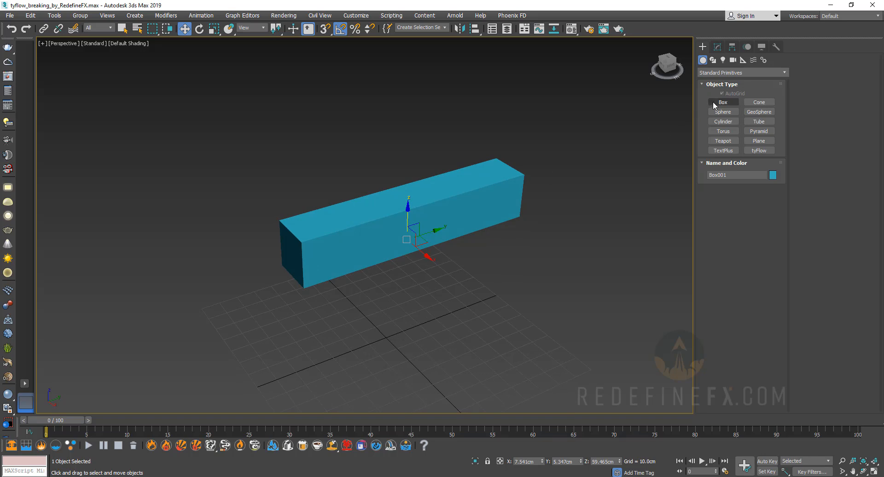
pyautogui.click(722, 102)
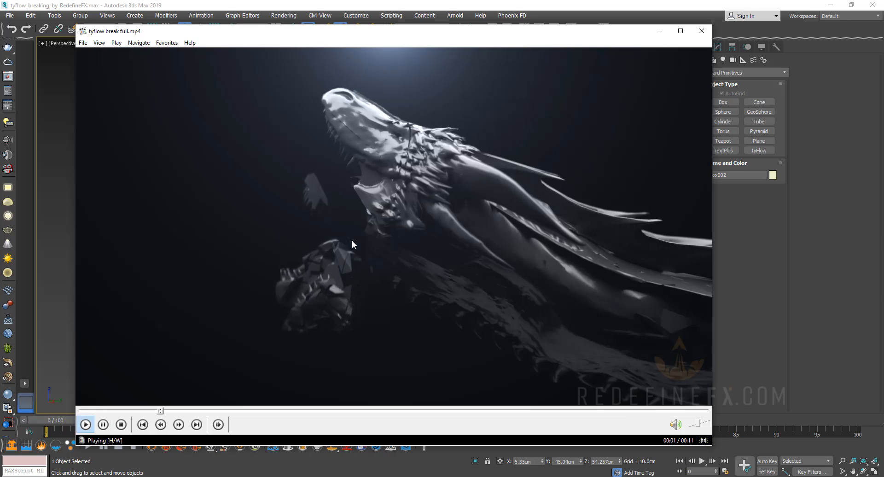
# - Pause the finished dragon shattering clip and put the reference video away
pyautogui.click(102, 424)
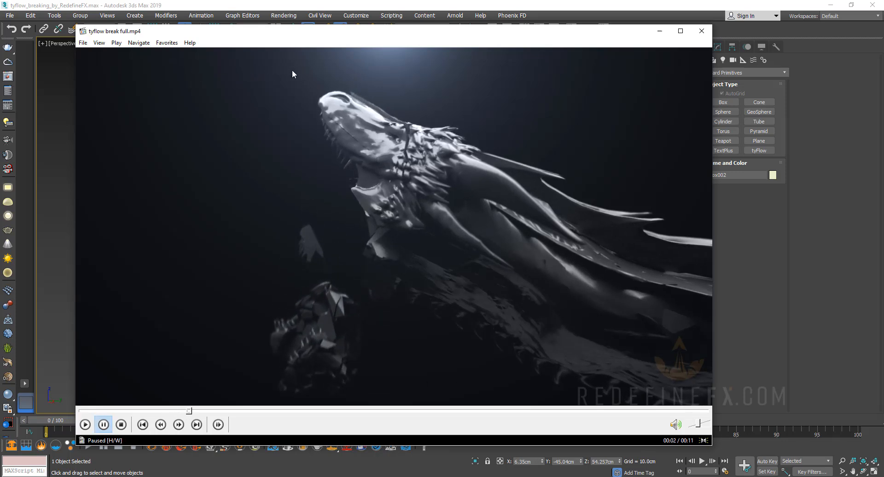
pyautogui.moveTo(412, 167)
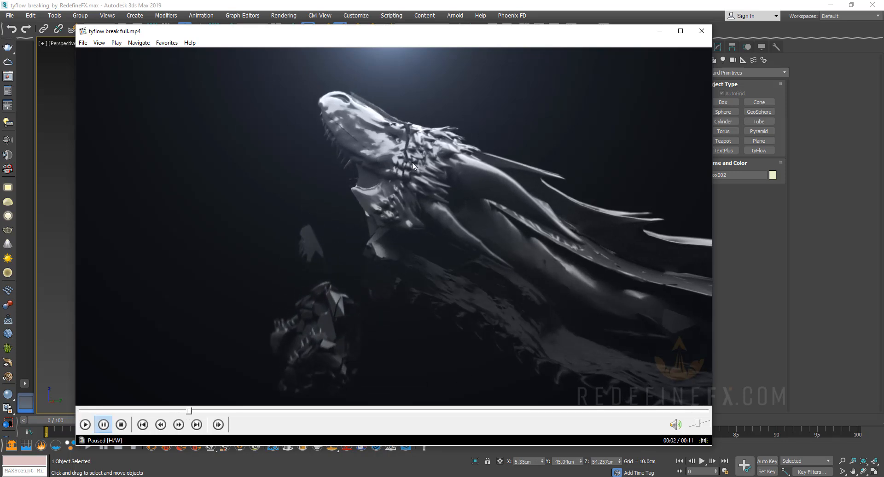
pyautogui.moveTo(544, 43)
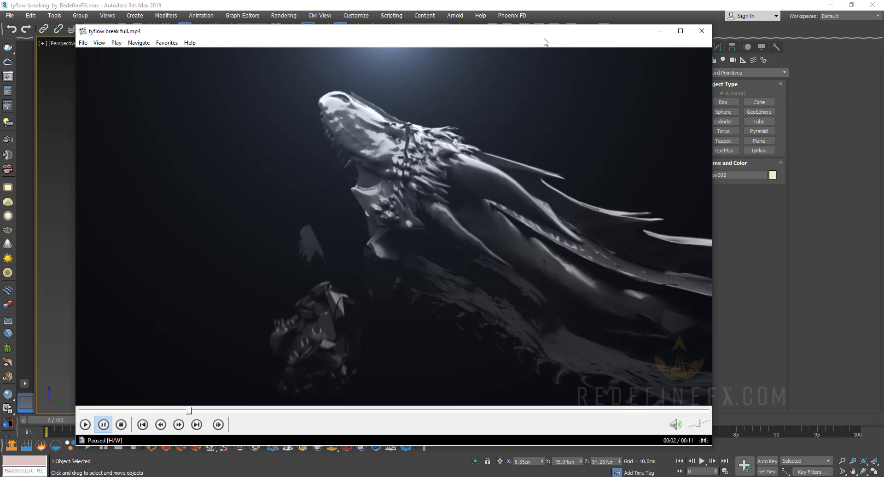
pyautogui.click(700, 31)
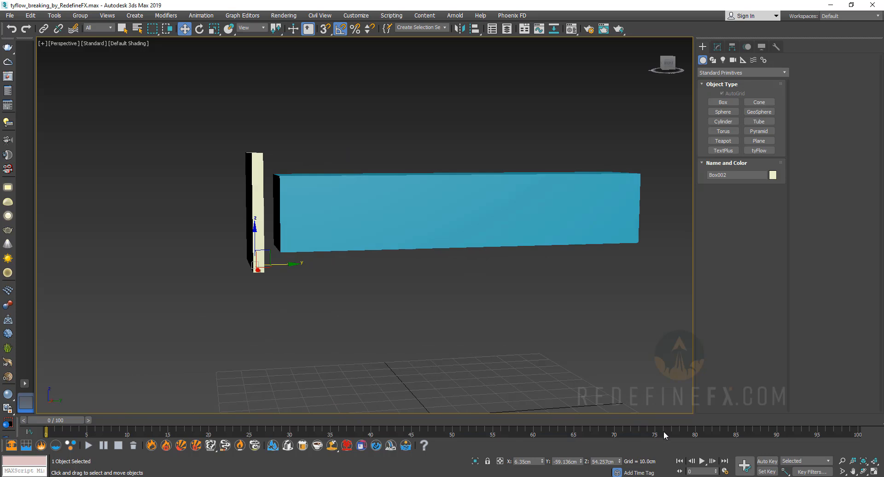
# - Record the thin wall's motion with Auto Key, rewind to frame 0 and play the slide back
pyautogui.click(766, 460)
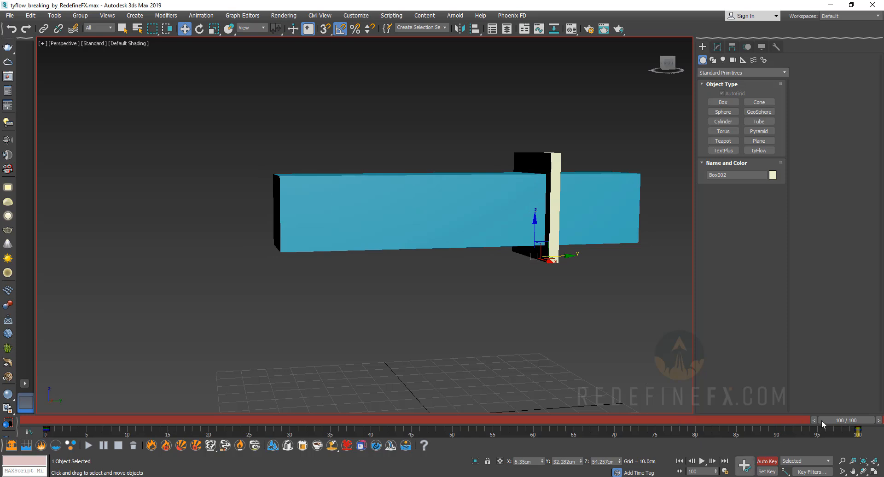
pyautogui.click(678, 460)
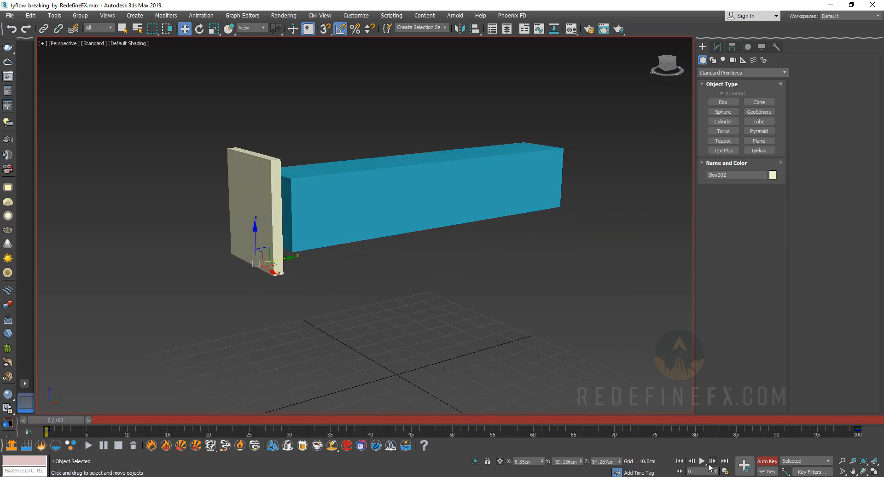
pyautogui.click(702, 461)
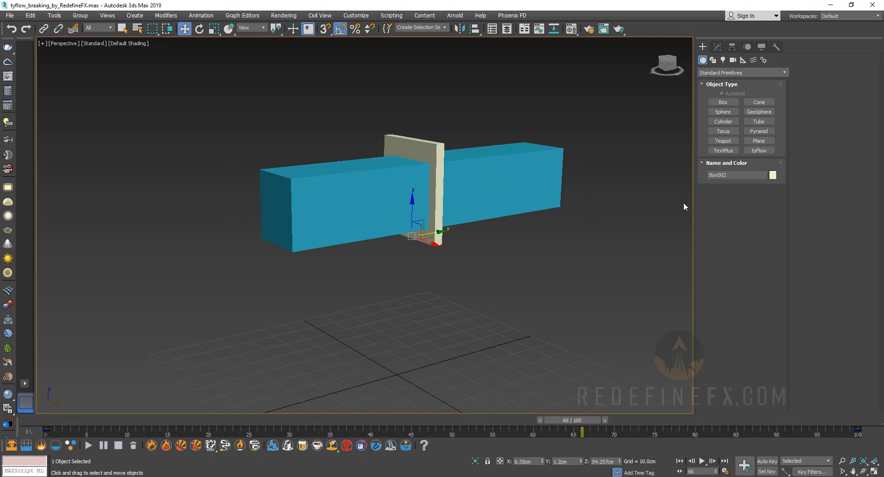
# - Place a tyFlow object on the grid beneath the box and wall
pyautogui.click(759, 150)
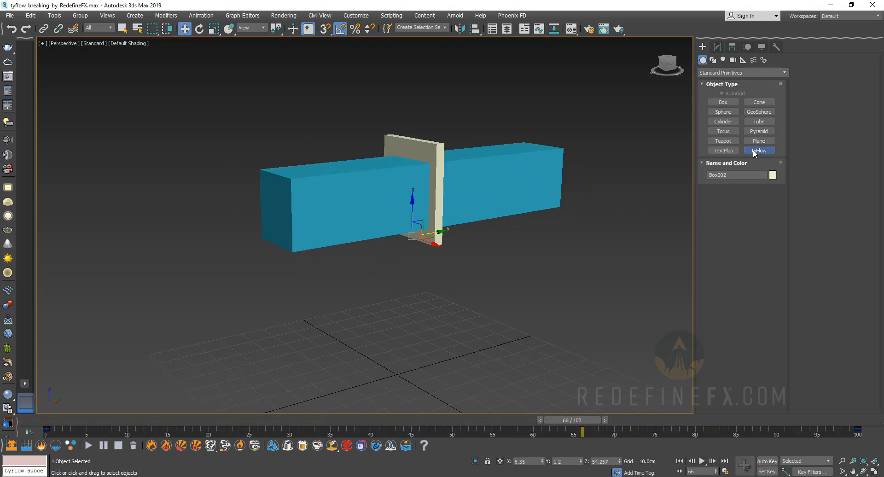
pyautogui.click(758, 150)
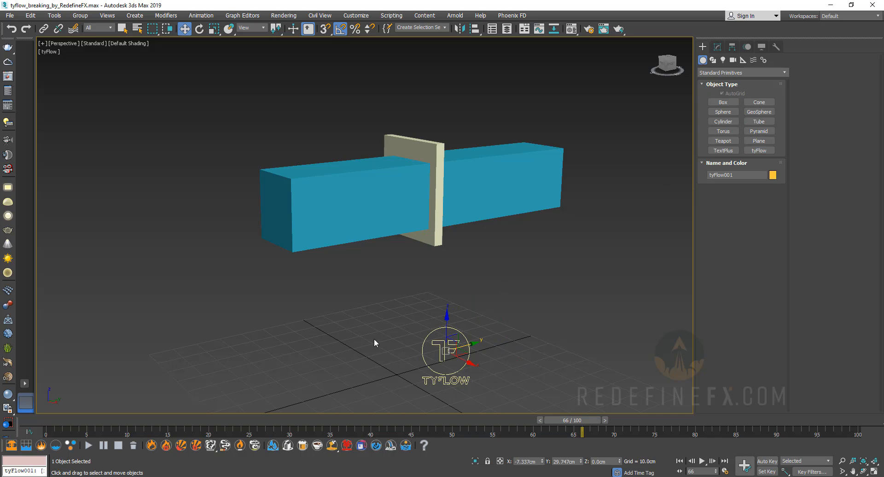
pyautogui.moveTo(392, 291)
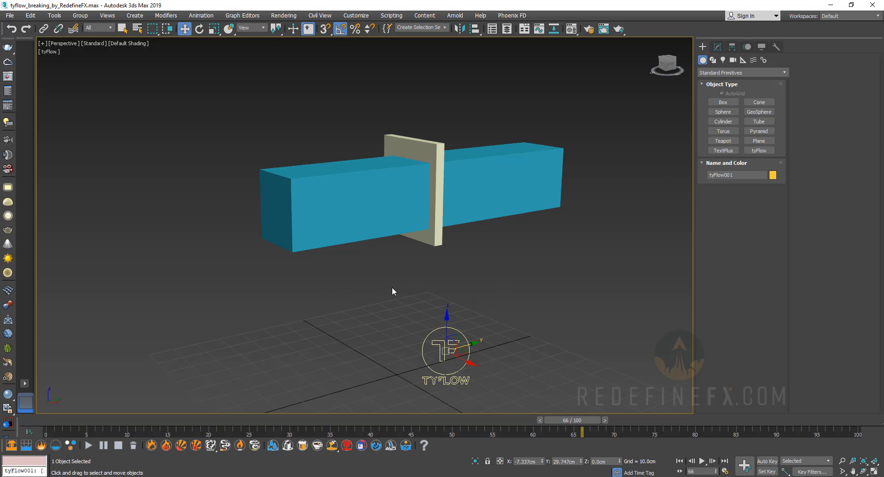
pyautogui.moveTo(393, 291); pyautogui.dragTo(395, 302)
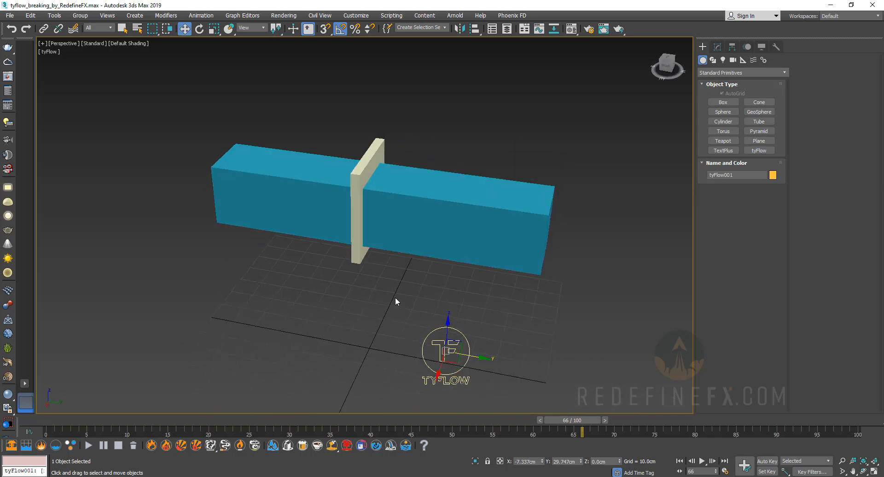
pyautogui.moveTo(473, 293)
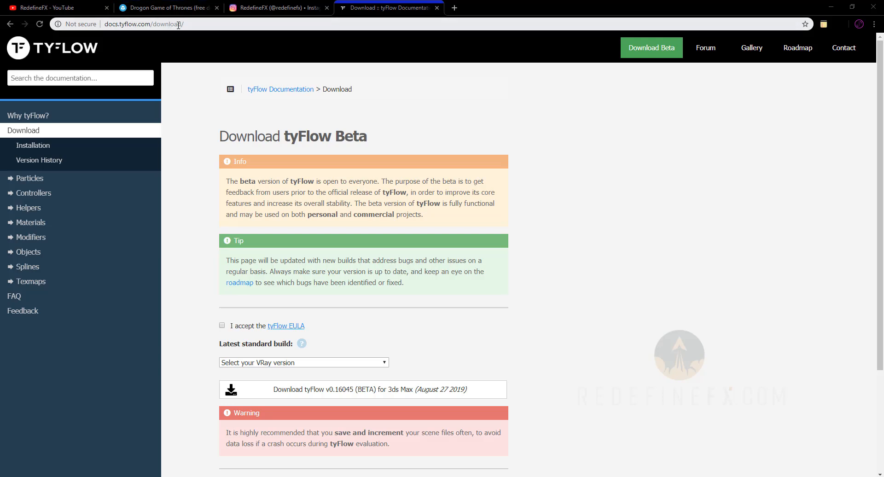
# - On the tyFlow download page, choose the VRay NEXT or No VRay build
pyautogui.scroll(3)
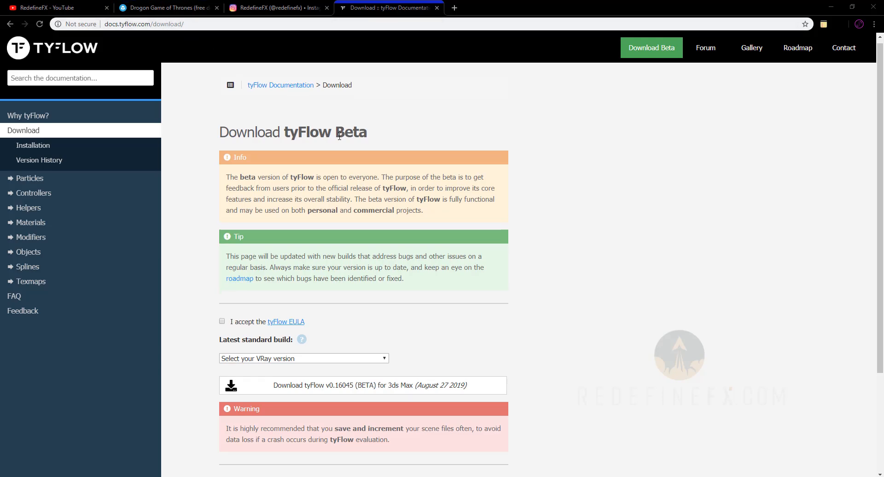
pyautogui.scroll(-3)
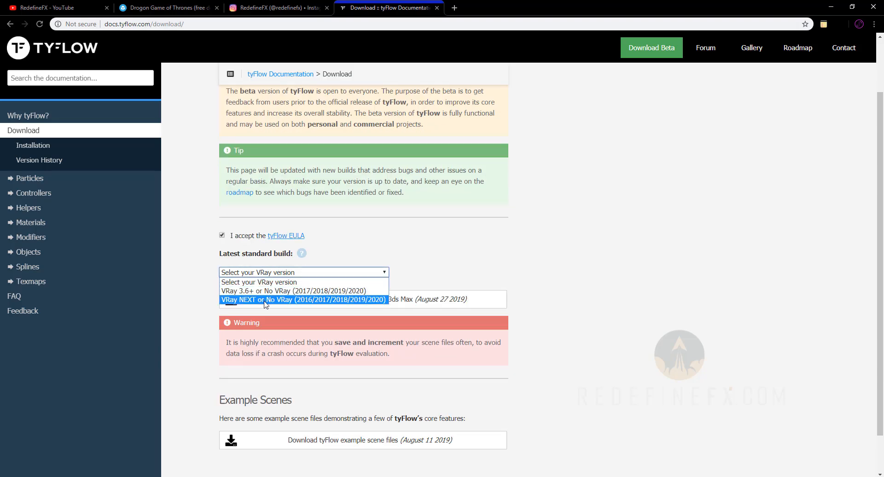
pyautogui.click(303, 300)
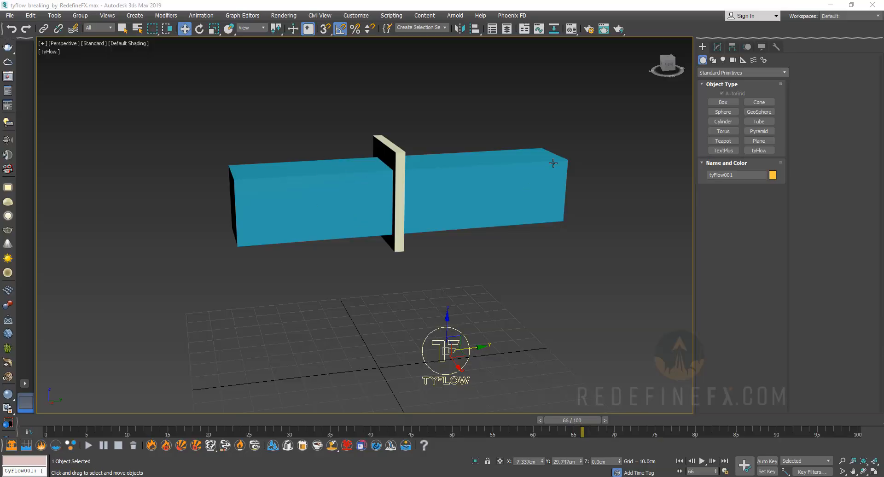
# - Open the tyFlow001 flow editor and narrow its window beside the viewport
pyautogui.click(735, 227)
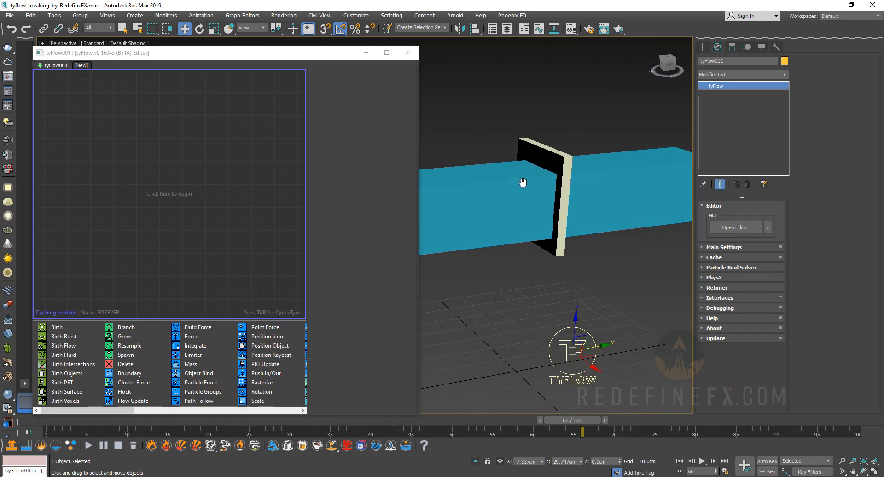
pyautogui.moveTo(523, 181); pyautogui.dragTo(426, 155)
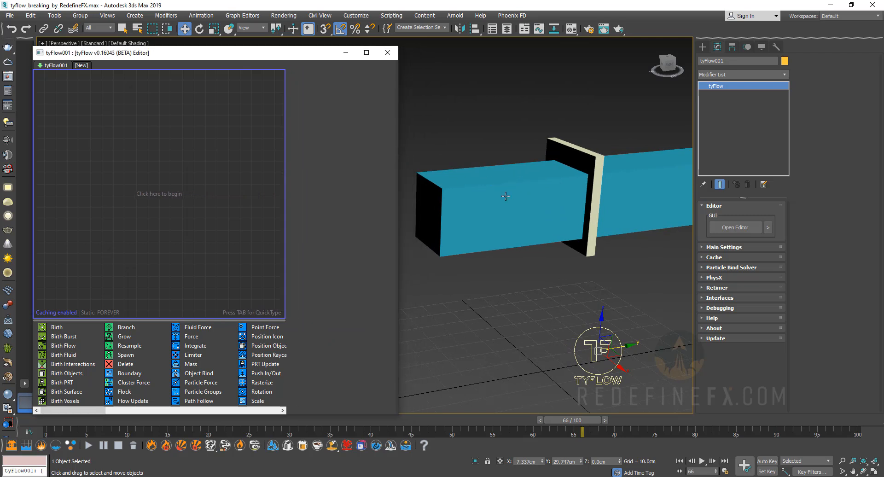
pyautogui.moveTo(57, 326)
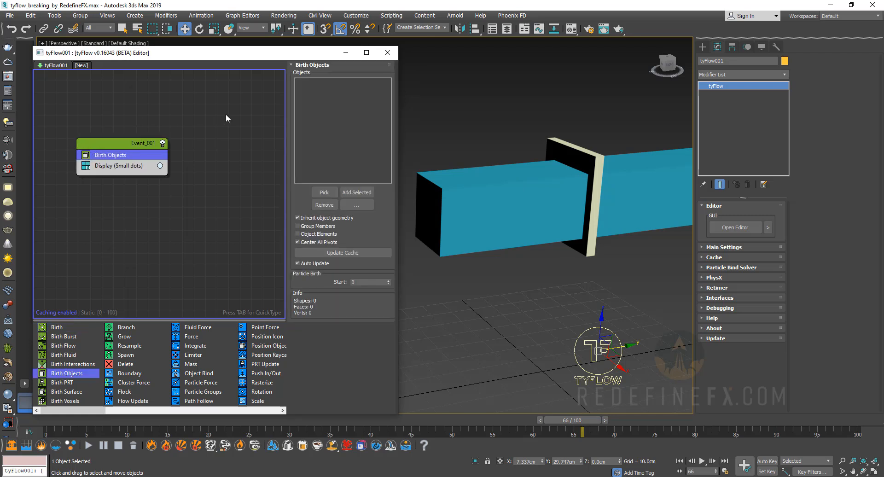
# - Birth particles from Box001 and set the event's Display type to Geometry
pyautogui.click(323, 193)
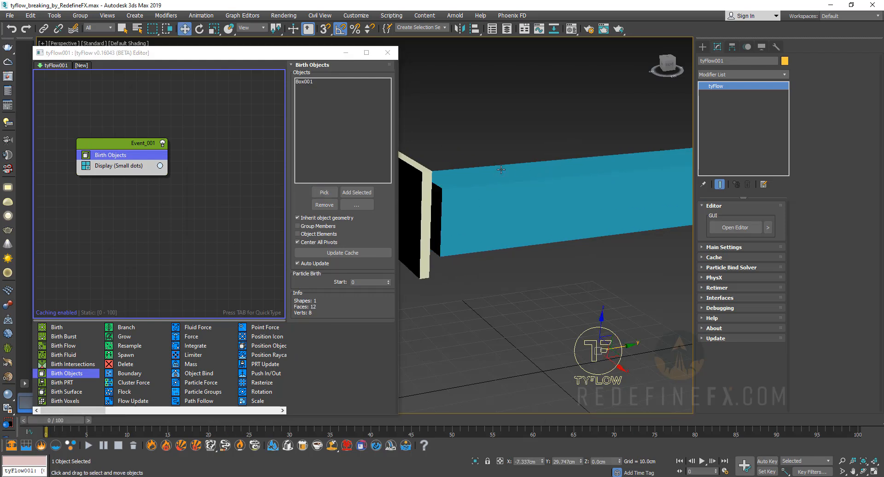
pyautogui.click(119, 165)
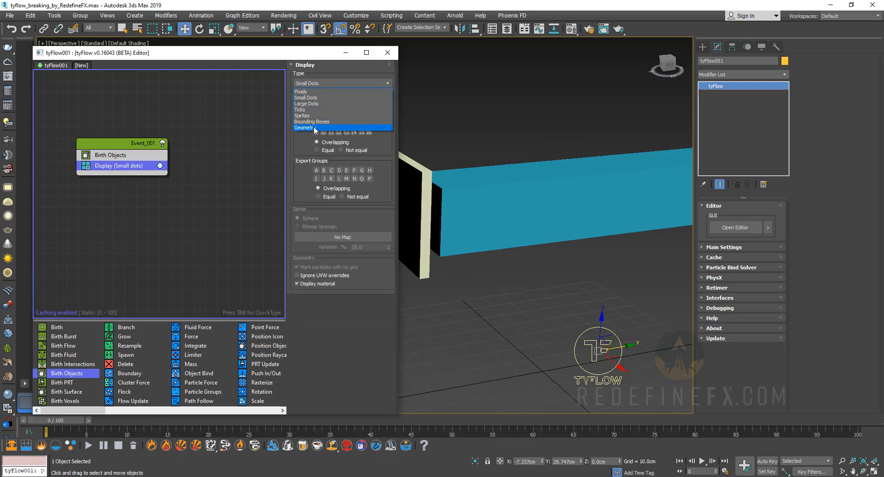
pyautogui.click(305, 127)
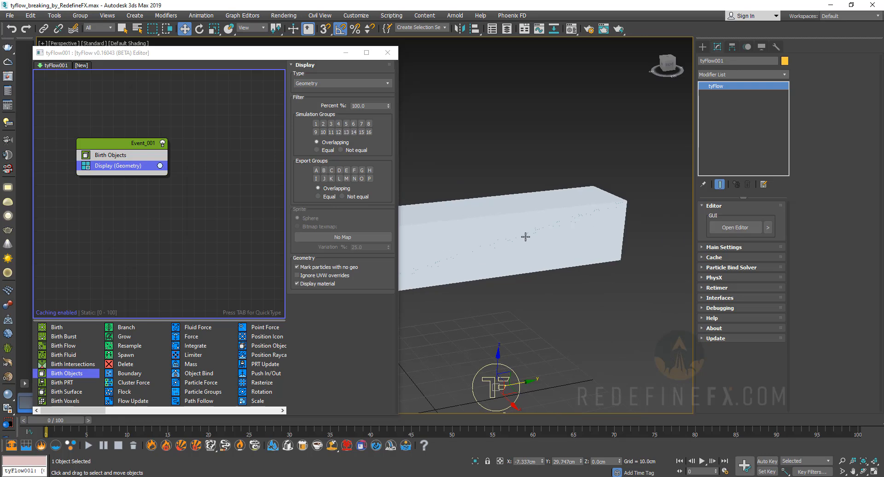
pyautogui.moveTo(525, 237); pyautogui.dragTo(495, 249)
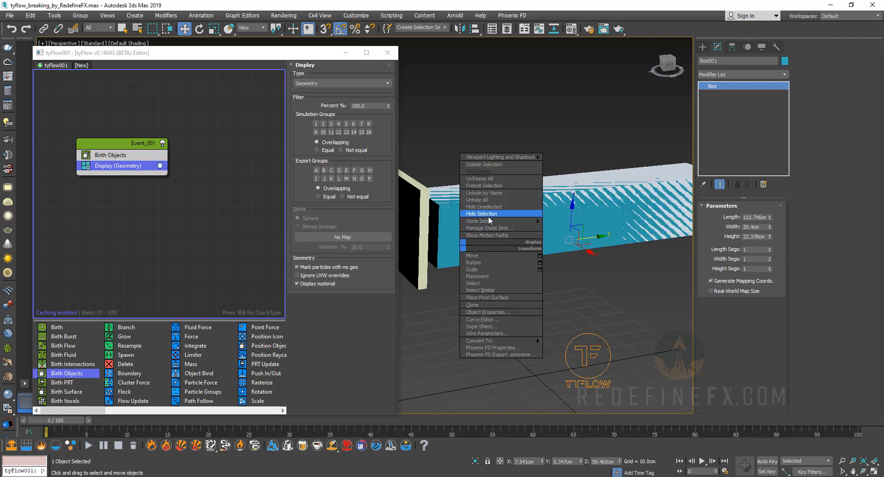
# - Hide the original blue Box001 via Hide Selection, leaving only the particle copy
pyautogui.click(480, 212)
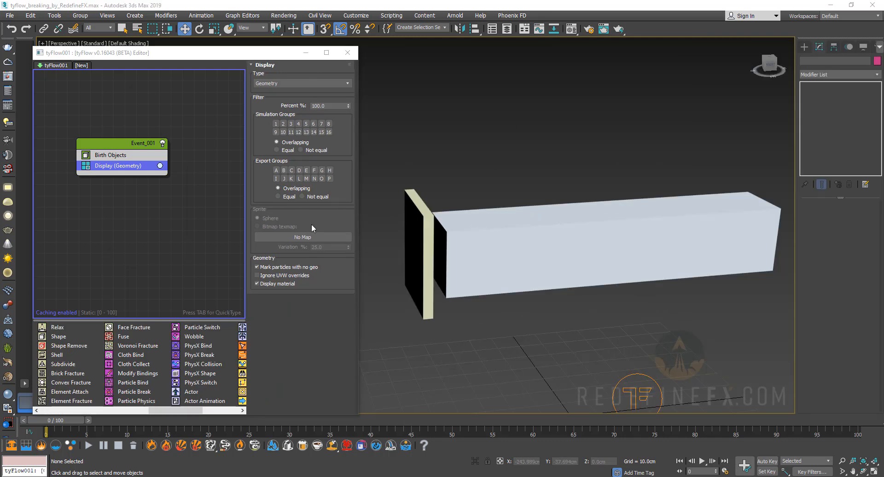
pyautogui.moveTo(137, 345)
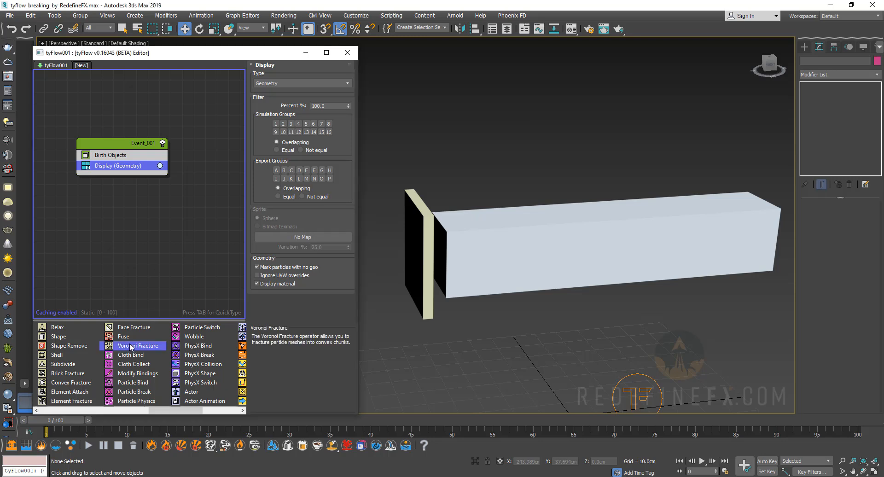
# - Add a Voronoi Fracture operator to Event_001 with Points left at 250
pyautogui.doubleClick(137, 345)
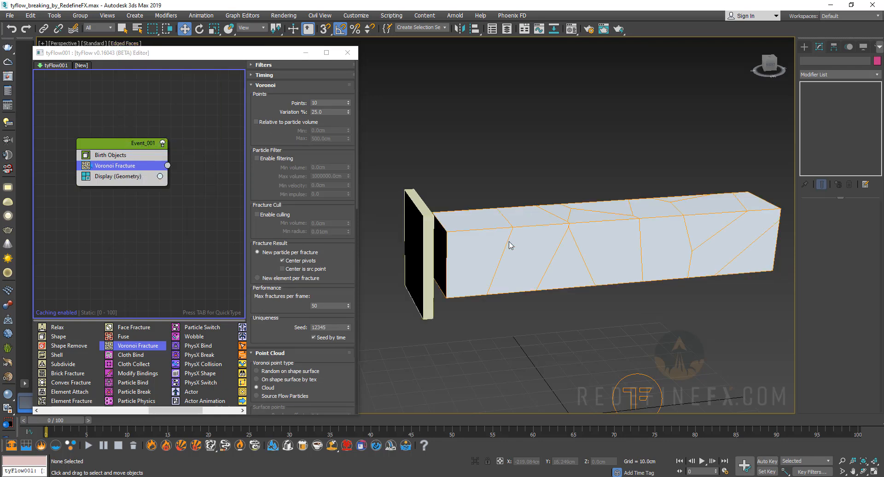
pyautogui.moveTo(586, 192)
pyautogui.write('250')
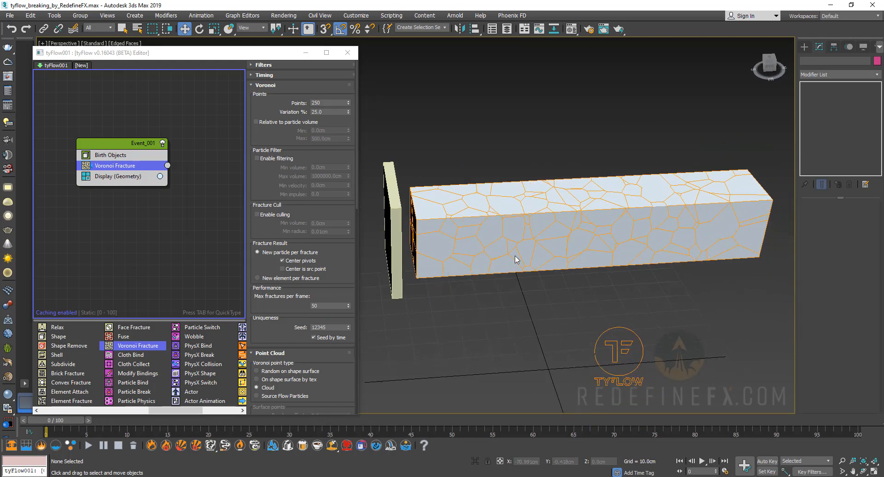
pyautogui.moveTo(513, 254)
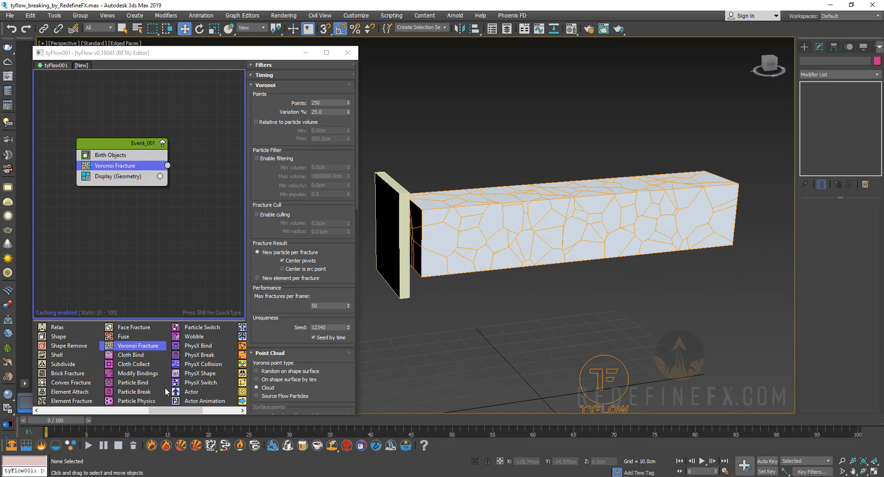
pyautogui.moveTo(200, 372)
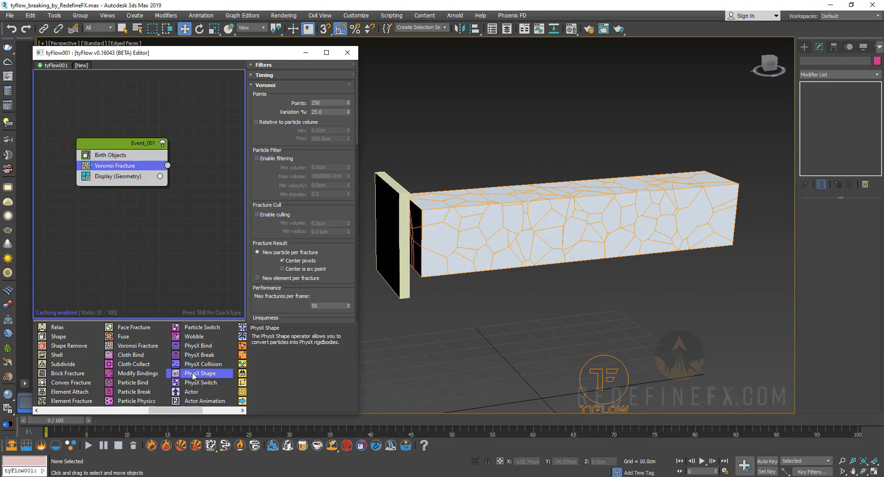
# - Add a PhysX Shape operator to Event_001 using Convex Hull shapes
pyautogui.doubleClick(201, 373)
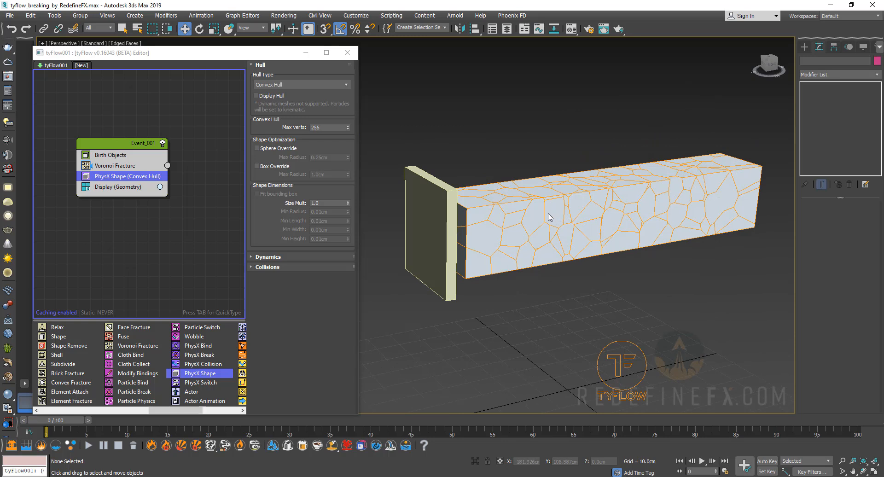
pyautogui.moveTo(498, 185)
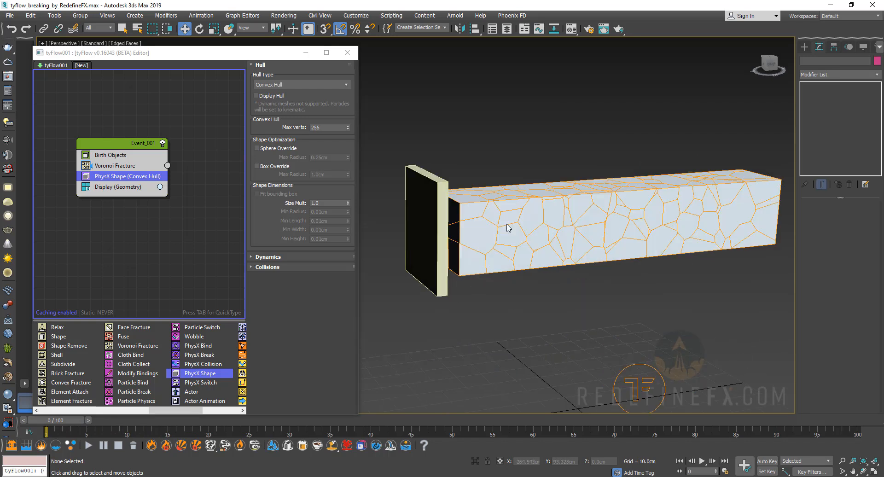
pyautogui.moveTo(466, 234)
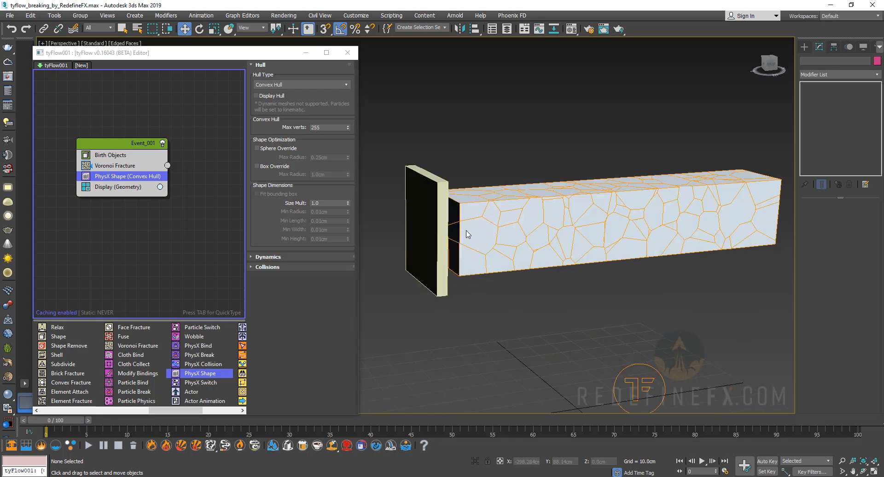
pyautogui.moveTo(440, 203)
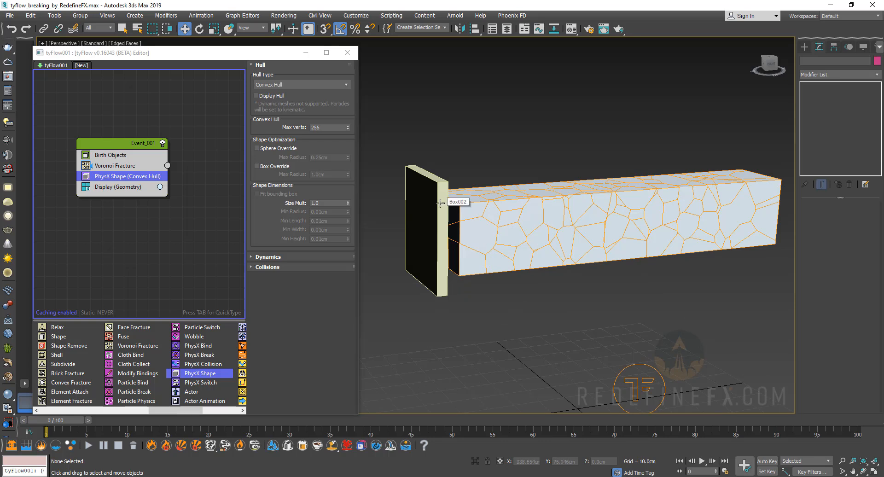
pyautogui.moveTo(610, 199)
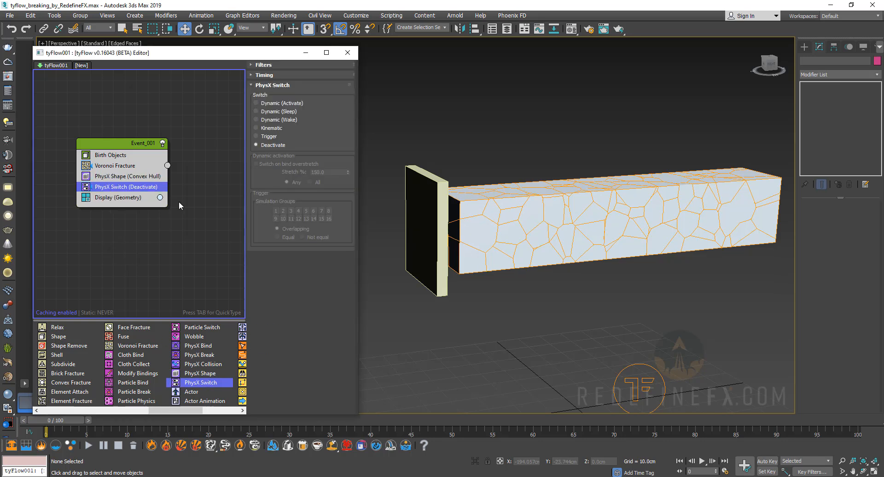
# - Set the new PhysX Switch operator in Event_001 to Kinematic
pyautogui.click(257, 127)
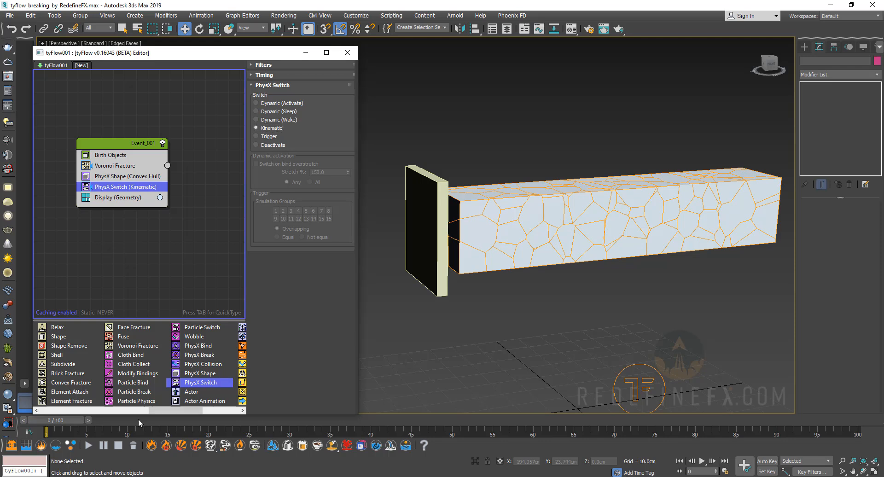
pyautogui.moveTo(580, 204)
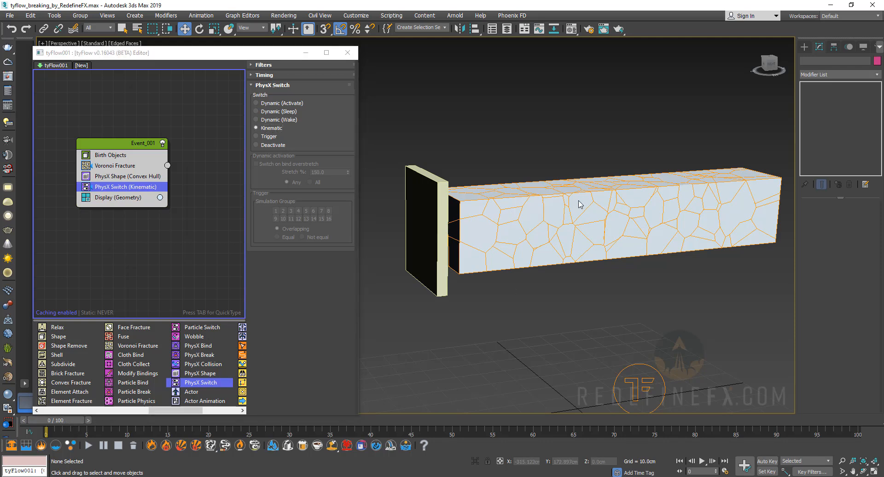
pyautogui.moveTo(451, 191)
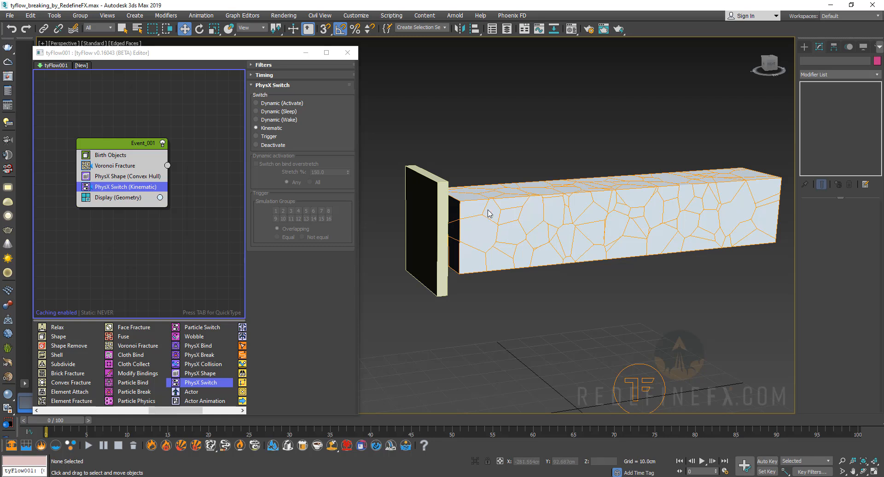
pyautogui.moveTo(473, 232)
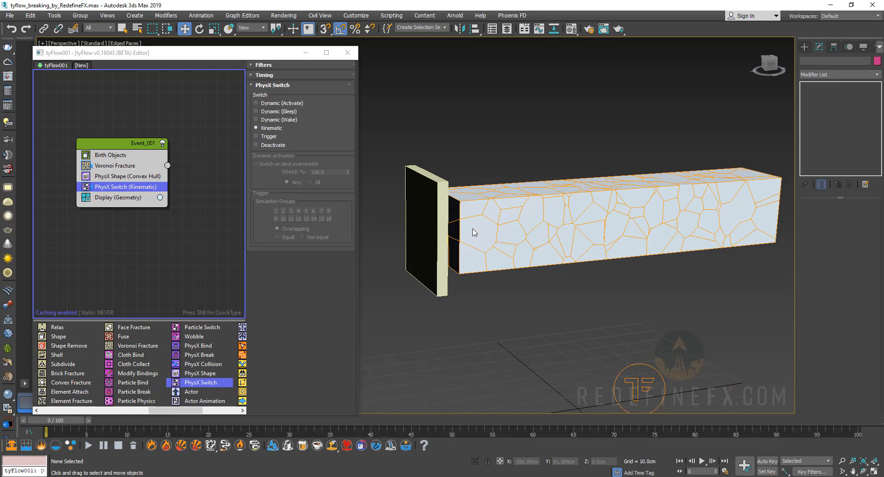
pyautogui.moveTo(565, 209)
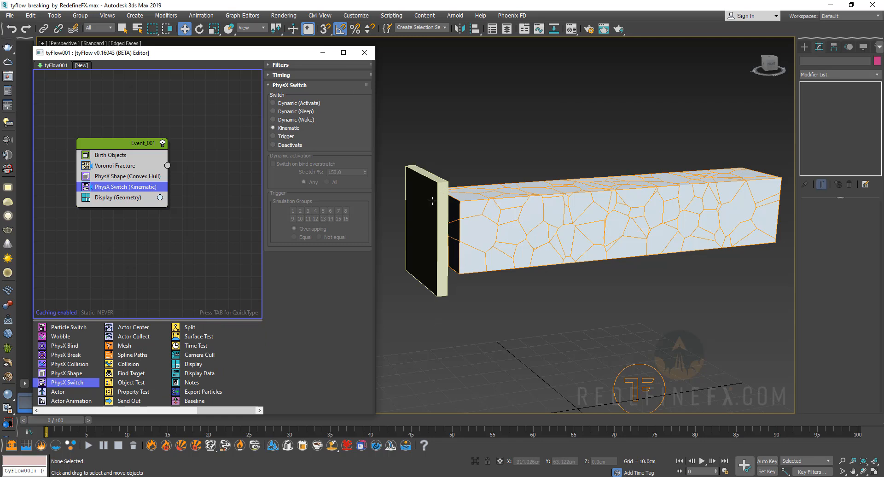
pyautogui.moveTo(473, 155)
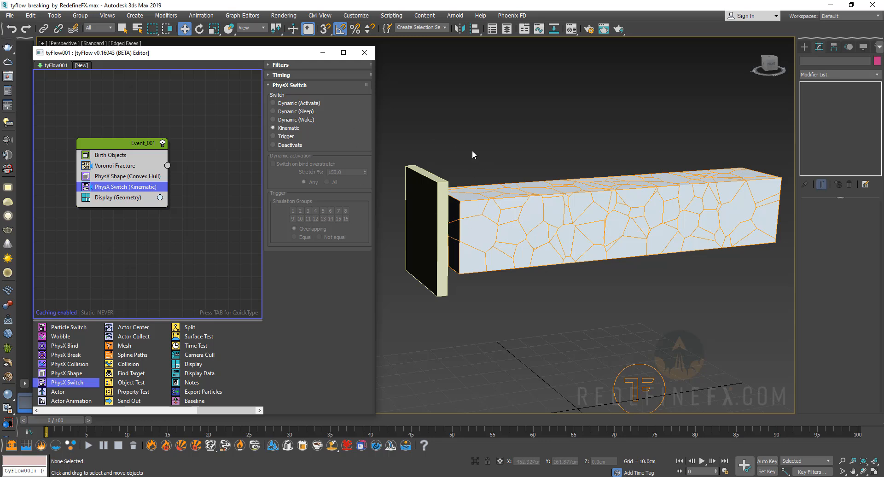
pyautogui.moveTo(128, 369)
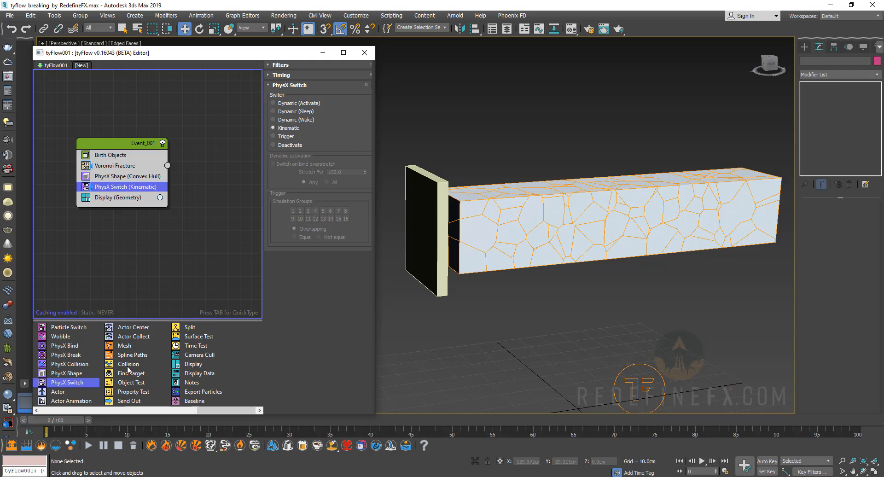
pyautogui.moveTo(134, 391)
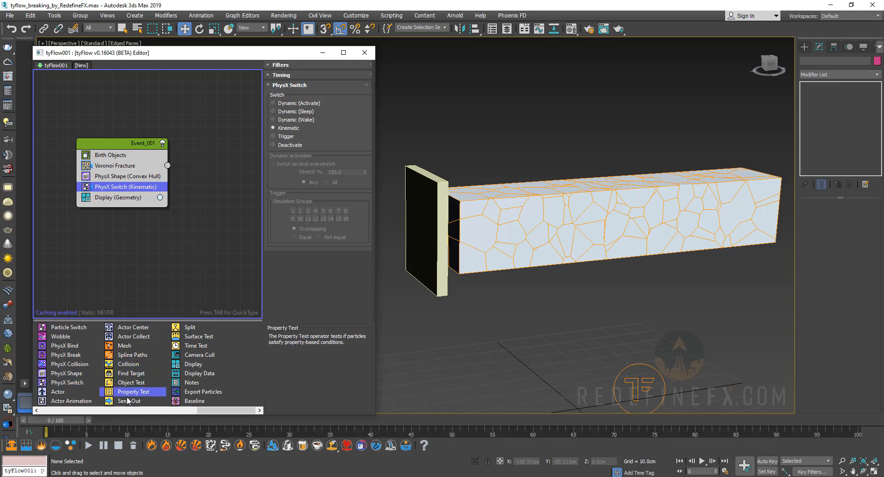
pyautogui.moveTo(197, 345)
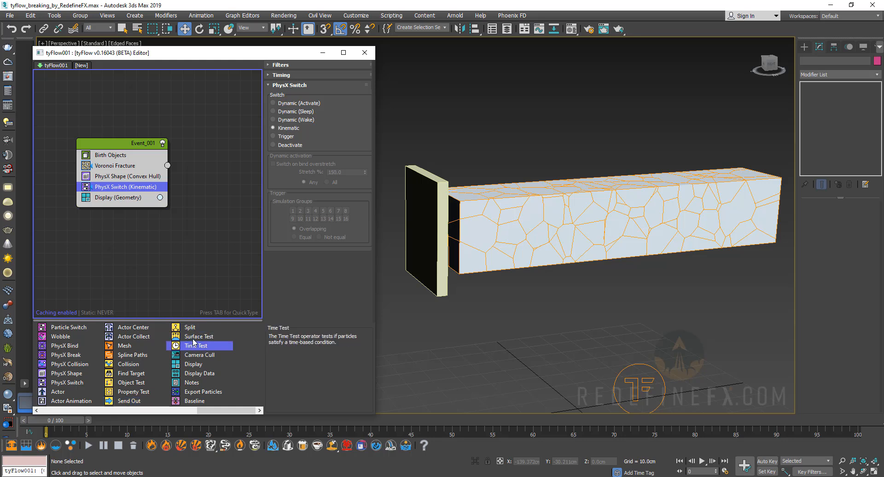
pyautogui.moveTo(190, 326)
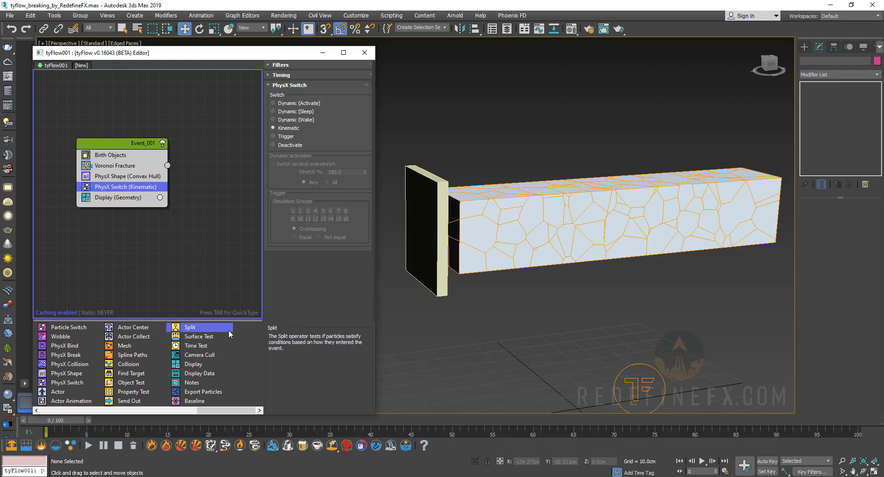
pyautogui.moveTo(238, 355)
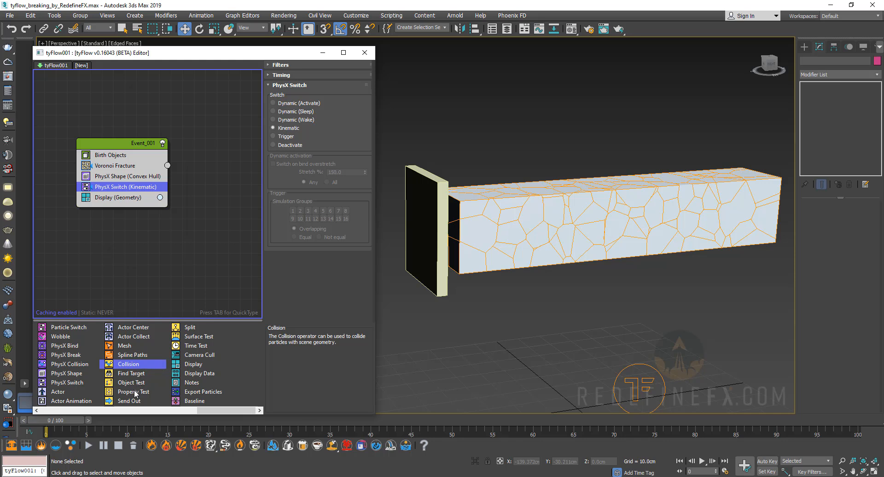
pyautogui.moveTo(133, 391)
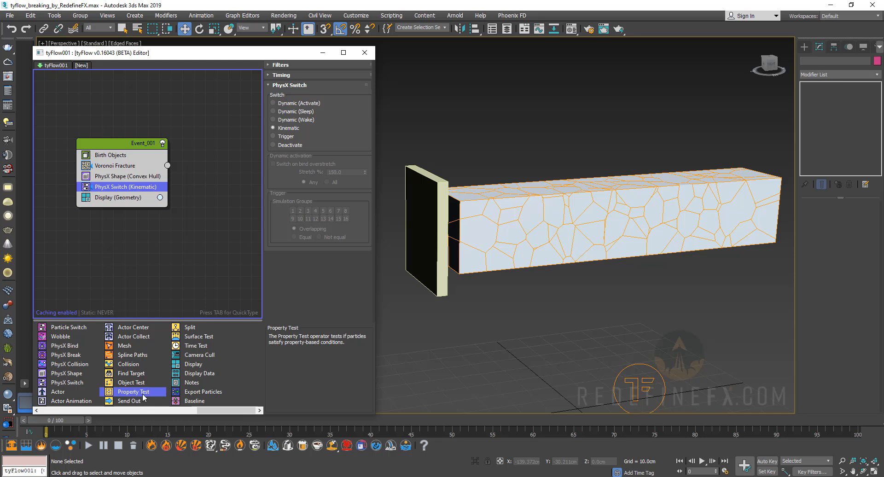
pyautogui.moveTo(122, 398)
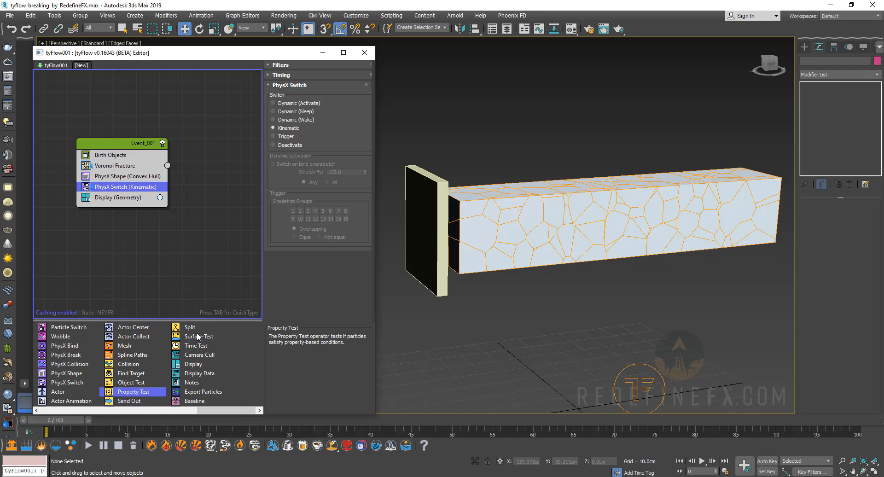
pyautogui.moveTo(198, 336)
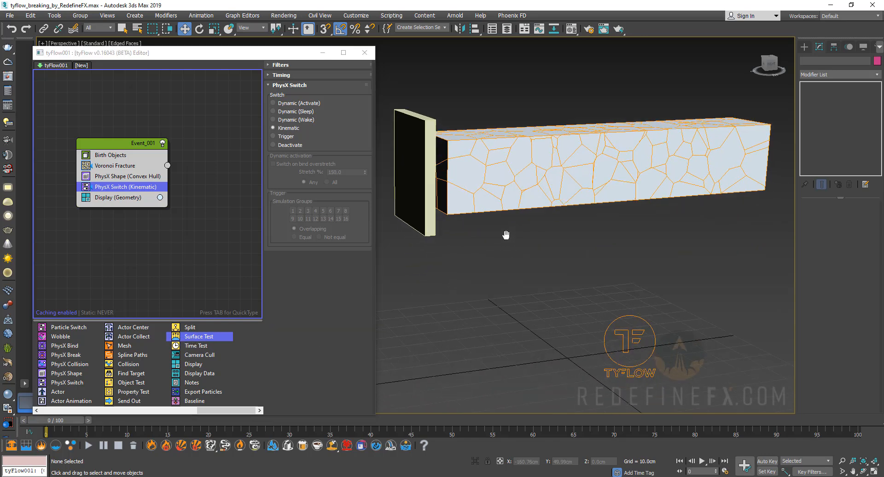
pyautogui.moveTo(198, 336)
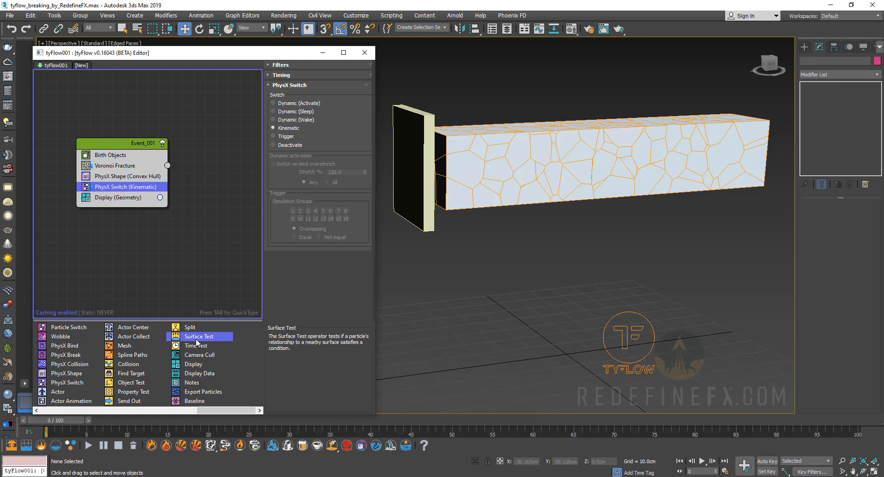
pyautogui.moveTo(599, 331)
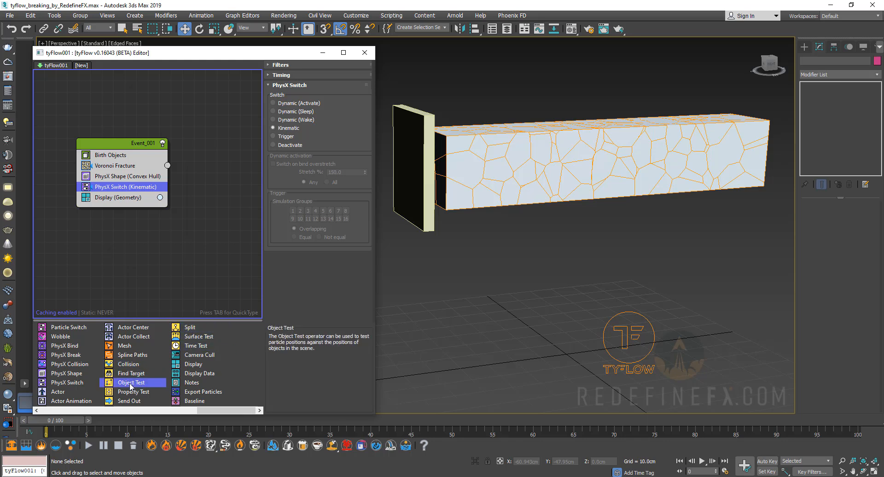
pyautogui.moveTo(134, 391)
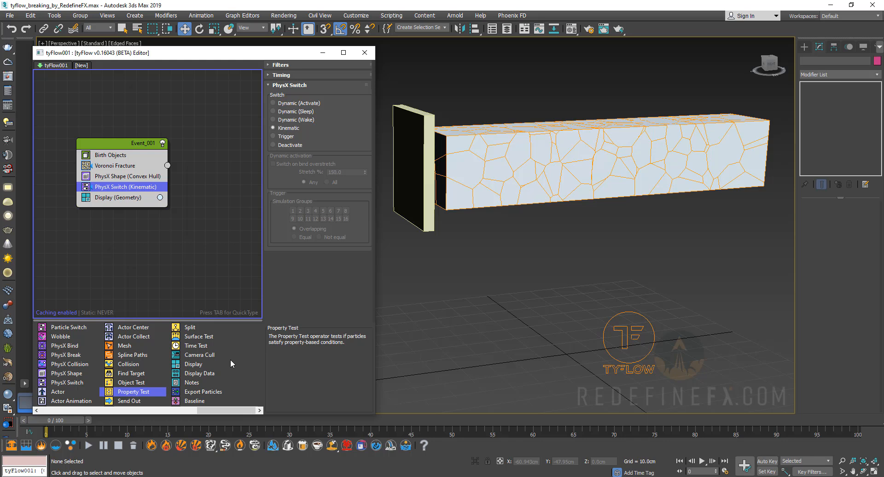
pyautogui.moveTo(396, 215)
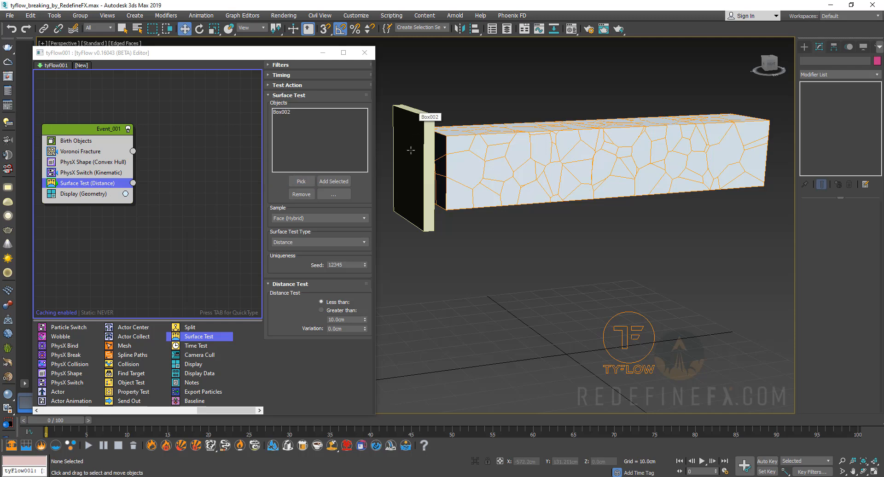
# - Select the thin board Box002 and give it an orange object colour
pyautogui.click(414, 164)
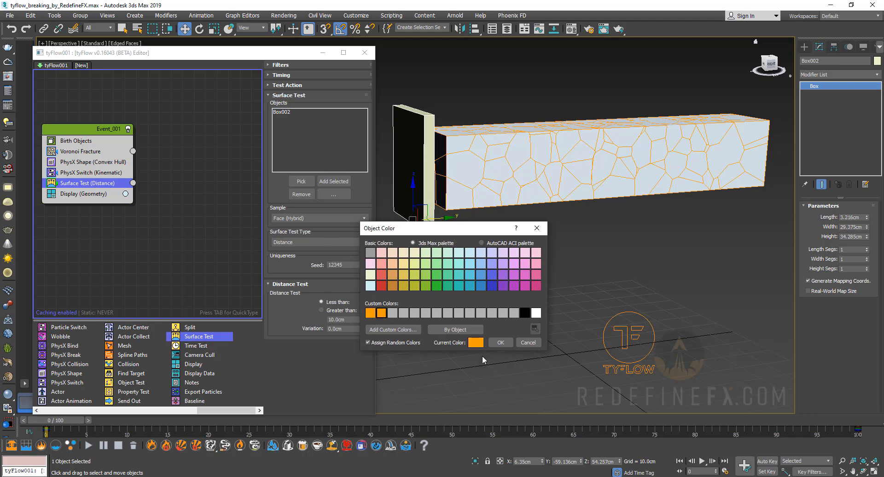
pyautogui.click(499, 342)
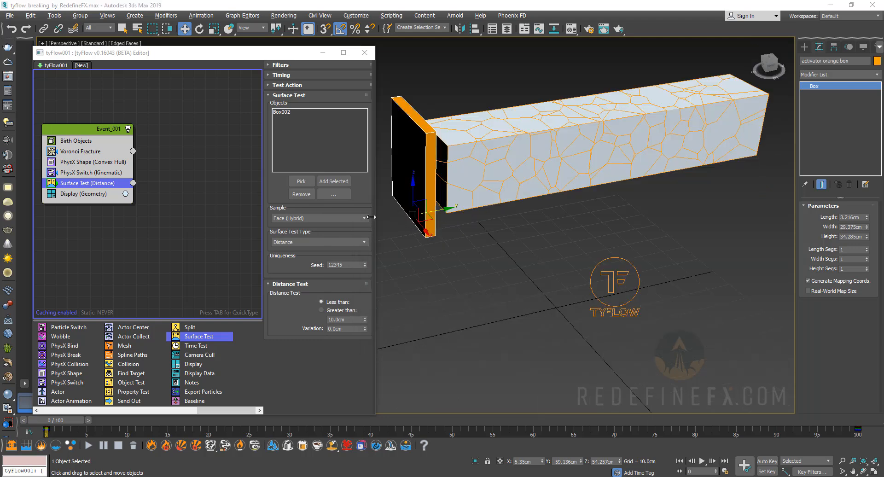
pyautogui.moveTo(66, 382)
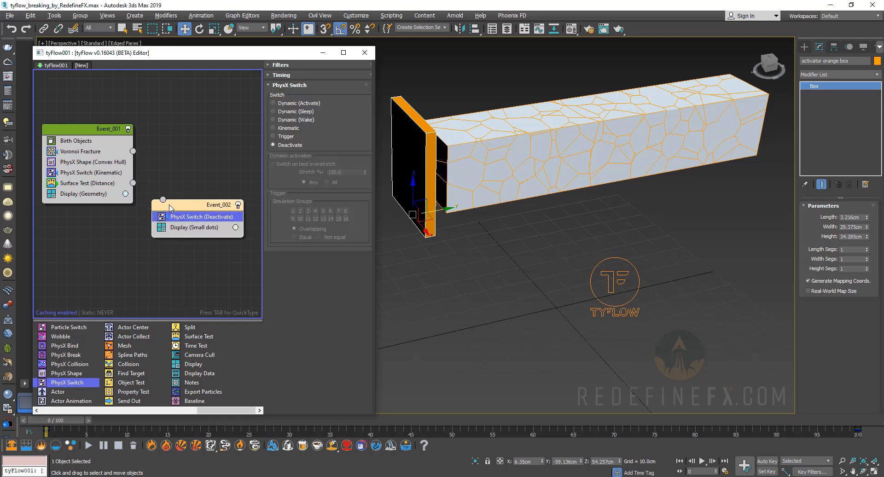
# - Wire the Surface Test output into Event_002 with PhysX Switch Dynamic and geometry display
pyautogui.moveTo(133, 182); pyautogui.dragTo(162, 199)
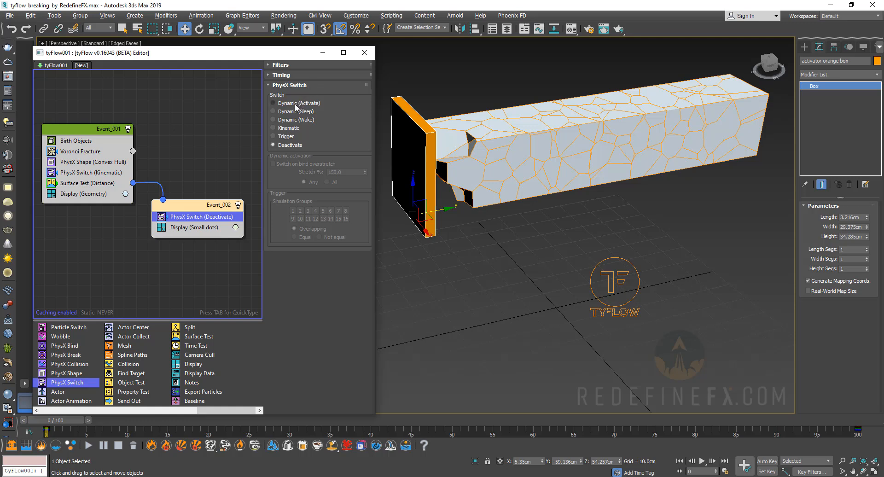
pyautogui.click(194, 227)
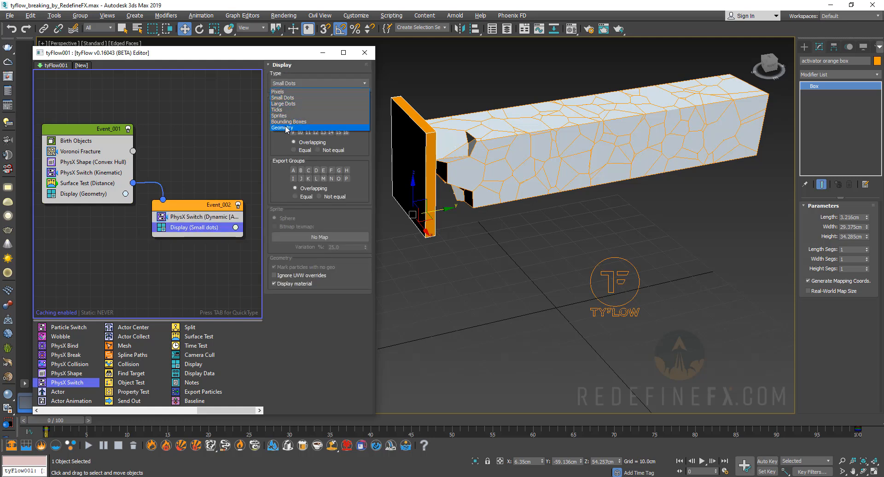
pyautogui.click(280, 127)
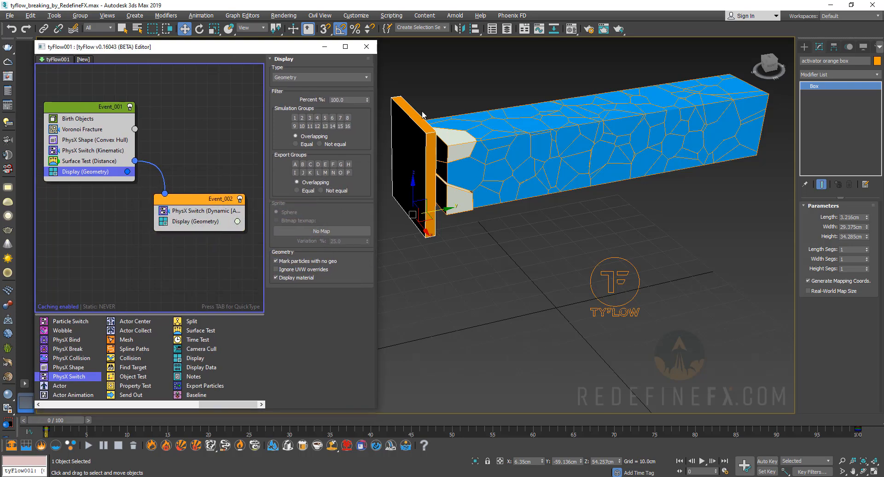
pyautogui.moveTo(385, 143)
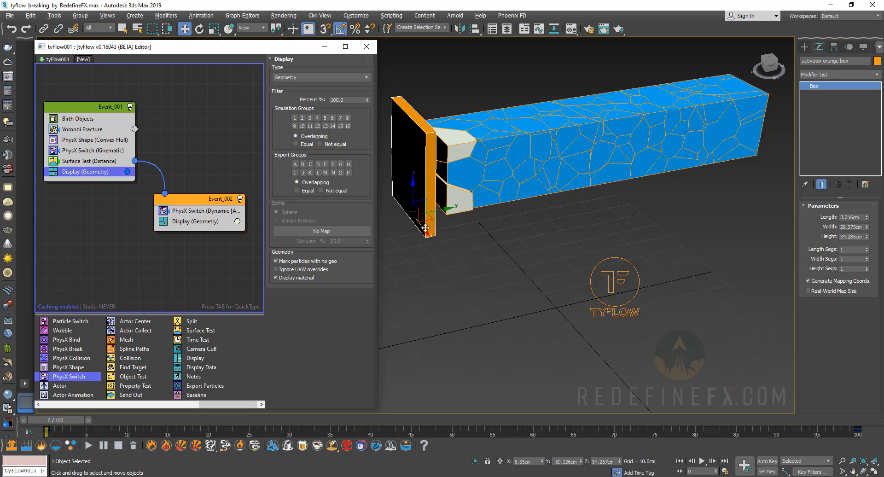
pyautogui.moveTo(300, 309)
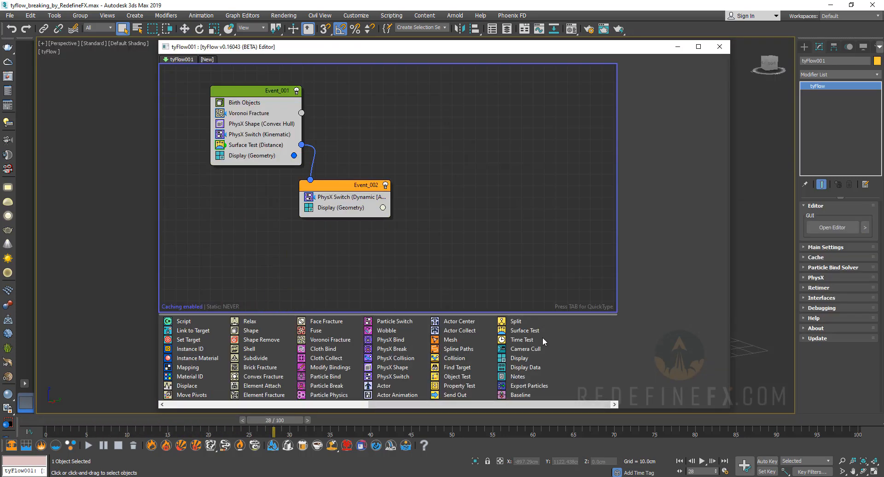
pyautogui.moveTo(467, 386)
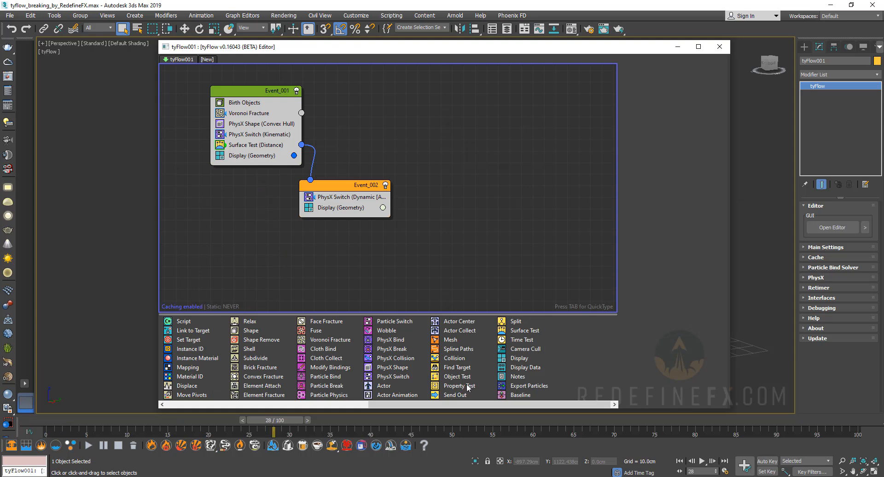
pyautogui.moveTo(458, 385)
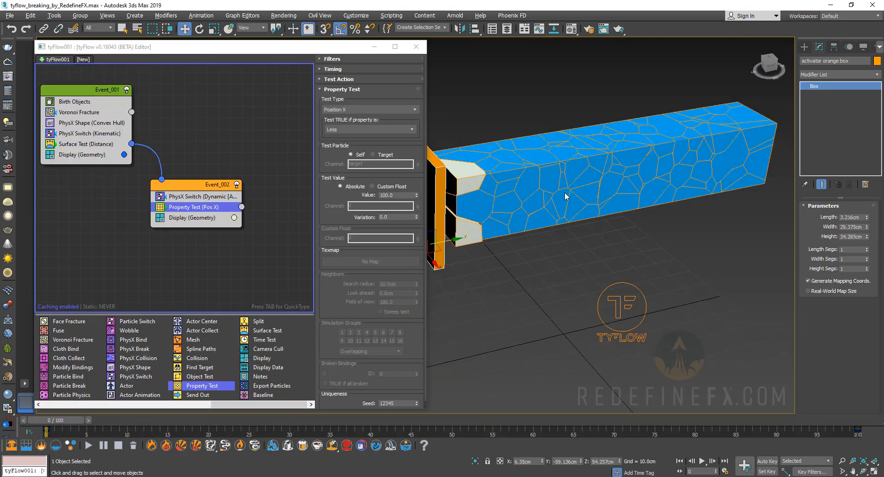
# - Set Event_002's Property Test to Velocity Magnitude, Less than 0.1
pyautogui.moveTo(563, 197); pyautogui.dragTo(518, 186)
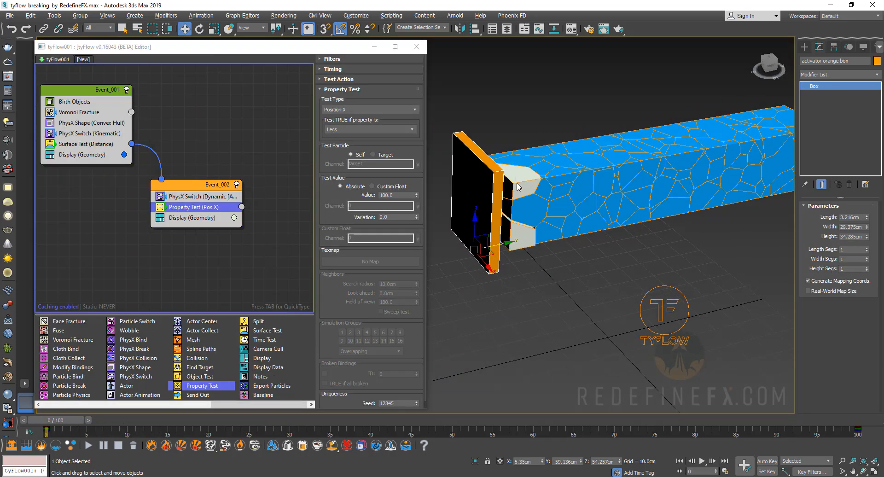
pyautogui.click(56, 429)
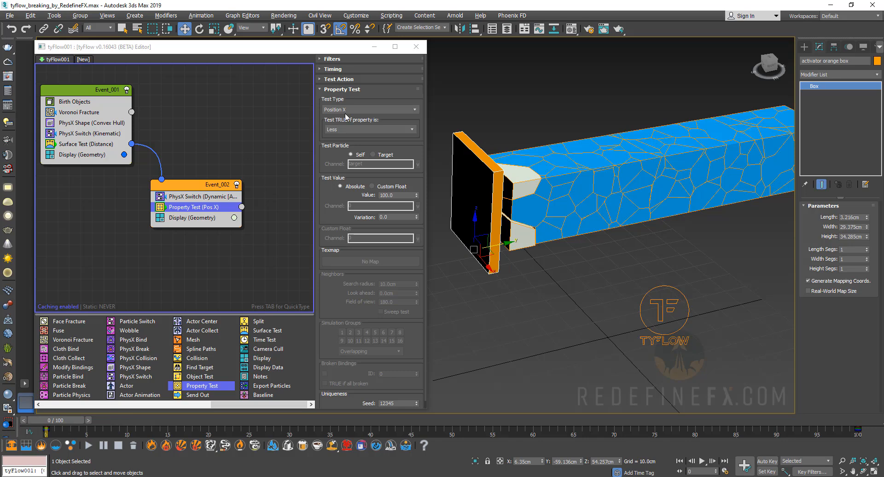
pyautogui.click(369, 109)
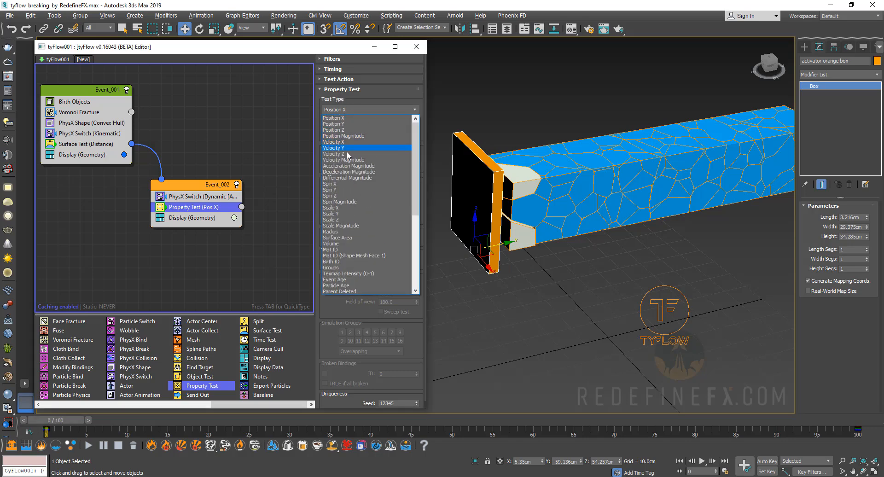
pyautogui.click(345, 160)
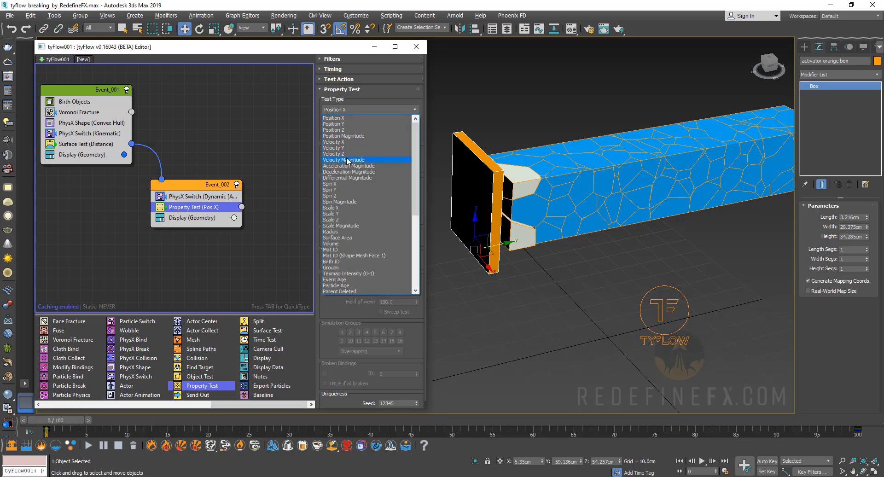
pyautogui.click(343, 160)
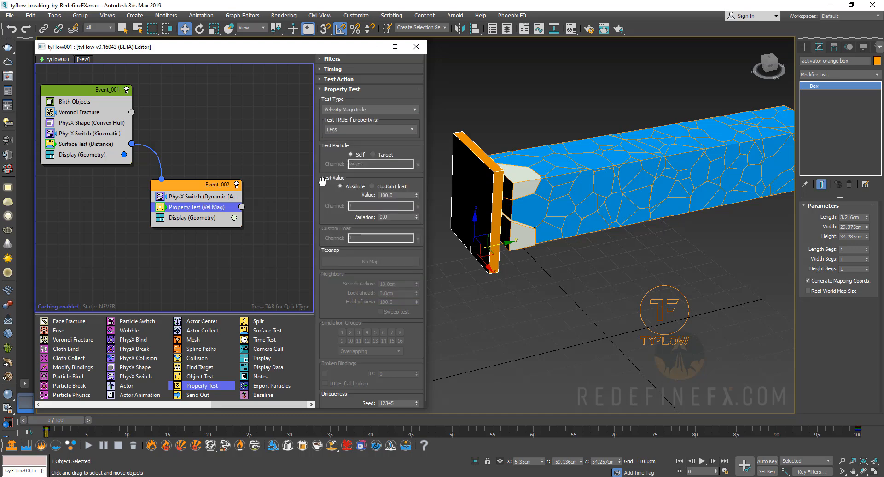
pyautogui.tripleClick(386, 195)
pyautogui.write('0.1')
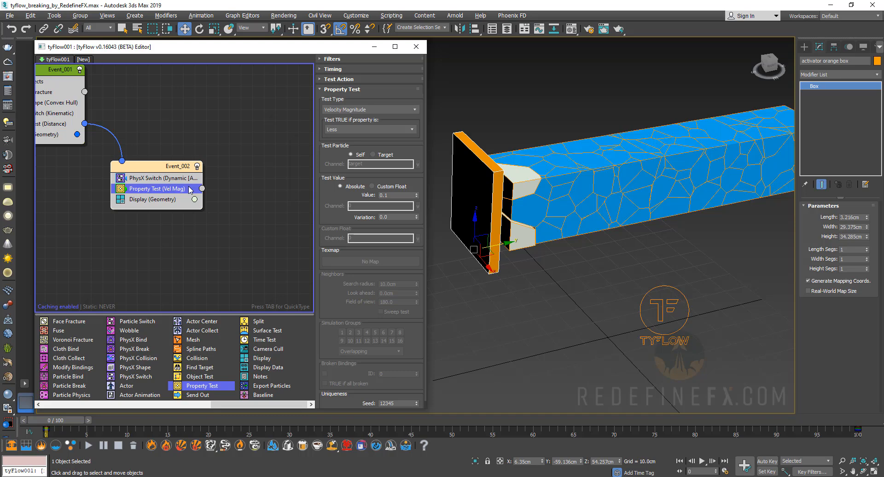
pyautogui.moveTo(73, 339)
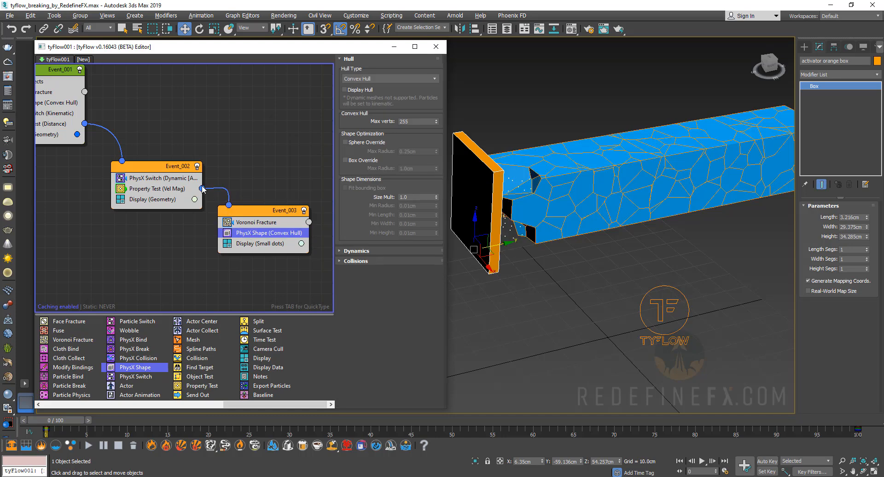
# - Set Event_003's Display to Geometry with a yellow colour
pyautogui.click(262, 243)
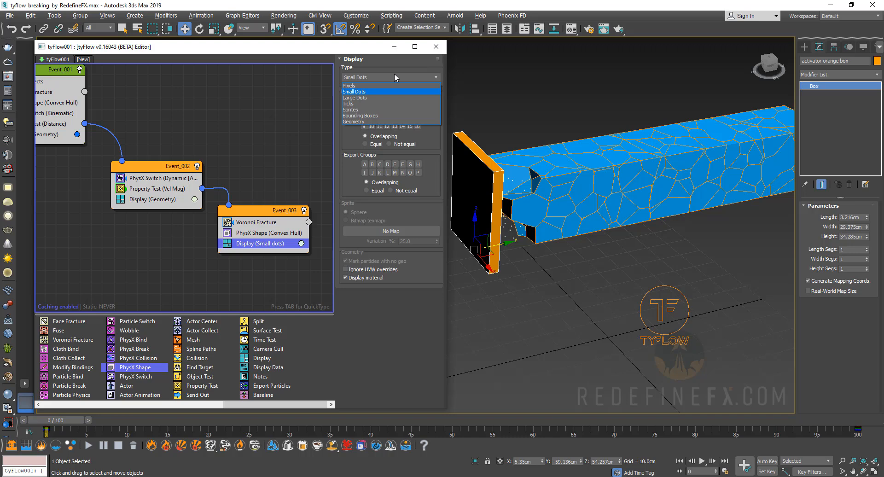
pyautogui.click(352, 121)
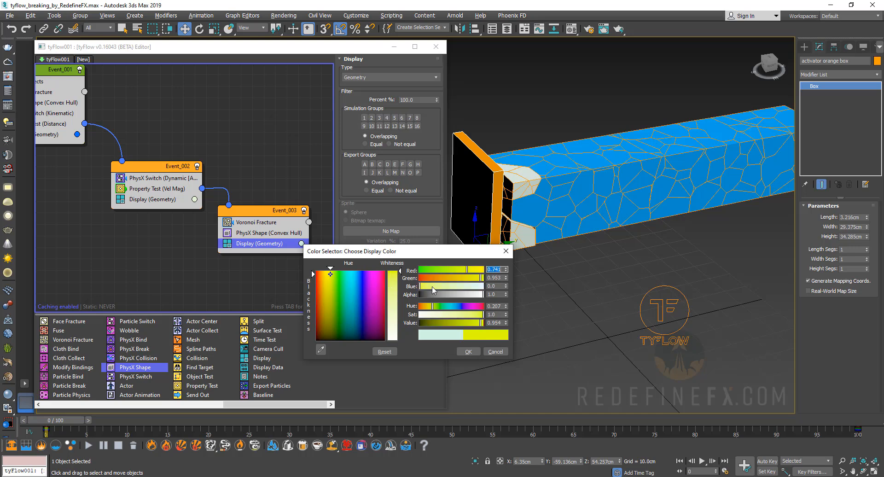
pyautogui.click(467, 351)
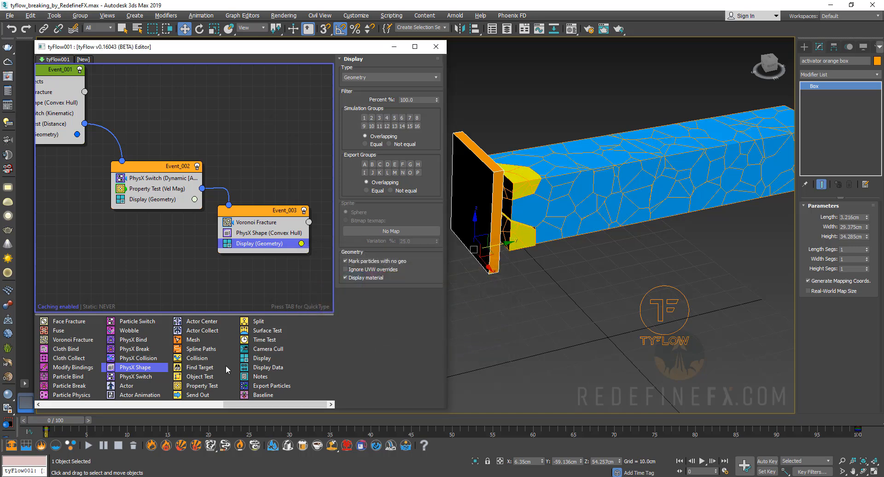
pyautogui.moveTo(42, 429); pyautogui.dragTo(132, 429)
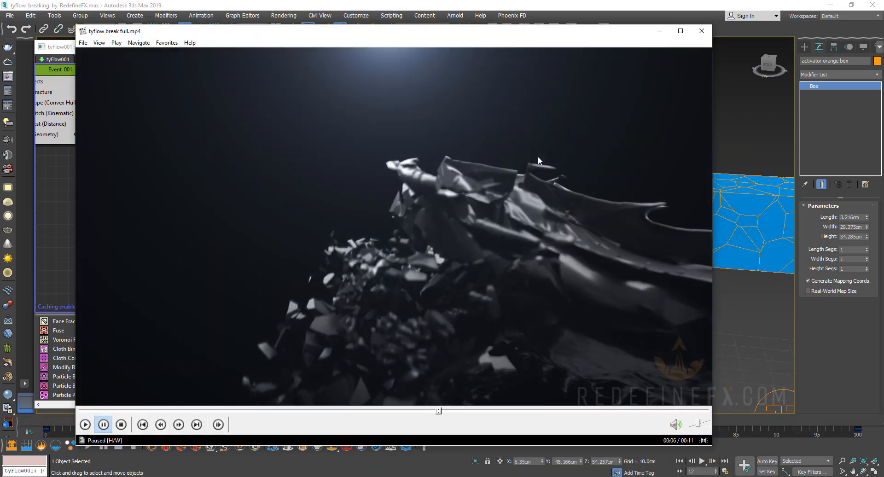
# - Close the Windows Media Player preview of the finished dragon render
pyautogui.click(701, 31)
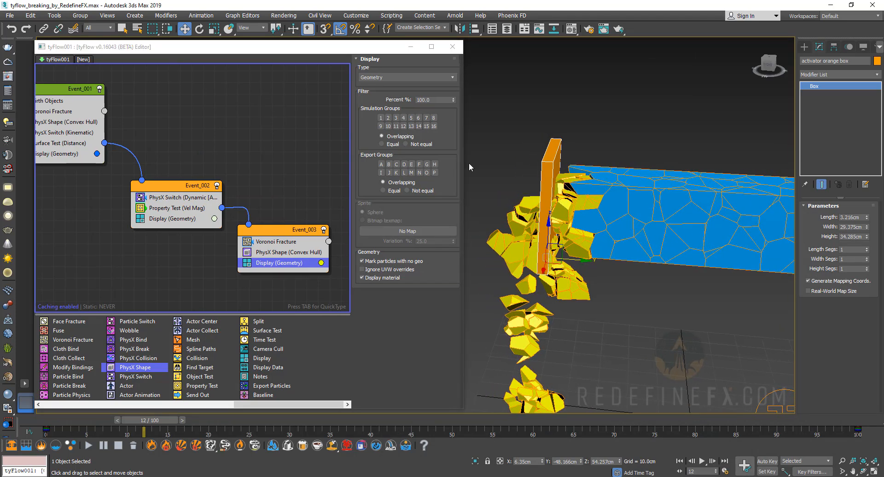
# - Check the first fracture's points, then lower Event_003's Voronoi Fracture points from 250 to 10
pyautogui.click(85, 91)
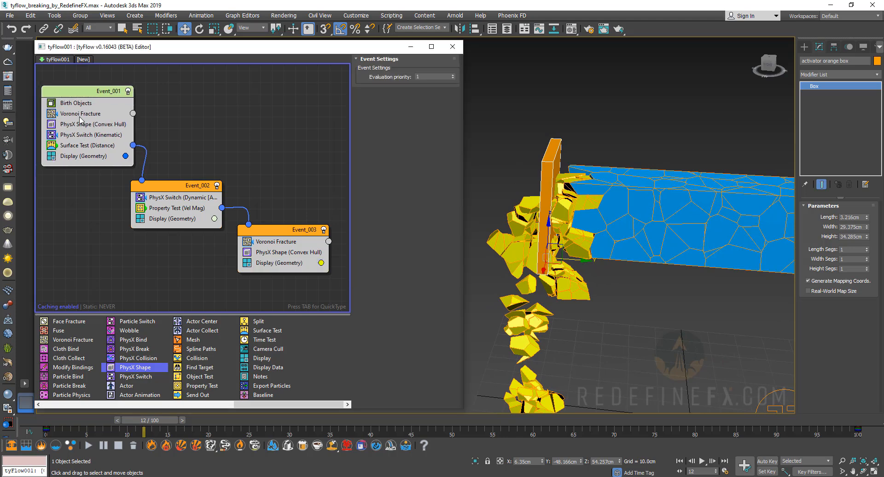
pyautogui.click(80, 113)
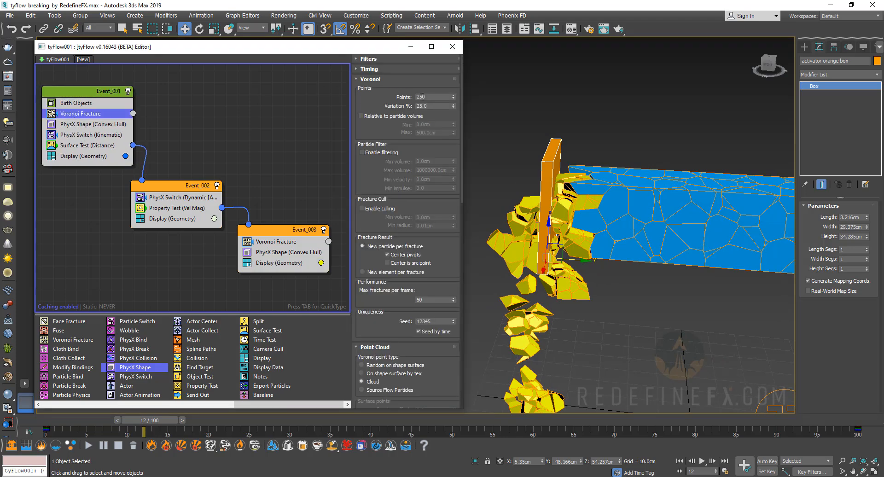
pyautogui.tripleClick(427, 96)
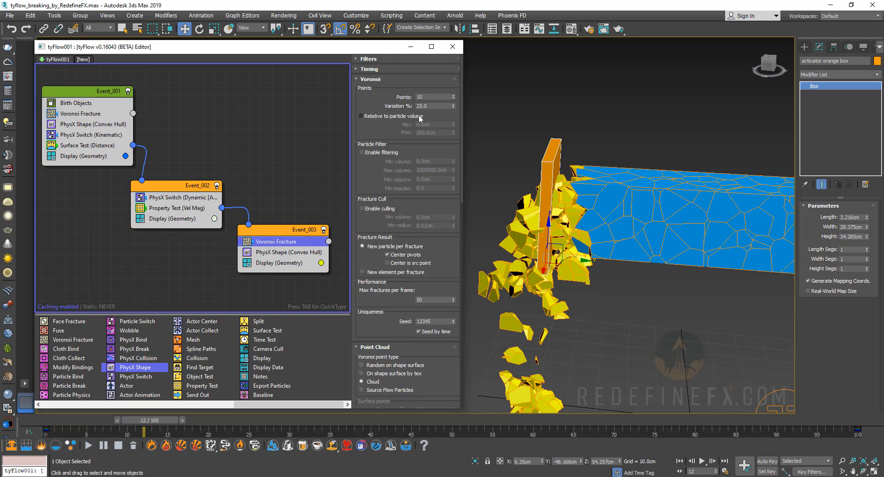
pyautogui.tripleClick(431, 96)
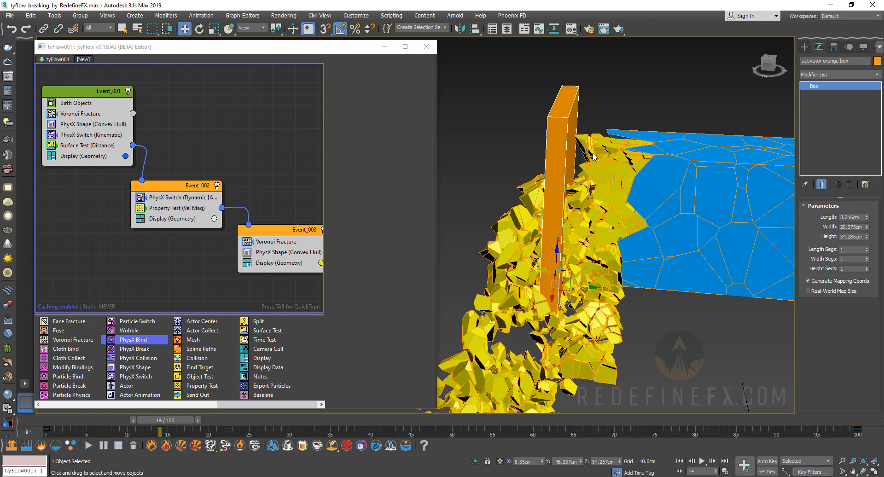
pyautogui.moveTo(629, 135)
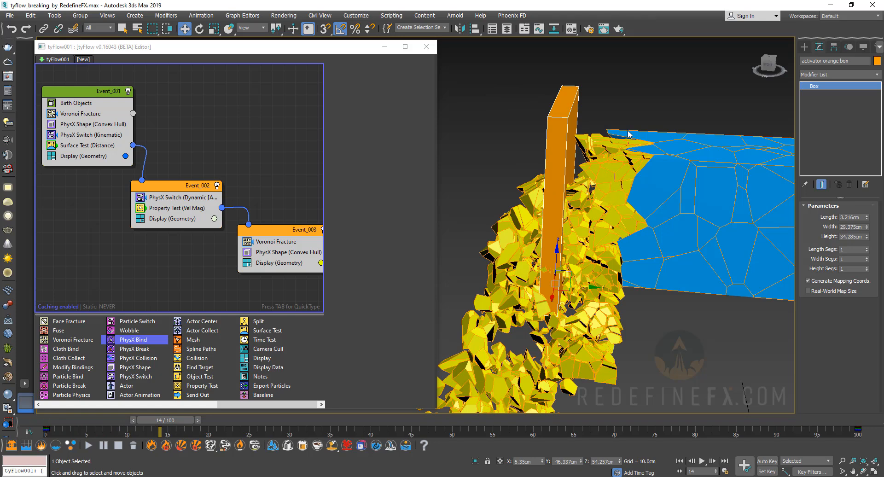
pyautogui.moveTo(611, 180)
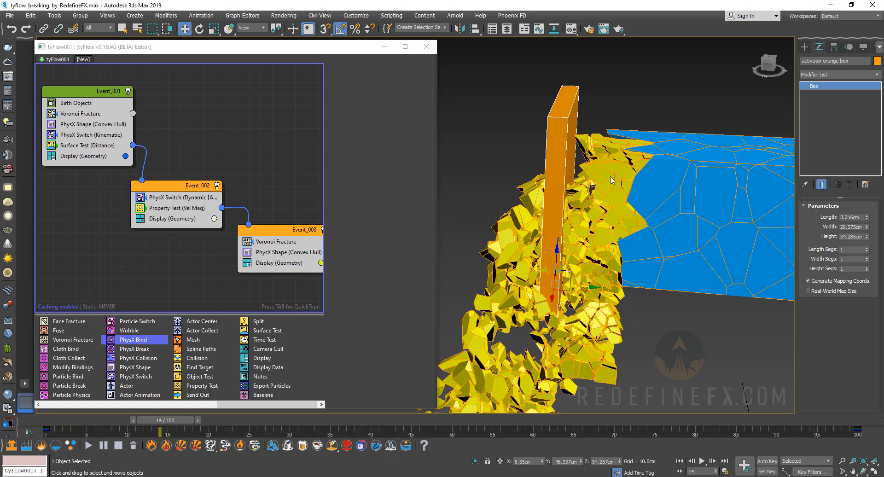
pyautogui.moveTo(611, 180)
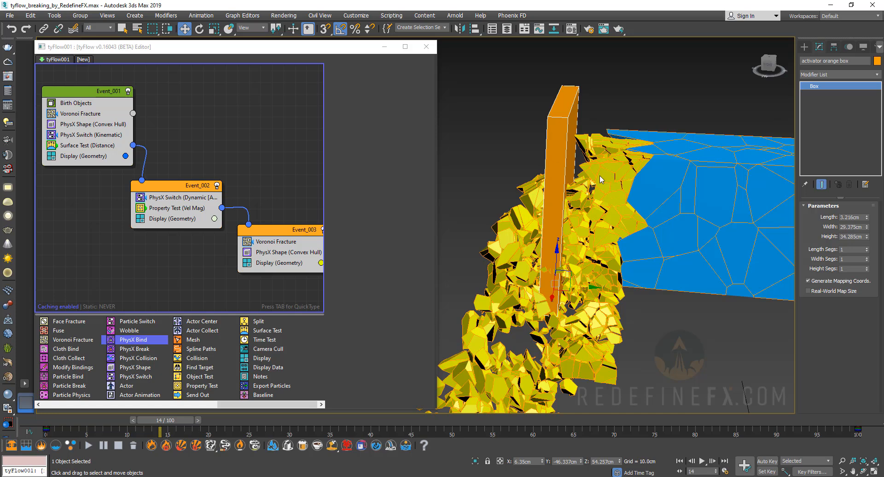
pyautogui.moveTo(580, 236)
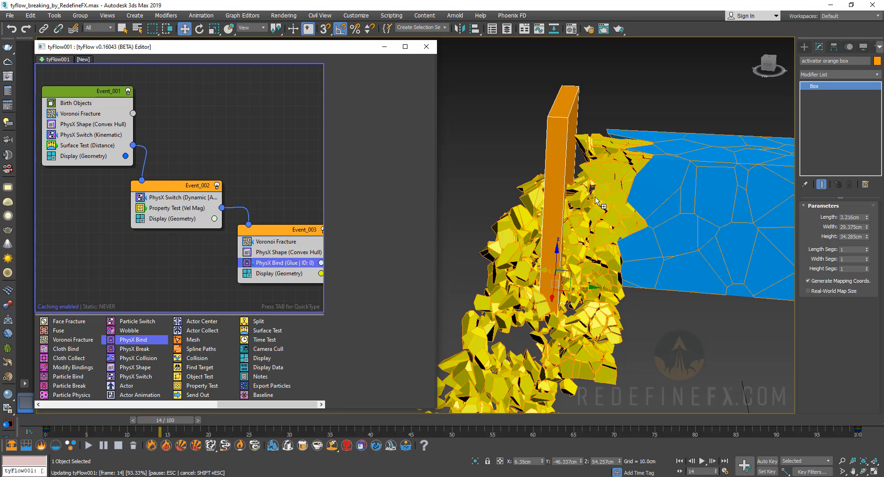
# - Add a PhysX Bind operator to Event_003, leaving its type as Rigid (Glue)
pyautogui.click(276, 262)
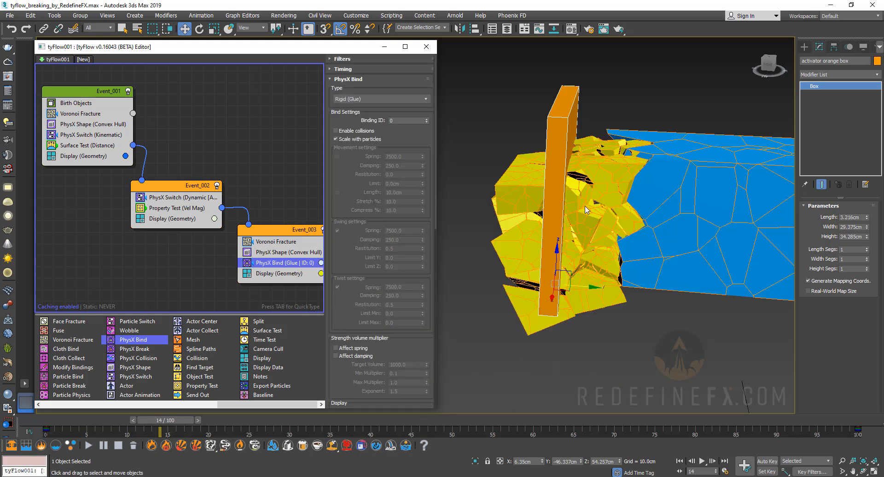
pyautogui.moveTo(533, 202)
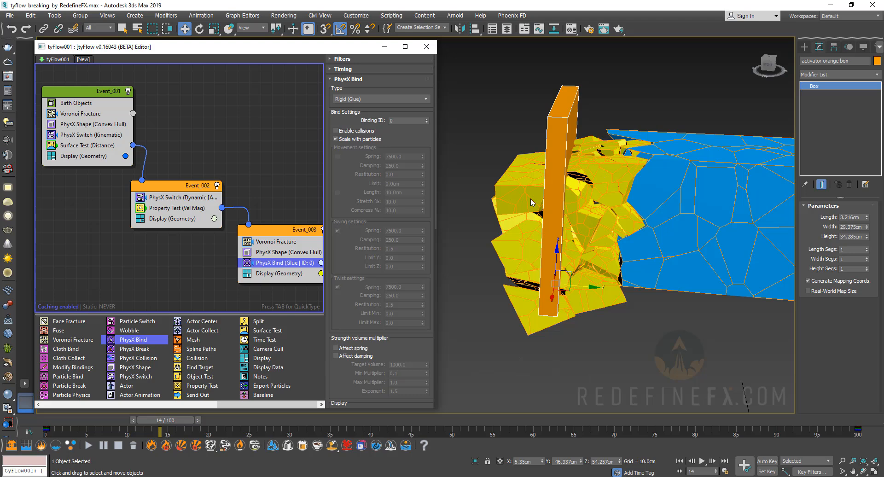
pyautogui.moveTo(397, 278)
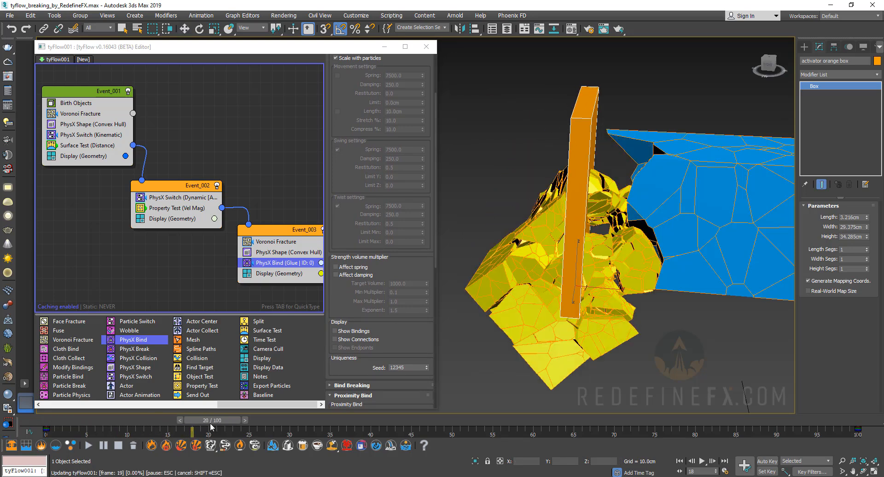
# - Enable PhysX Bind breaking with force 2500 and bring up the dragon shatter reference video
pyautogui.click(252, 420)
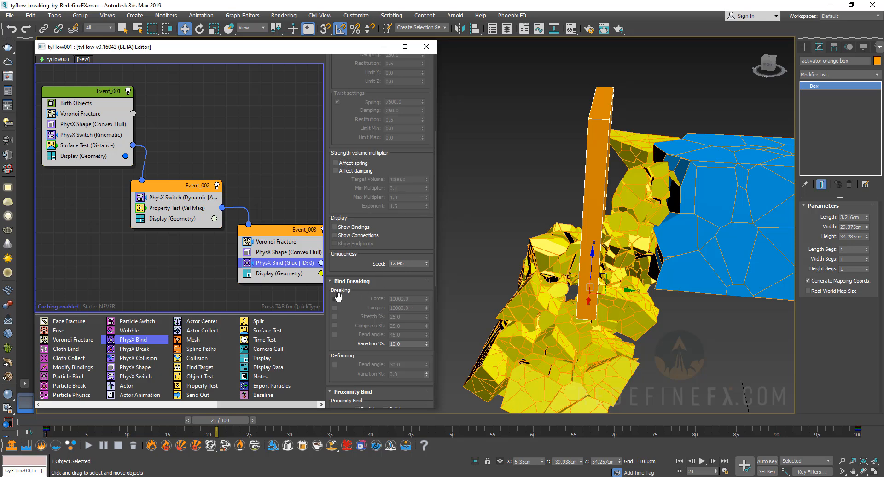
pyautogui.click(335, 298)
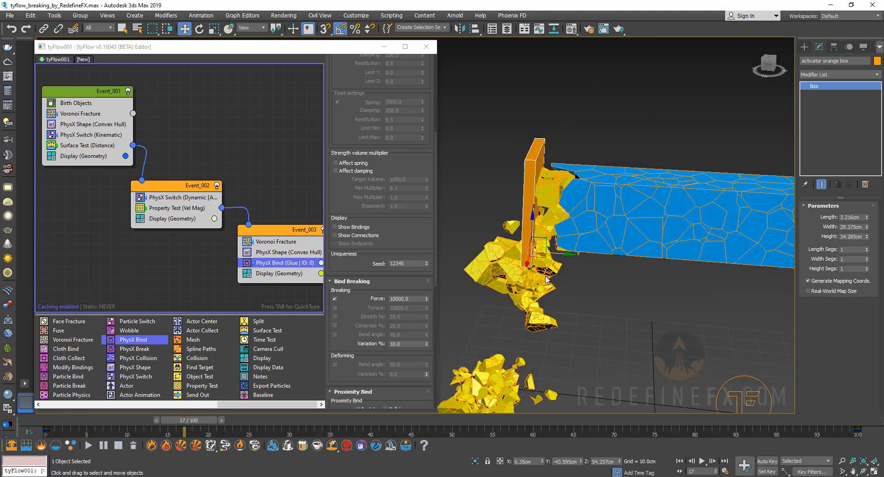
pyautogui.moveTo(554, 267)
pyautogui.write('2500')
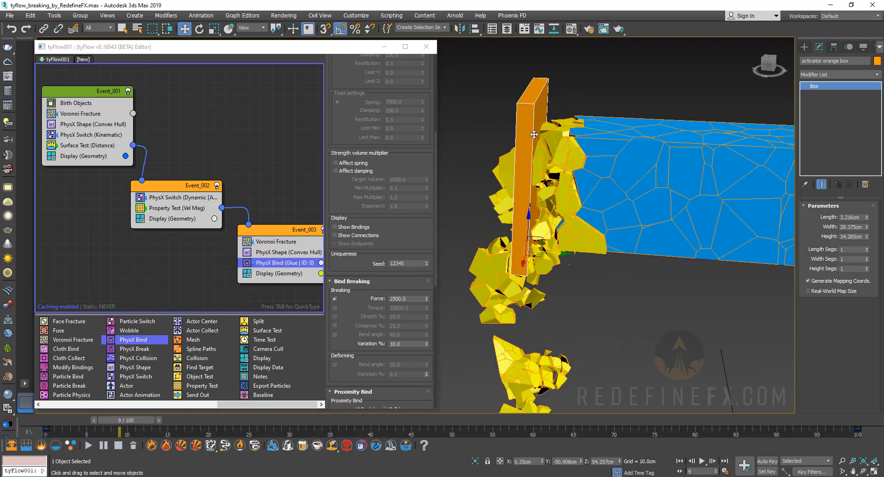
pyautogui.click(115, 419)
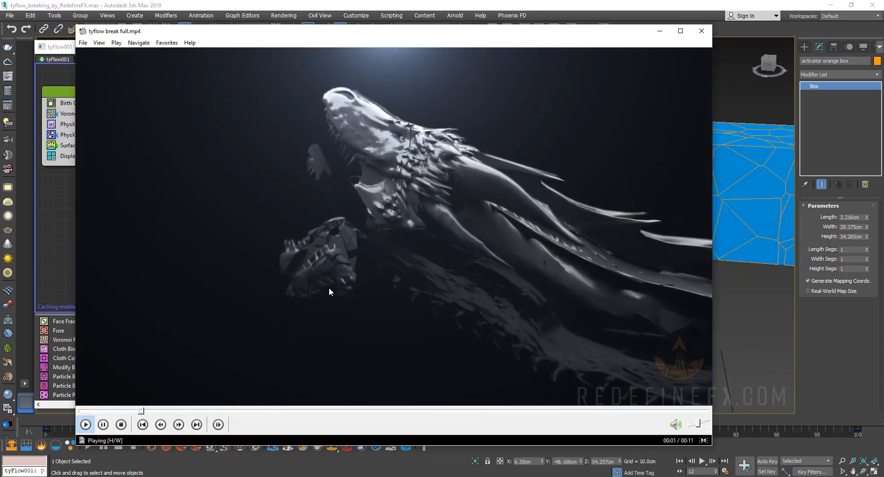
# - Pause and resume tyflow break full.mp4, then close the player
pyautogui.click(102, 425)
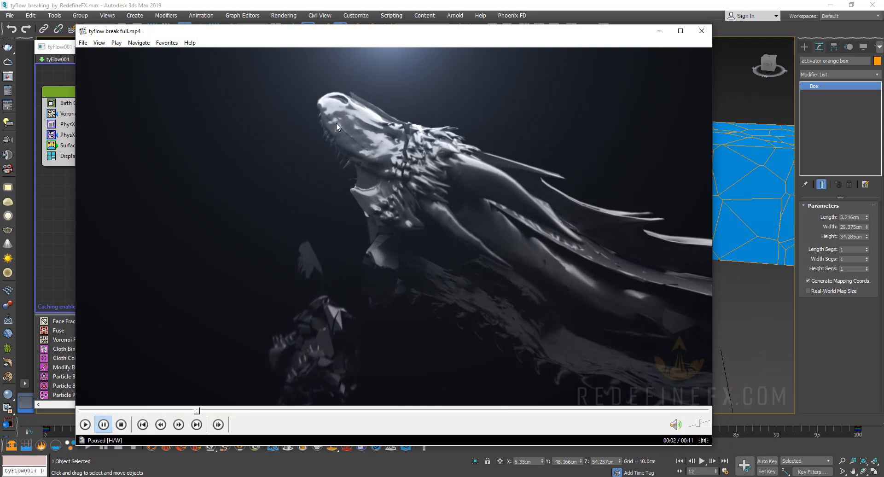
pyautogui.click(84, 424)
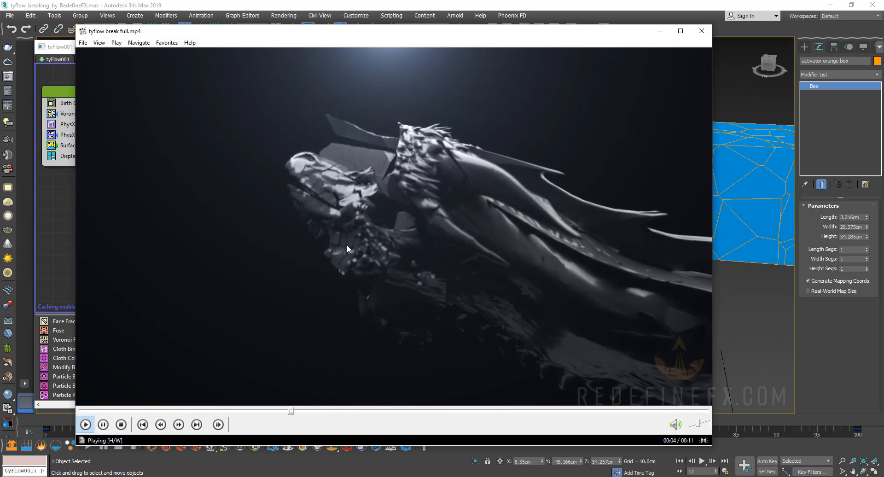
pyautogui.click(103, 424)
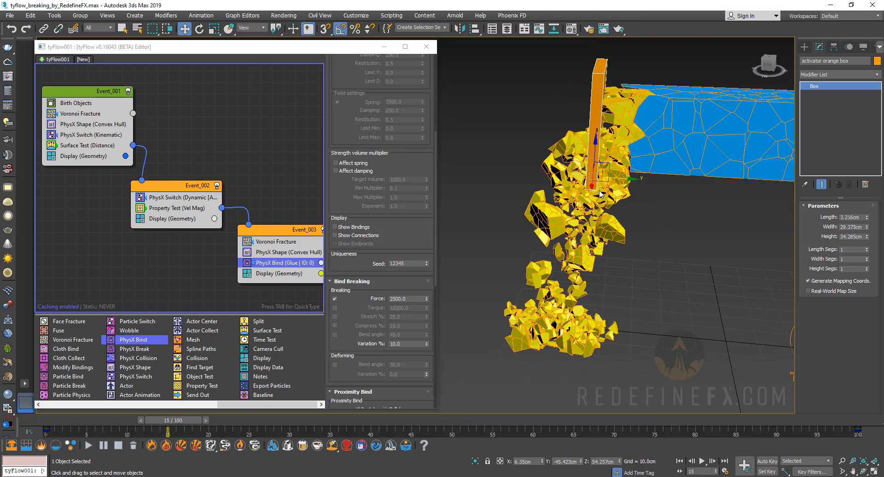
# - Raise the PhysX Bind breaking Force from 2500 to 5000
pyautogui.tripleClick(400, 298)
pyautogui.write('5000')
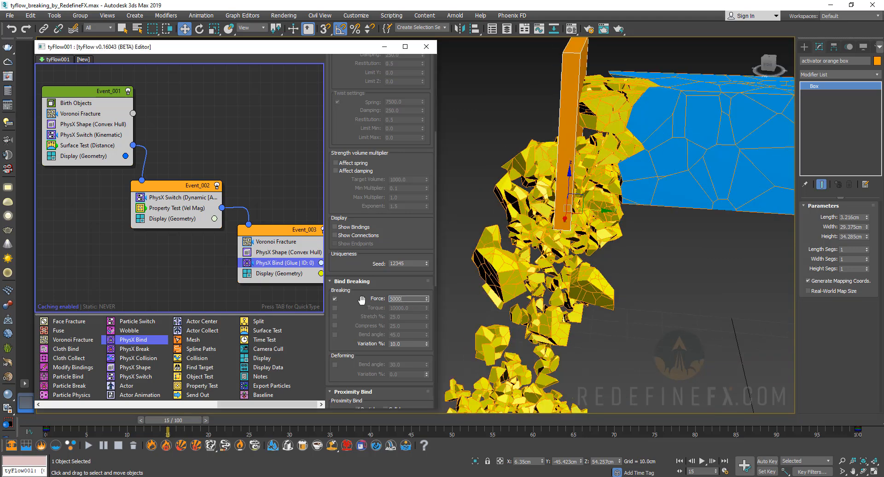
pyautogui.tripleClick(405, 298)
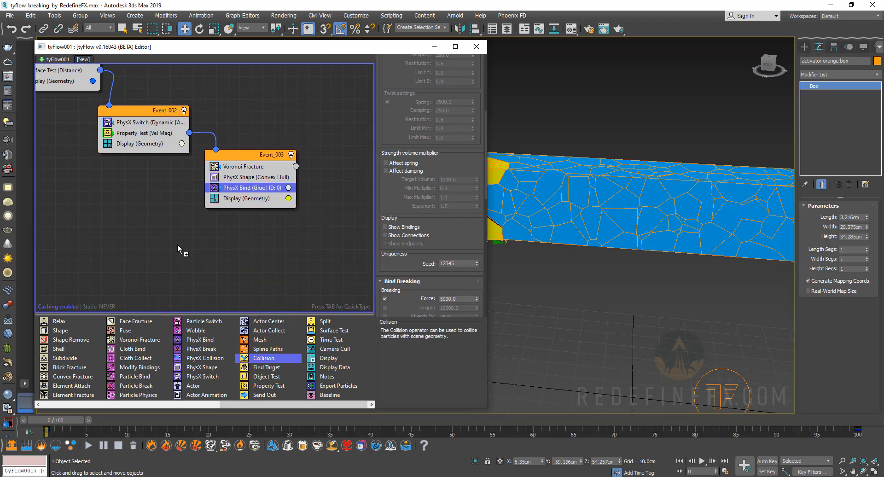
# - Drag a Collision test into empty graph space to create Event_004
pyautogui.click(262, 358)
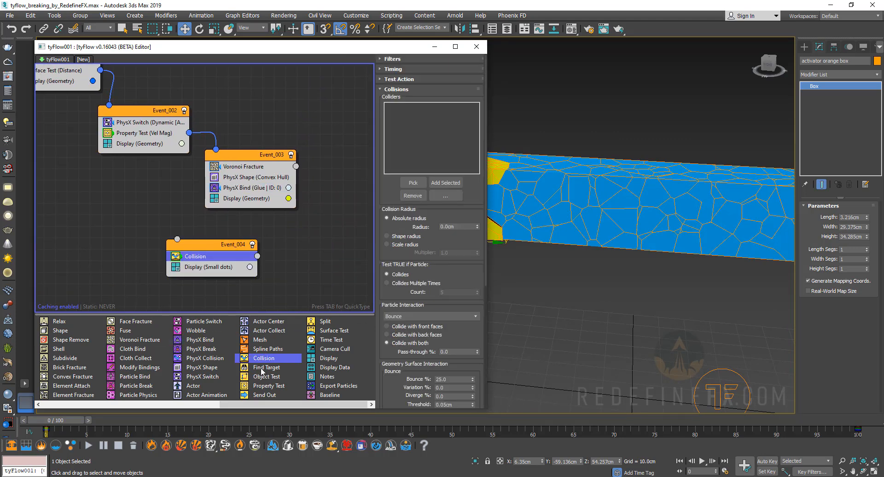
pyautogui.scroll(-3)
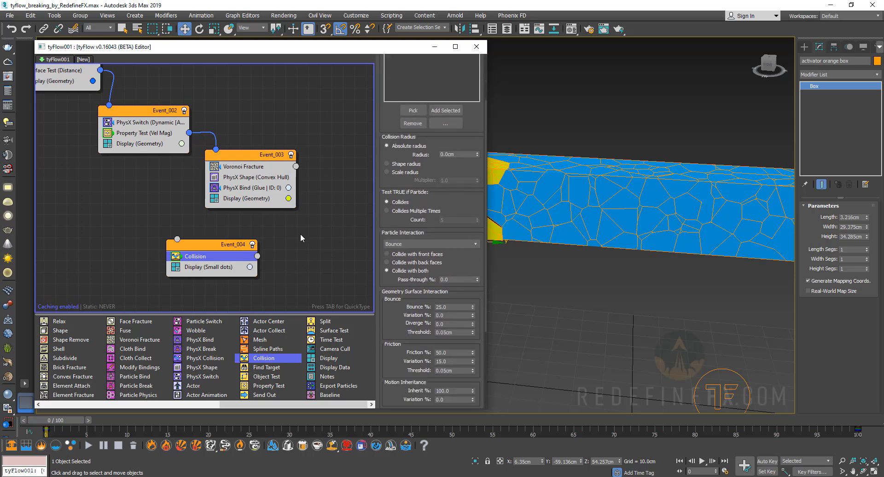
pyautogui.click(231, 289)
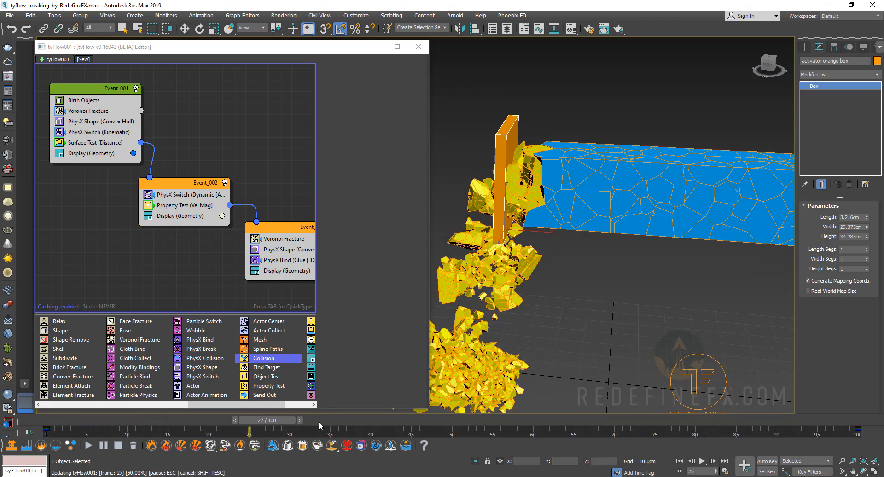
# - Stop playback before importing the dragon statue model as an Editable Mesh
pyautogui.click(226, 420)
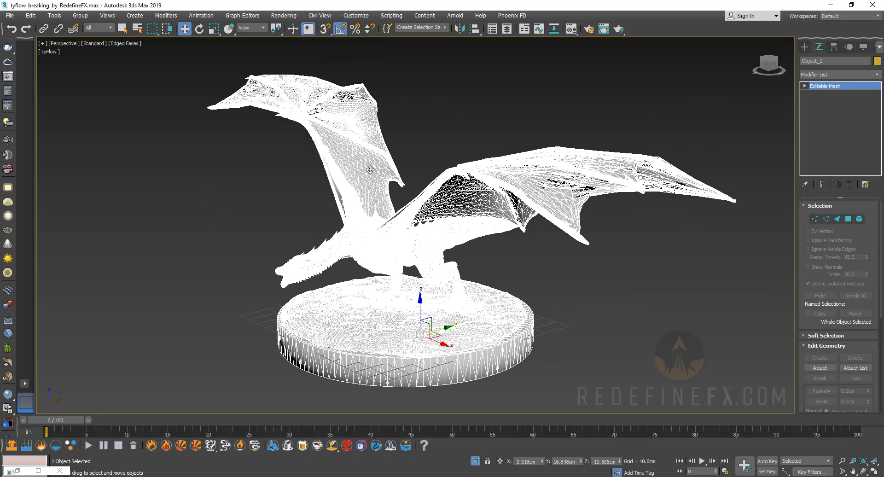
pyautogui.scroll(3)
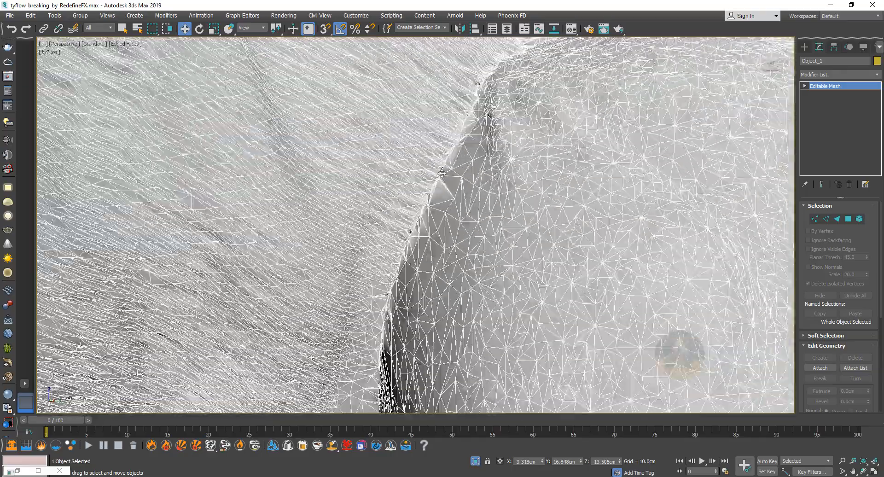
pyautogui.scroll(-3)
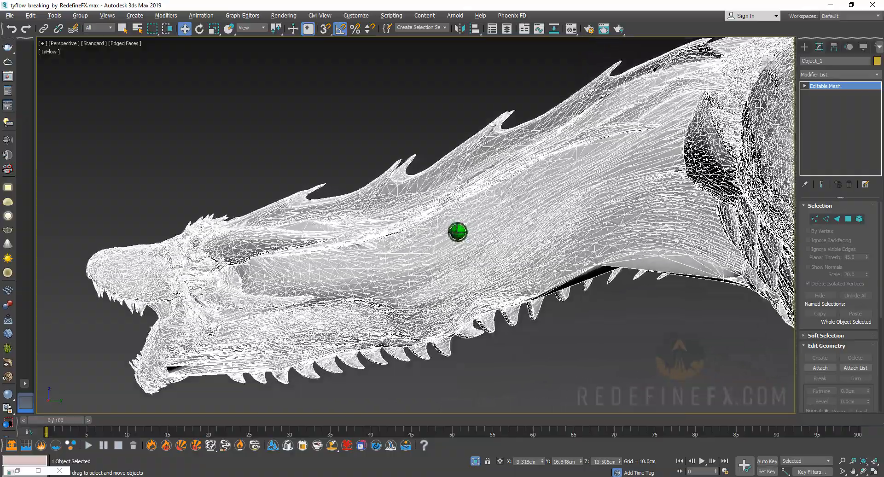
pyautogui.moveTo(456, 231); pyautogui.dragTo(518, 198)
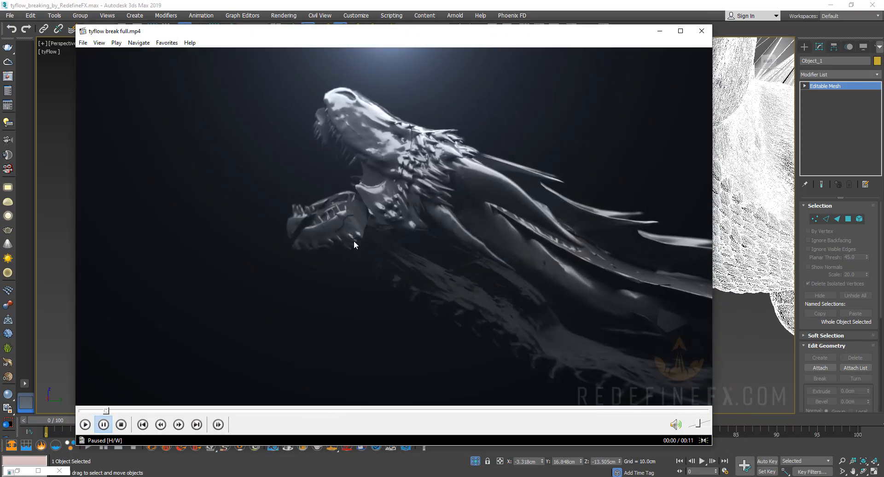
pyautogui.click(702, 31)
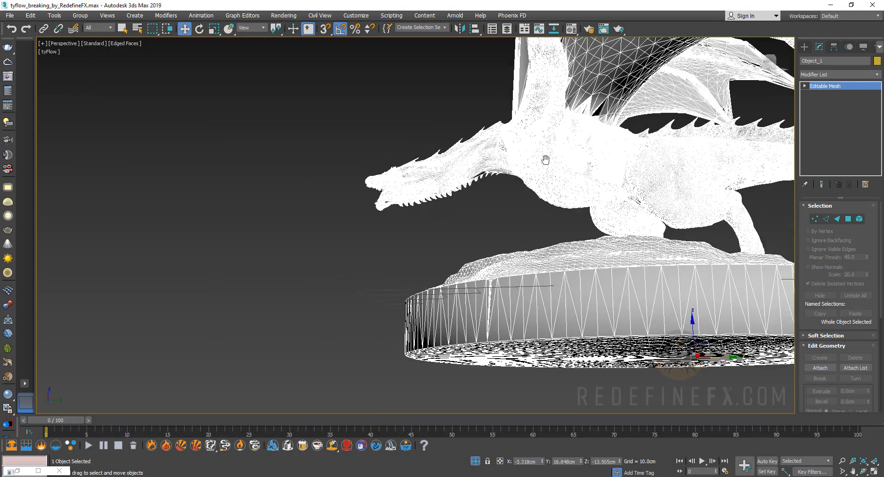
# - In Editable Mesh Polygon mode, select and delete the dragon's body, wings and base faces
pyautogui.click(805, 85)
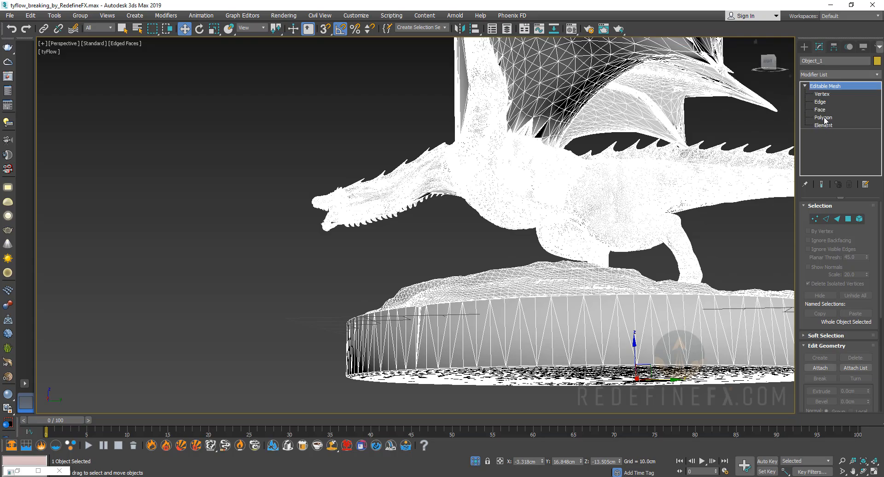
pyautogui.click(822, 117)
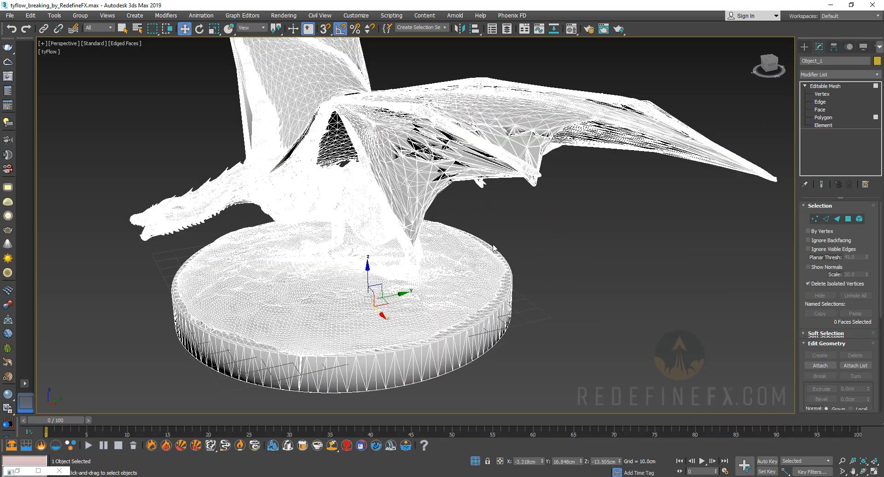
pyautogui.click(822, 116)
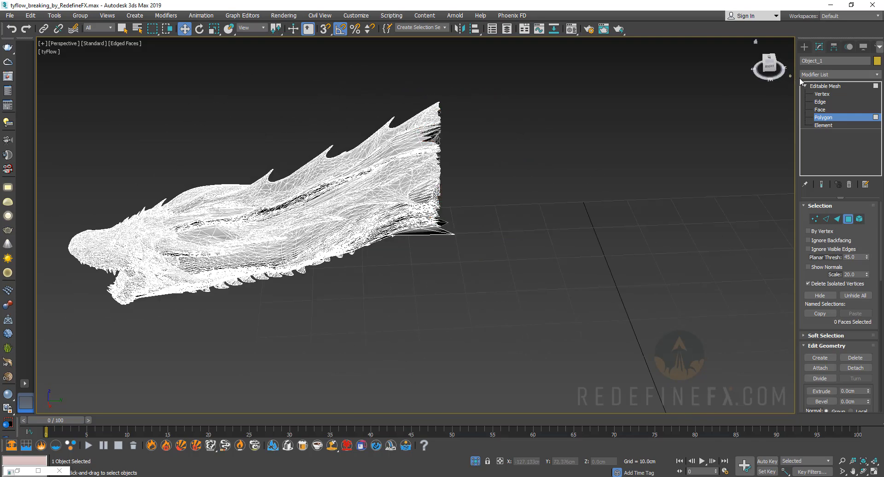
# - Convert the head to Editable Poly, cap the open neck border, and exit sub-object mode
pyautogui.rightClick(825, 86)
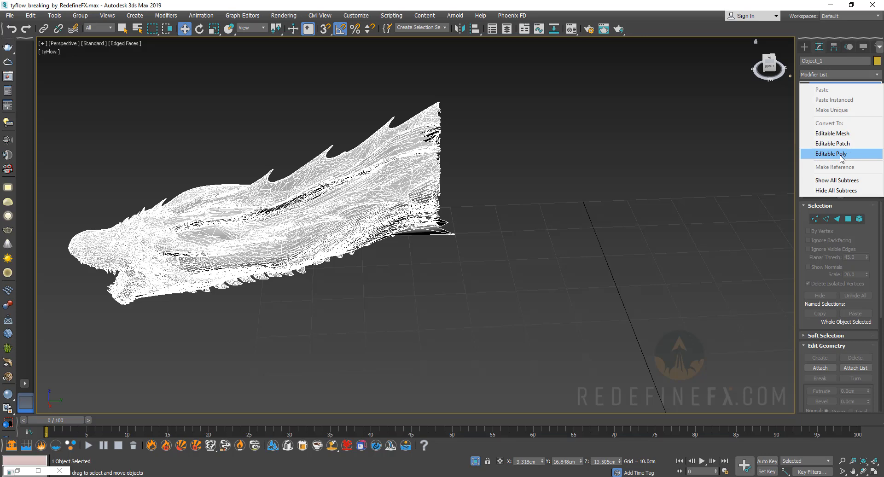
pyautogui.click(829, 154)
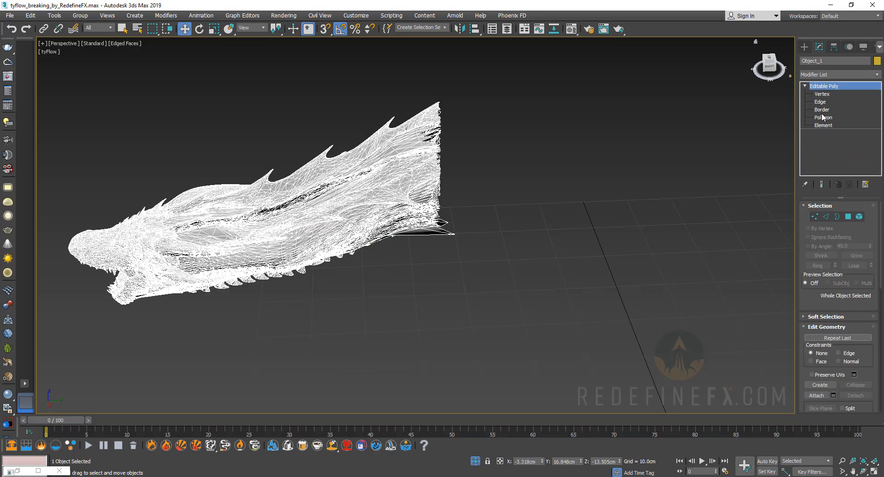
pyautogui.click(822, 110)
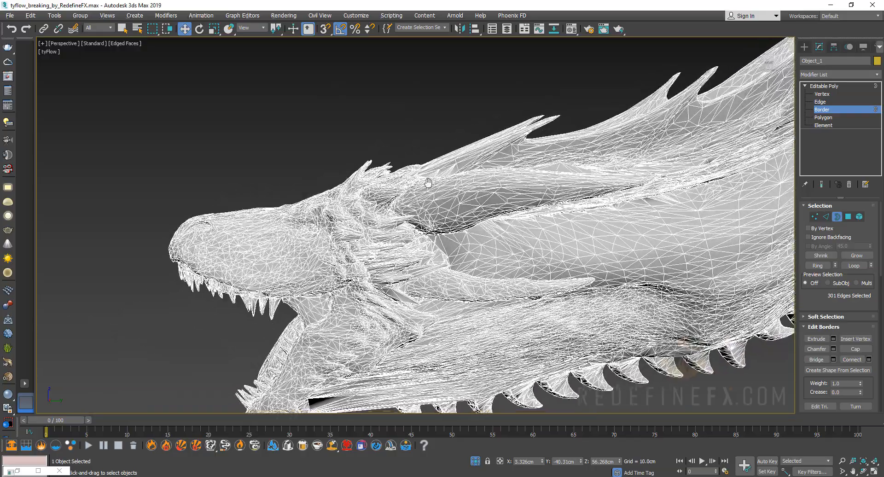
pyautogui.click(124, 43)
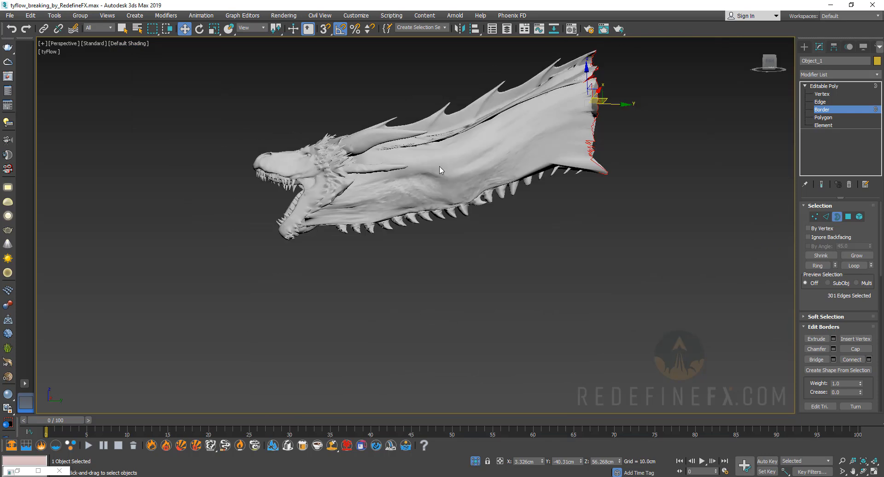
pyautogui.moveTo(440, 169); pyautogui.dragTo(446, 234)
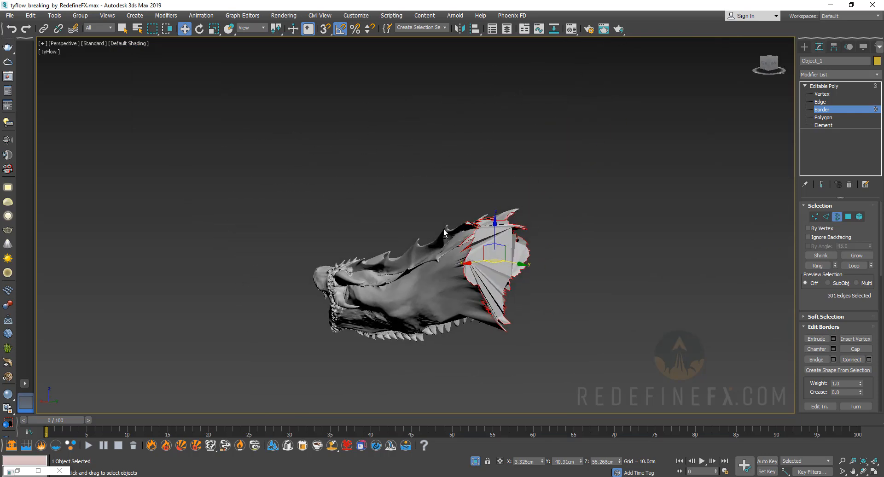
pyautogui.click(826, 85)
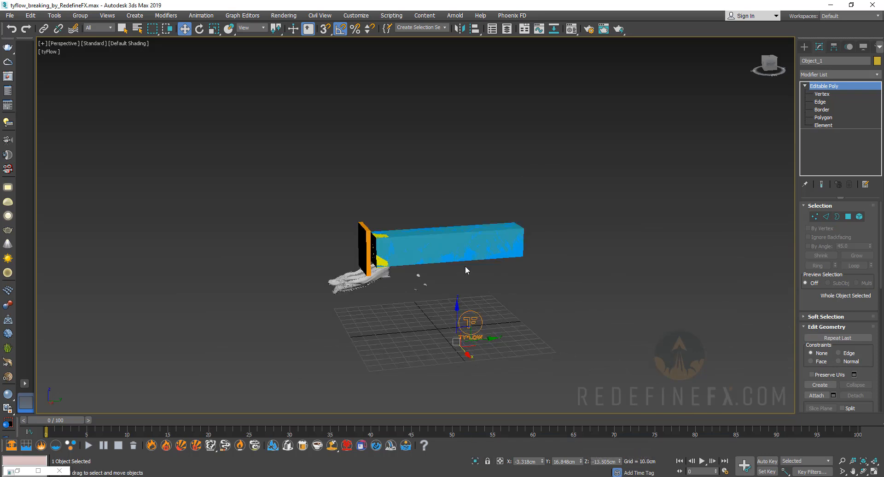
# - Move the dragon head into the blue fractured box behind the orange activator via its pivot, then select tyFlow001
pyautogui.click(482, 330)
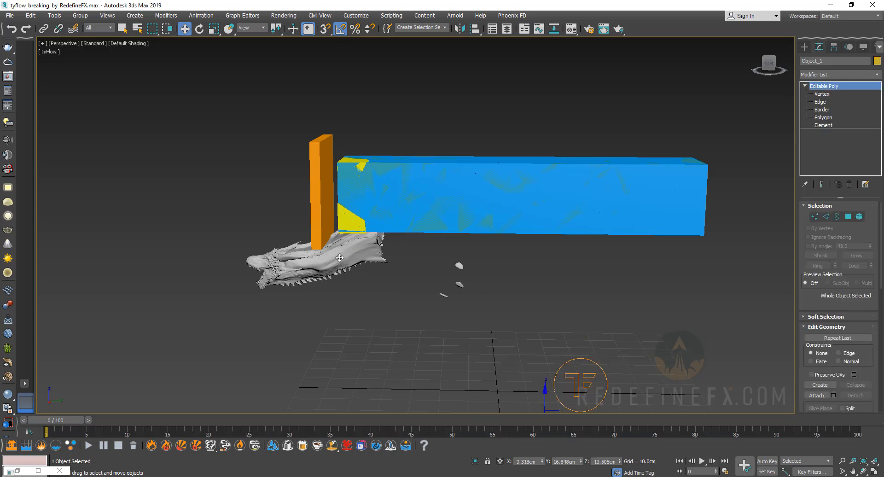
pyautogui.click(834, 47)
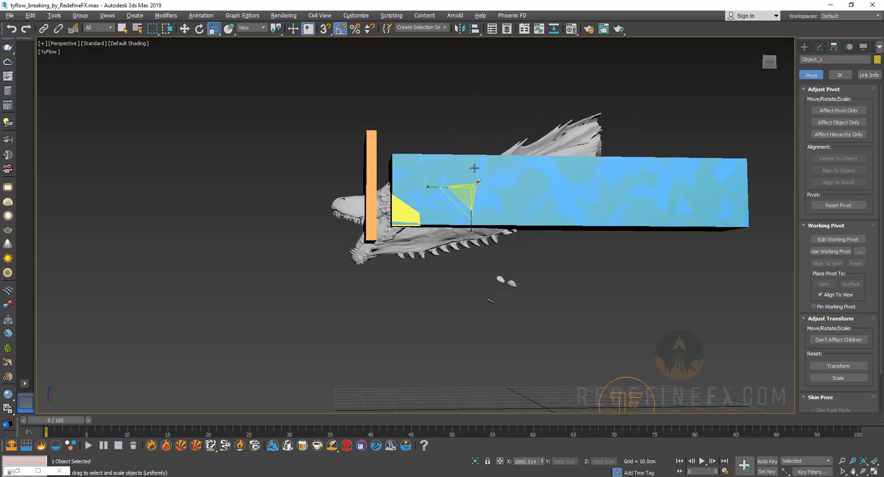
pyautogui.click(199, 28)
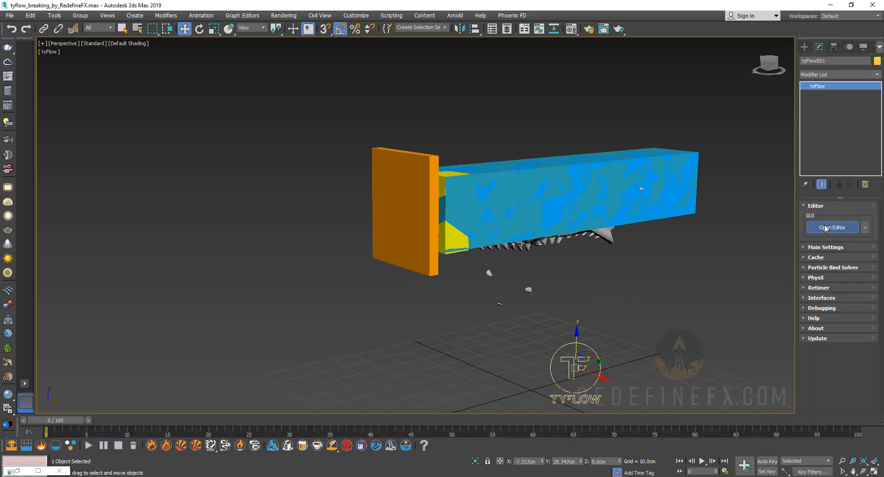
# - In the tyFlow editor, hide the original dragon head mesh so only the particles show
pyautogui.click(831, 227)
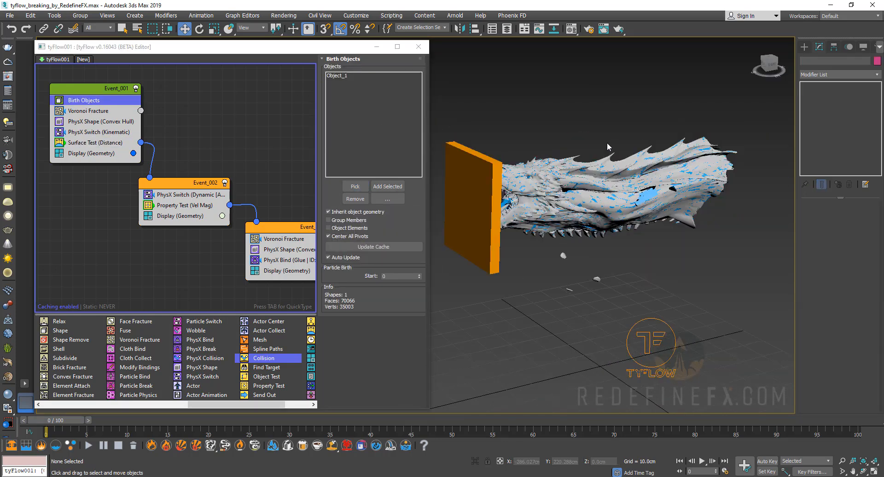
pyautogui.click(610, 212)
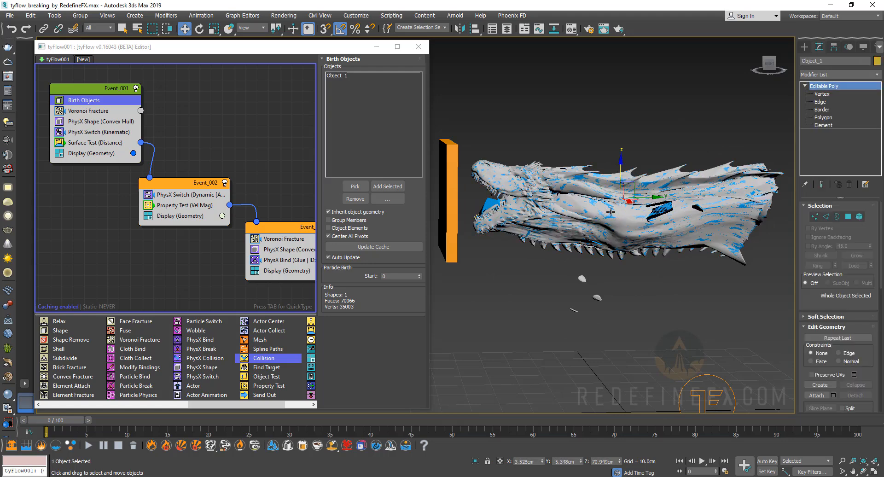
pyautogui.rightClick(611, 212)
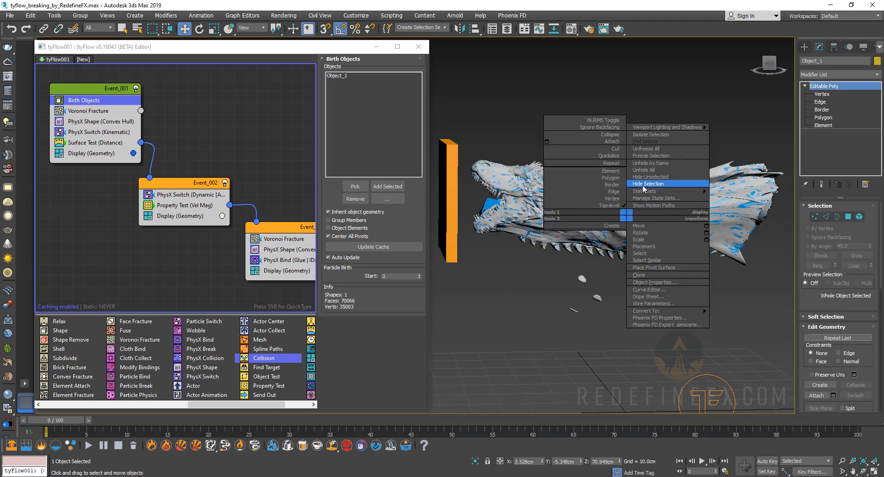
pyautogui.click(649, 183)
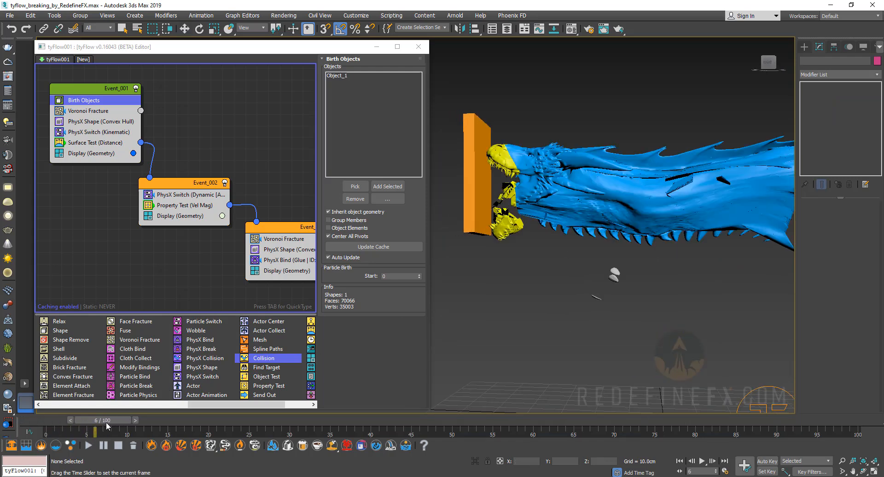
# - Scrub the time slider forward to frame 39 to watch the head crumble against the orange box
pyautogui.moveTo(95, 427); pyautogui.dragTo(230, 427)
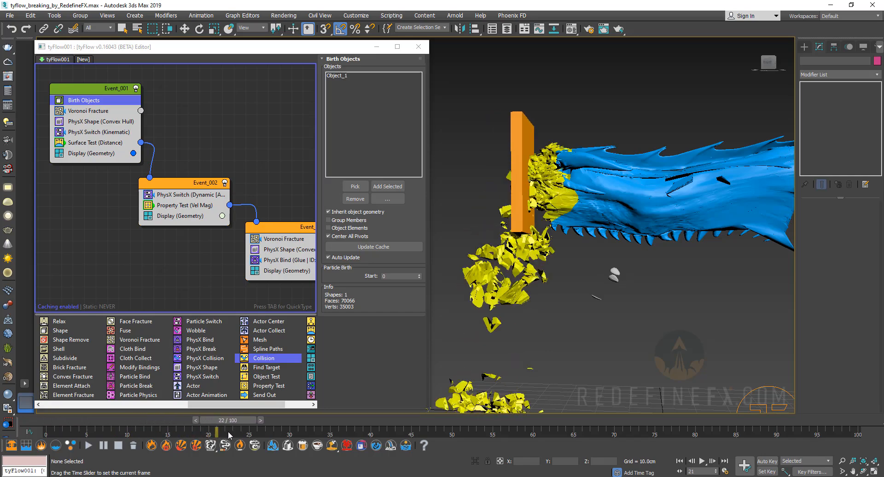
pyautogui.moveTo(215, 429); pyautogui.dragTo(347, 429)
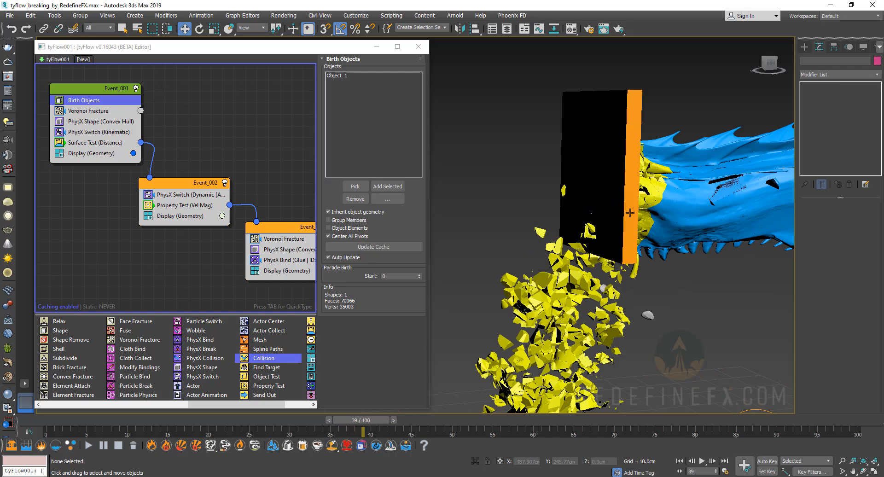
# - Set the PhysX Bind breaking force in Event_003 to 7500
pyautogui.click(285, 259)
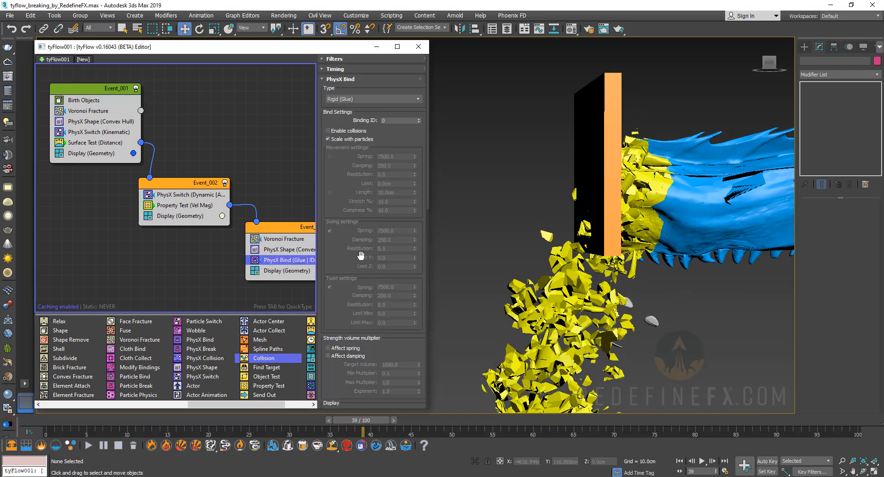
pyautogui.scroll(-3)
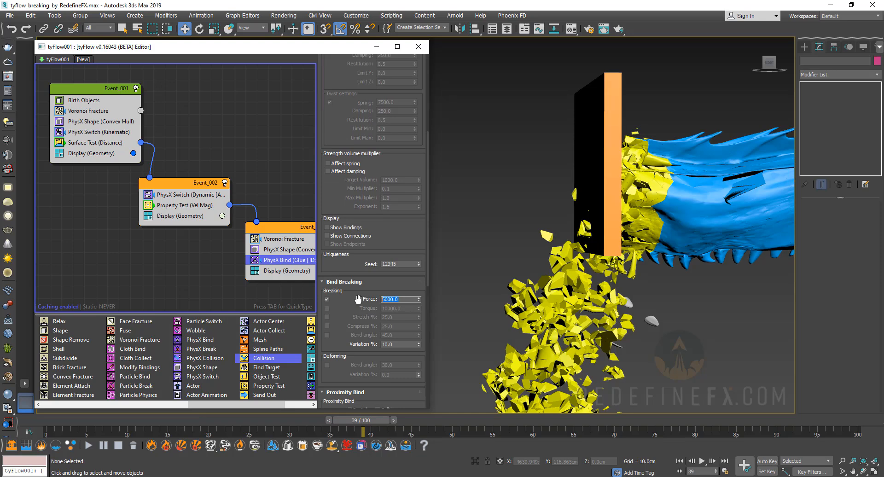
pyautogui.write('7500.0')
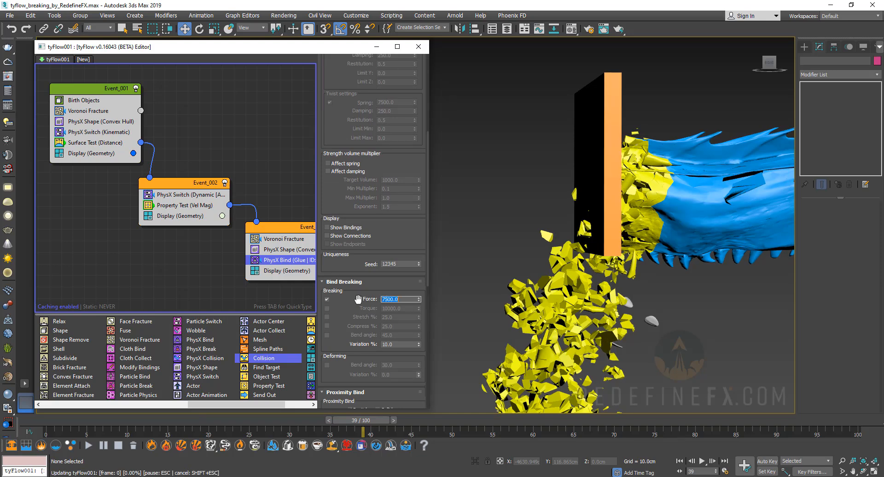
pyautogui.click(692, 461)
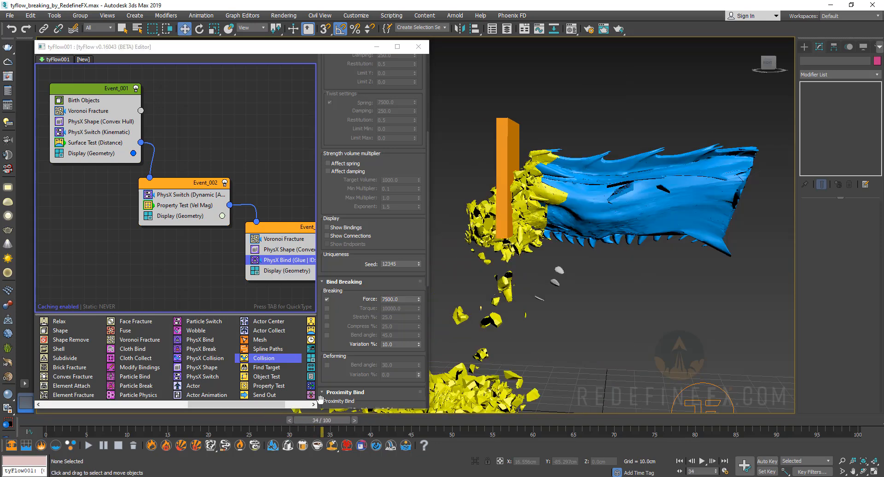
pyautogui.click(418, 46)
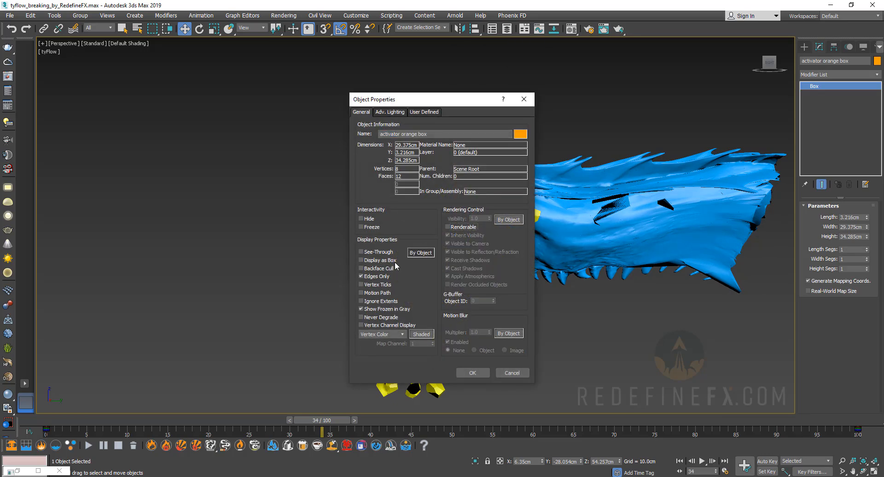
# - Enable Display as Box for the orange activator so it shows only as an outline
pyautogui.click(472, 373)
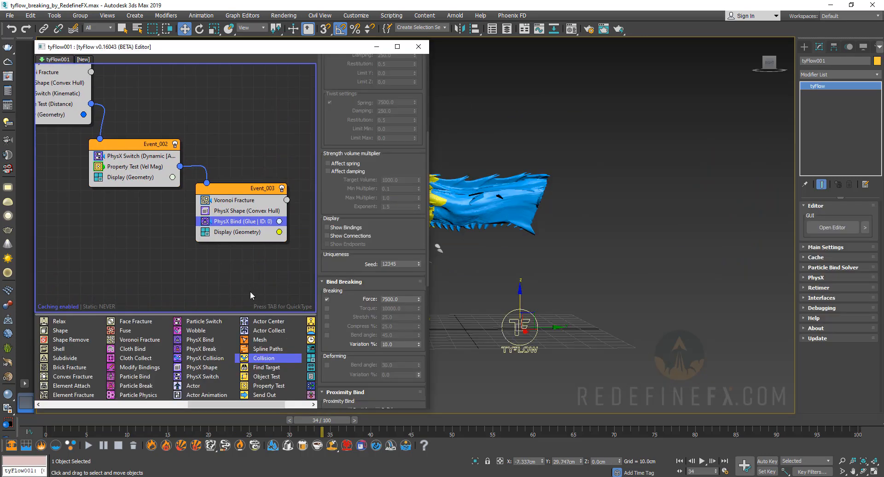
pyautogui.moveTo(260, 340)
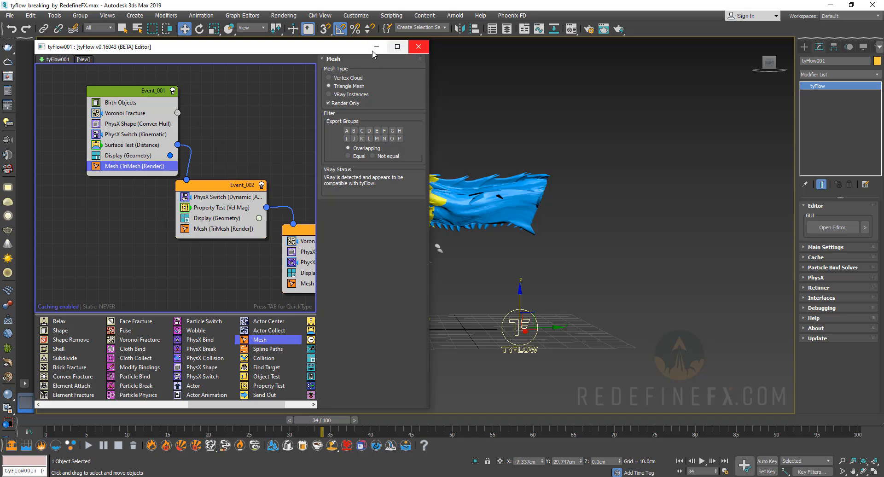
# - Close the tyFlow editor after adding render-only triangle Mesh operators to every event
pyautogui.click(418, 46)
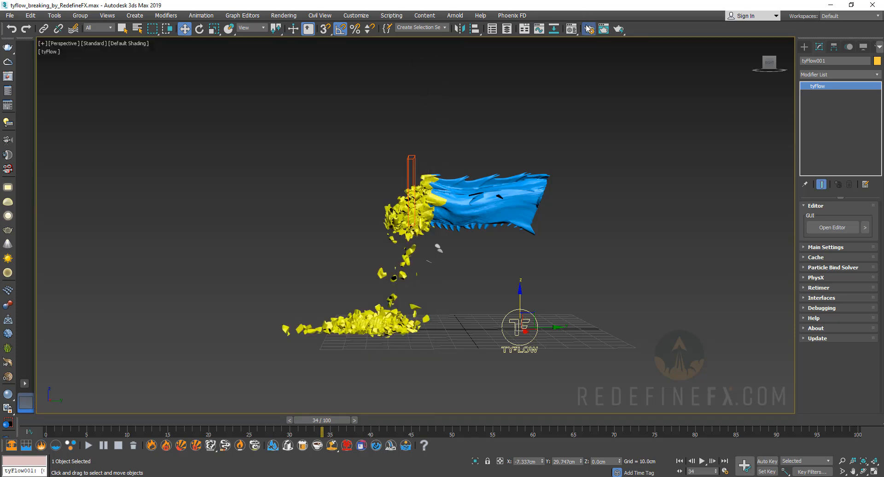
# - In Render Setup choose V-Ray Next with Bucket image sampling and Brute force plus Light cache GI
pyautogui.click(248, 104)
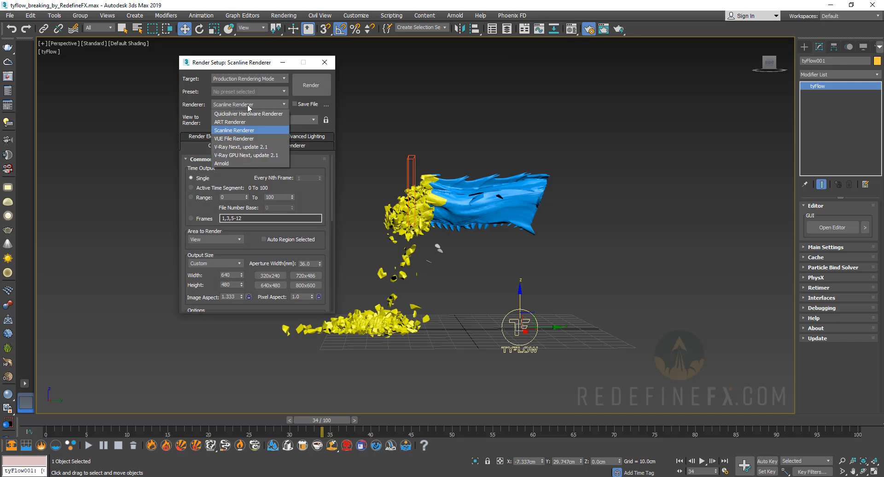
pyautogui.click(233, 130)
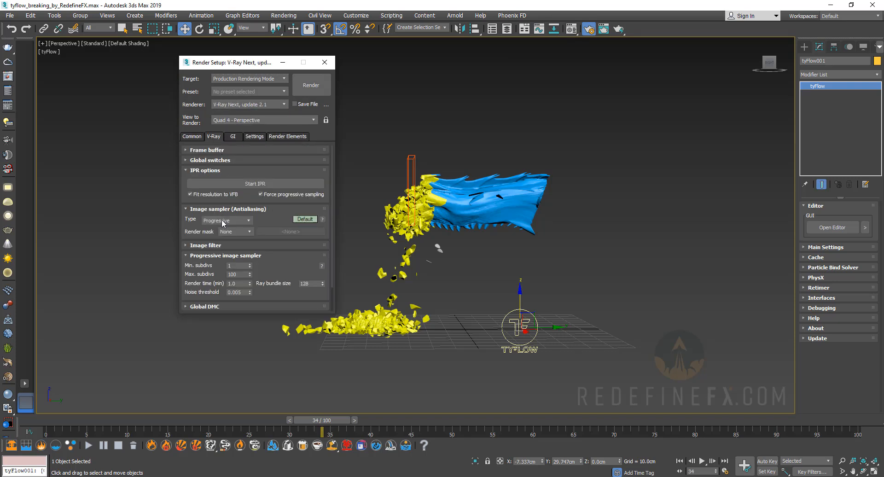
pyautogui.click(226, 220)
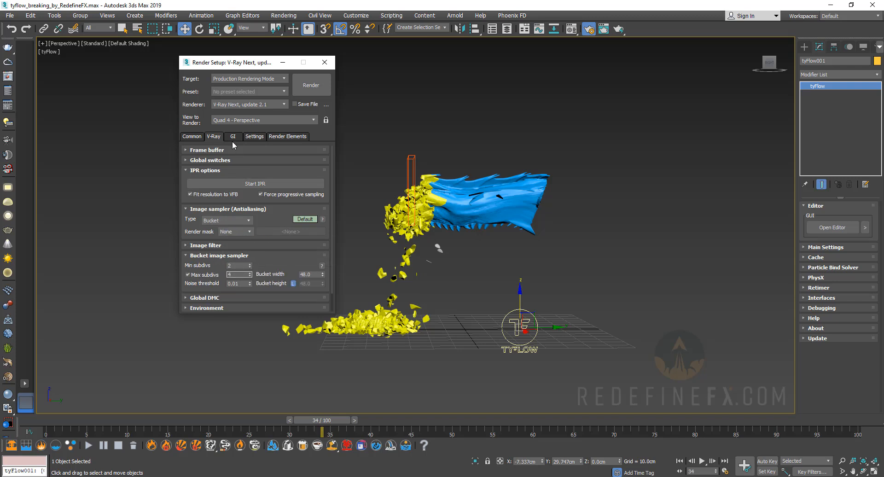
pyautogui.click(232, 137)
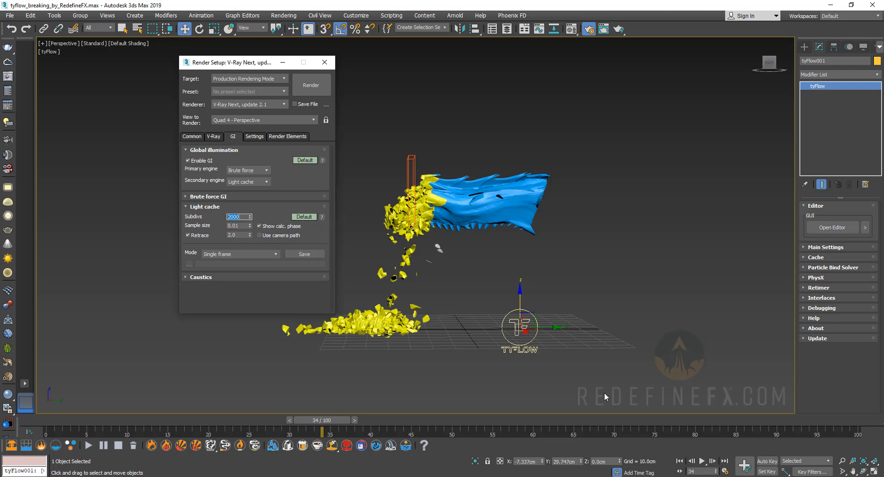
pyautogui.click(191, 137)
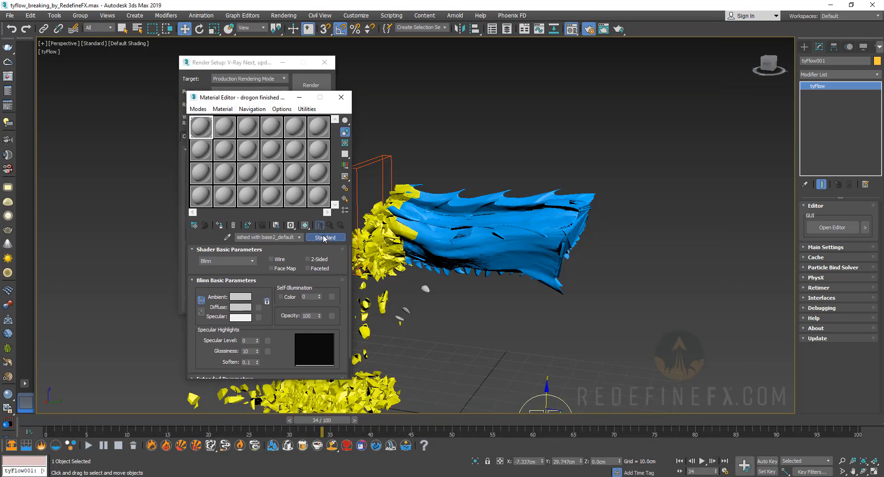
# - Convert the dragon material to VRayMtl with reflection glossiness 0.91 and a grey Reflect colour
pyautogui.click(325, 237)
pyautogui.write('0.88')
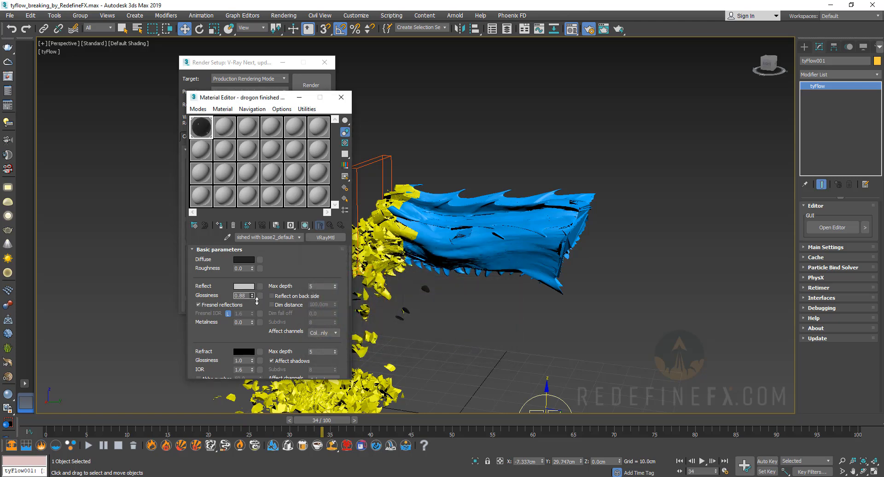
pyautogui.click(255, 295)
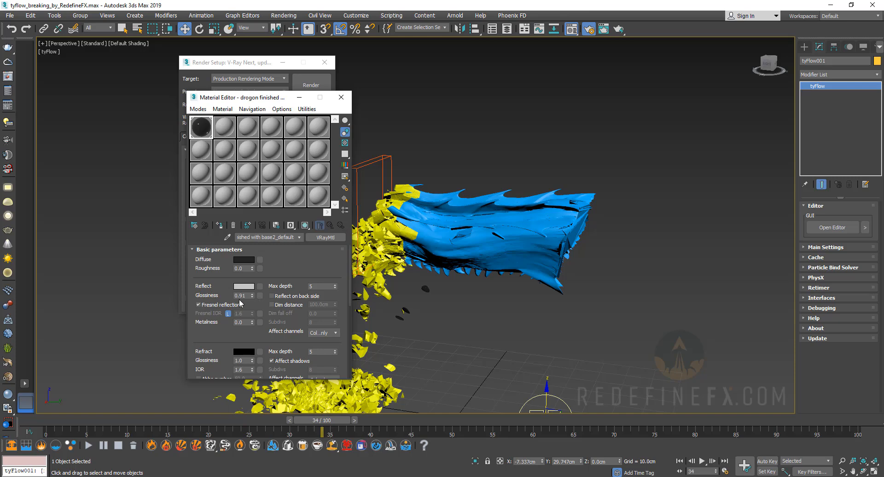
pyautogui.click(243, 285)
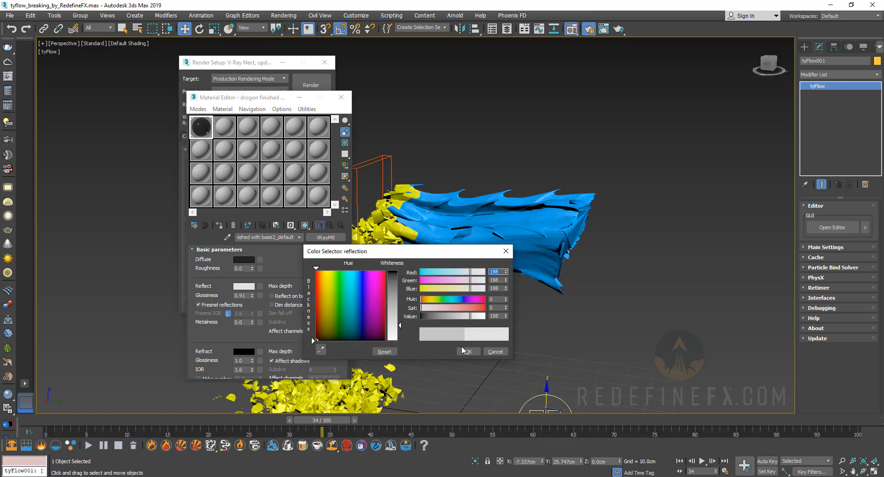
pyautogui.click(466, 351)
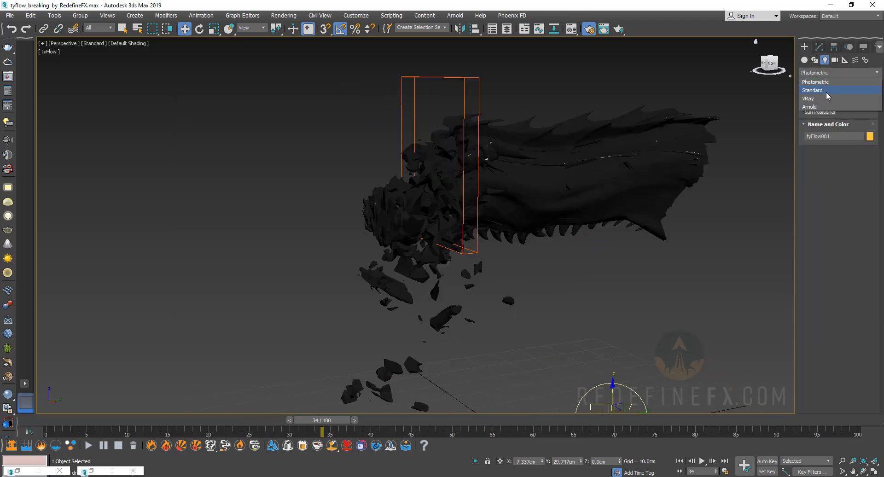
# - Create a VRayLight over the dragon with Multiplier 3.0
pyautogui.click(808, 99)
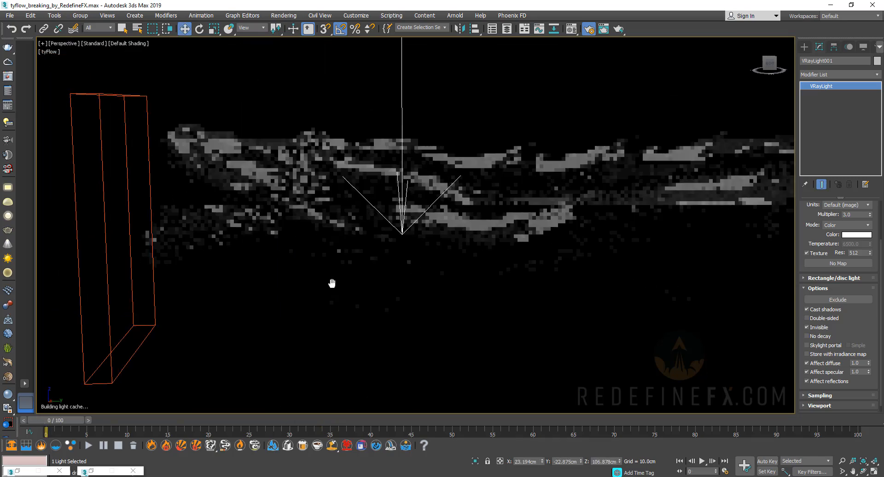
# - Close the reference video and position PhysCamera001 in front of the dragon in the four-viewport layout
pyautogui.moveTo(332, 282); pyautogui.dragTo(481, 206)
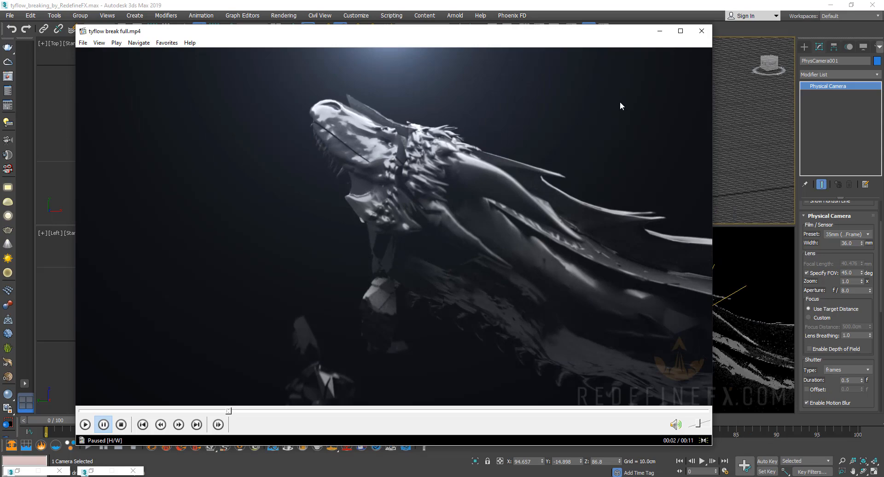
pyautogui.click(700, 31)
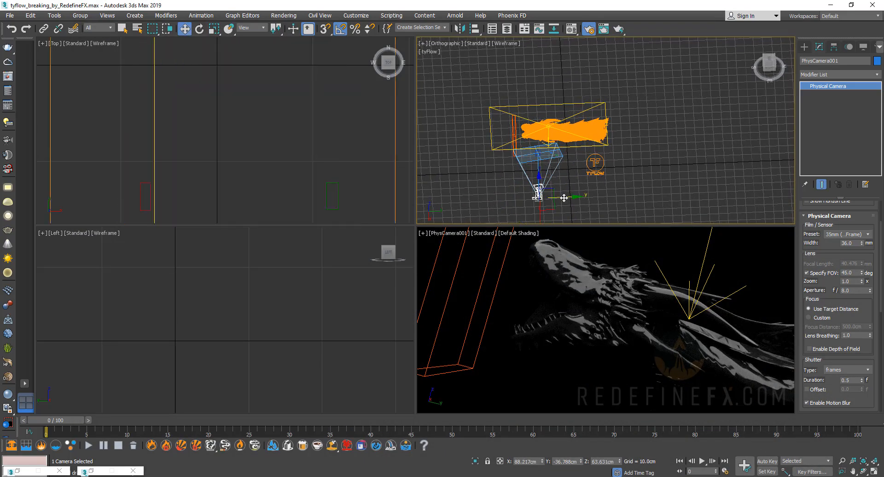
pyautogui.moveTo(538, 194); pyautogui.dragTo(555, 192)
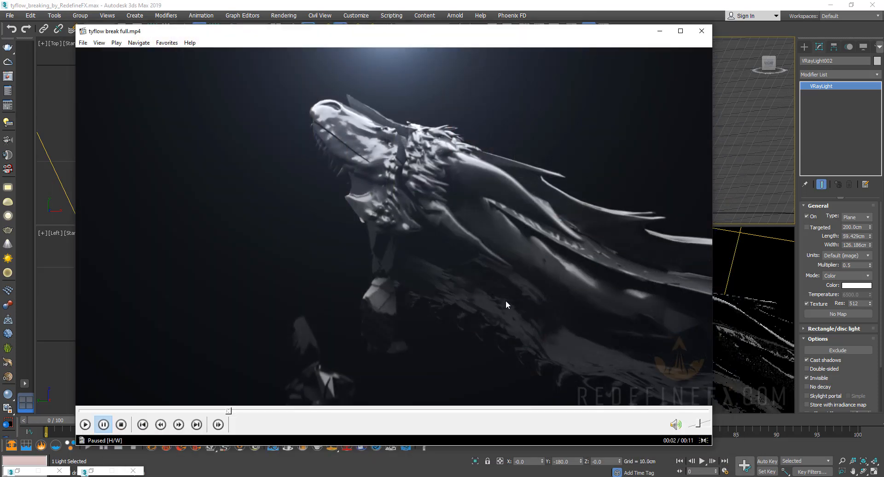
pyautogui.moveTo(602, 361)
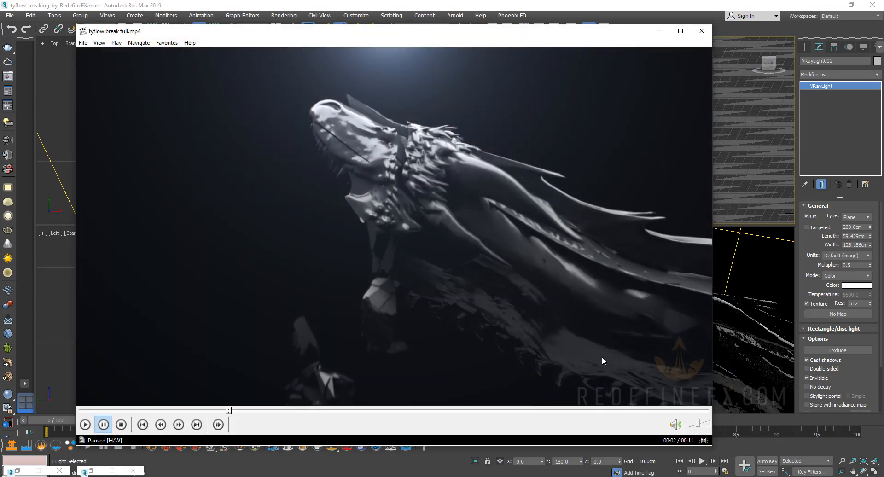
# - Close the reference video after adding the 0.5-multiplier VRayLight002 plane light
pyautogui.click(702, 31)
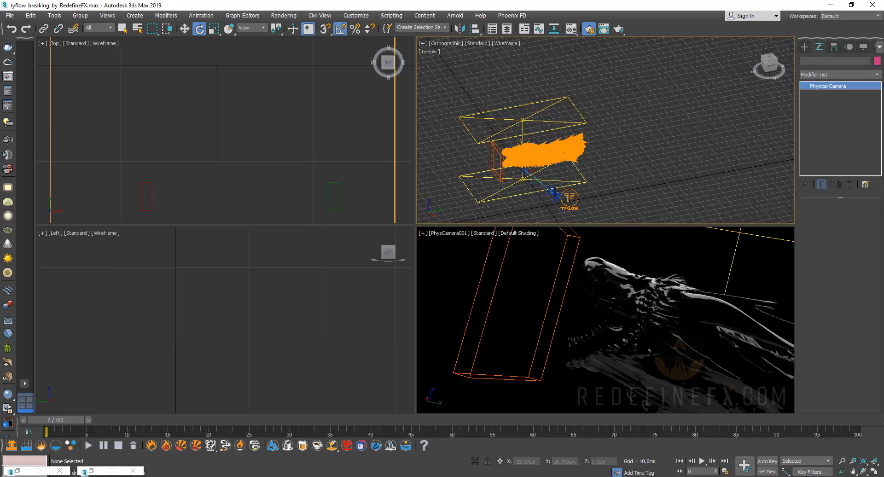
# - With Auto Key on, move PhysCamera001 to its end position at frame 100
pyautogui.click(553, 194)
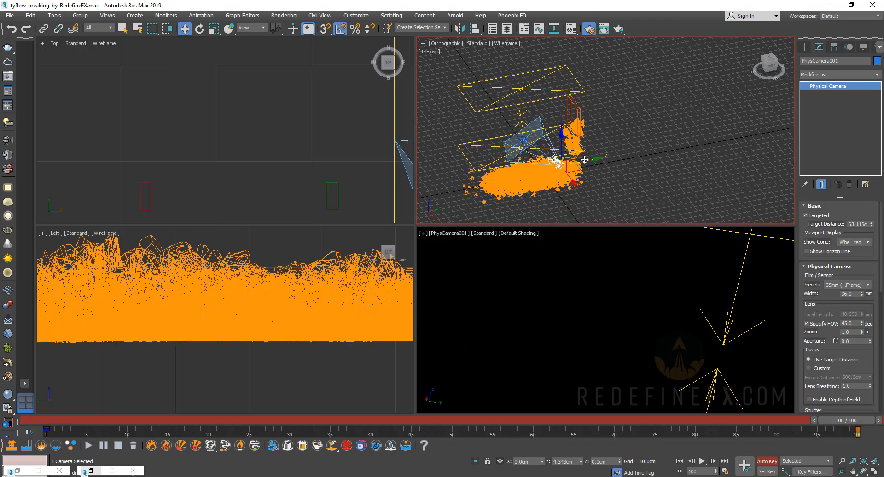
pyautogui.moveTo(585, 159); pyautogui.dragTo(543, 154)
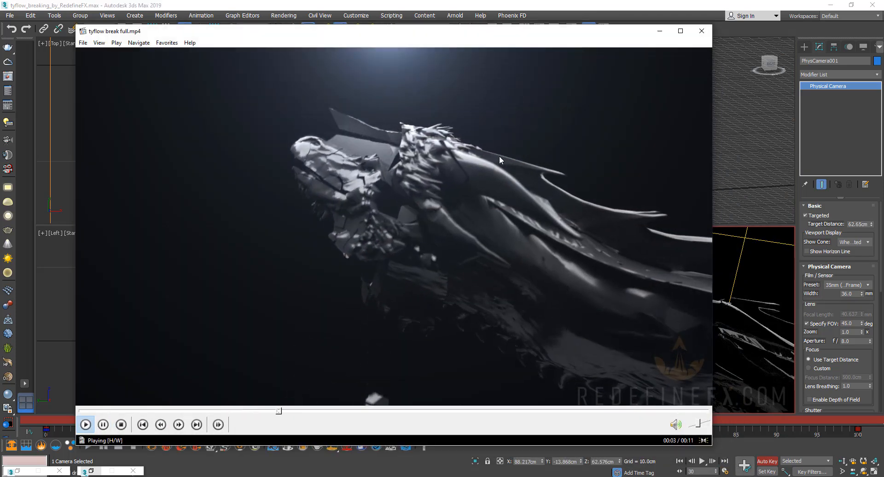
# - Pause tyflow break full.mp4 mid-shatter and switch over to After Effects
pyautogui.click(103, 424)
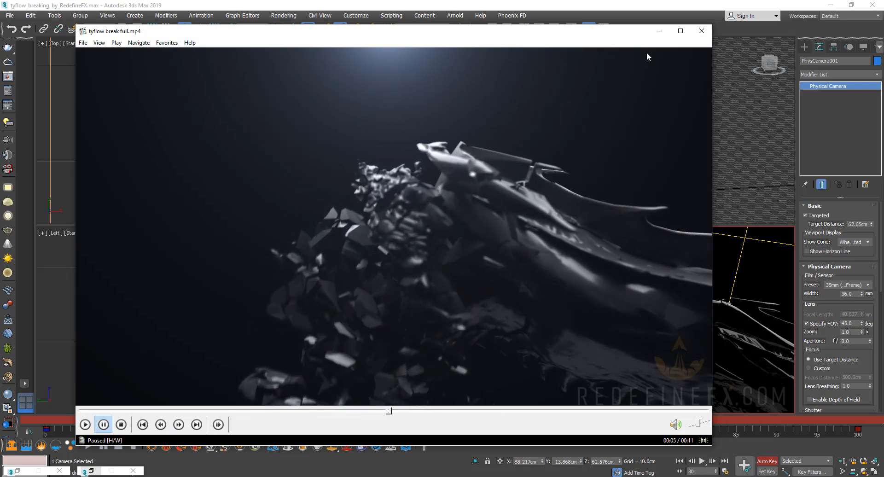
pyautogui.click(701, 31)
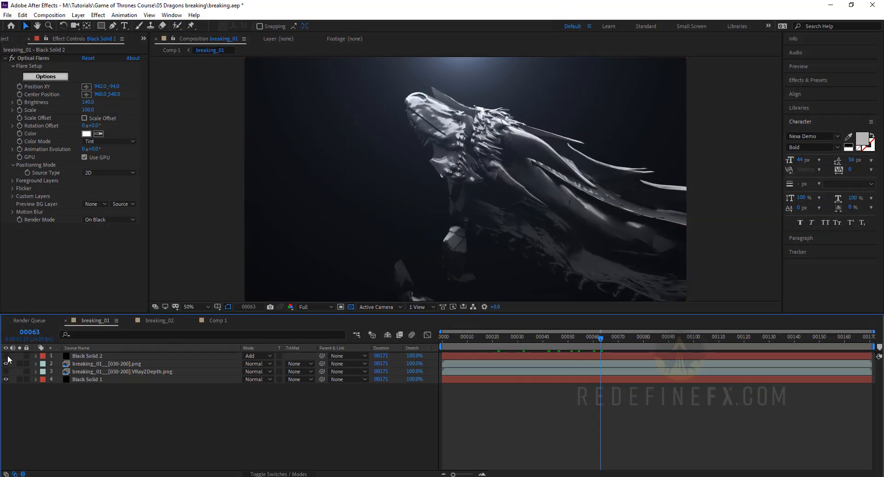
# - Steepen the dragon render's Curves graph to brighten it, then select the Black Solid 2 flare layer
pyautogui.click(106, 363)
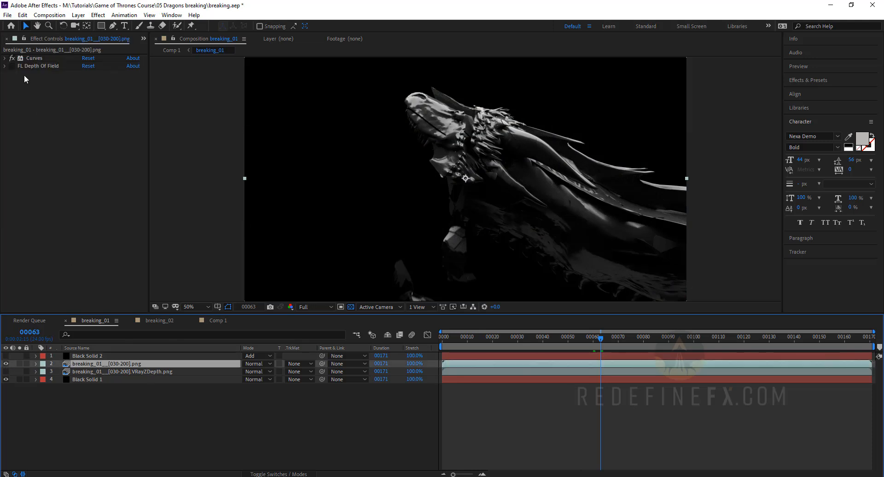
pyautogui.click(189, 306)
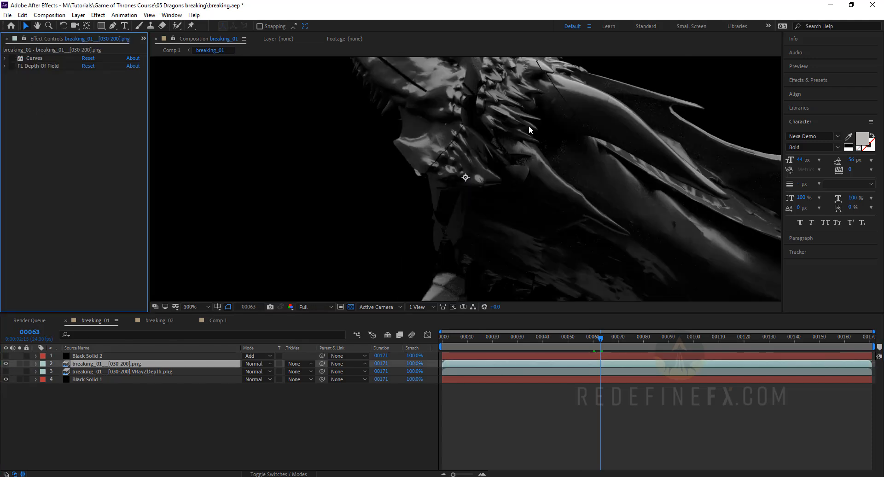
pyautogui.click(190, 306)
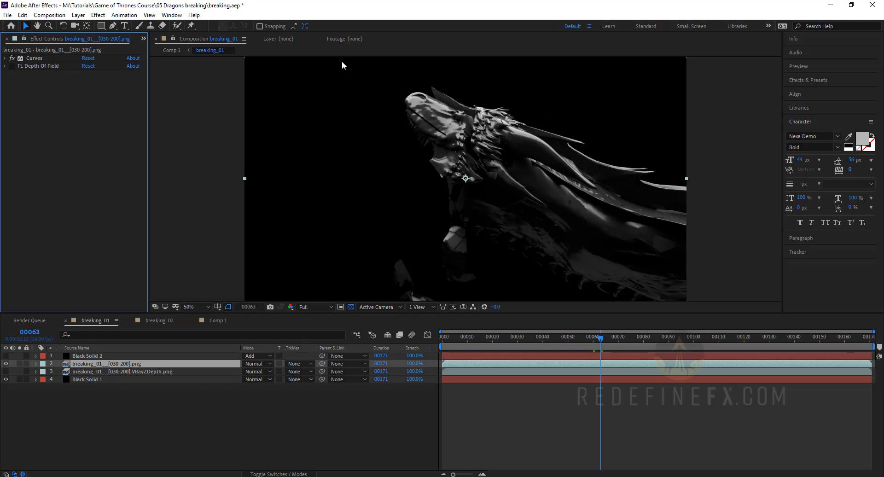
pyautogui.click(4, 58)
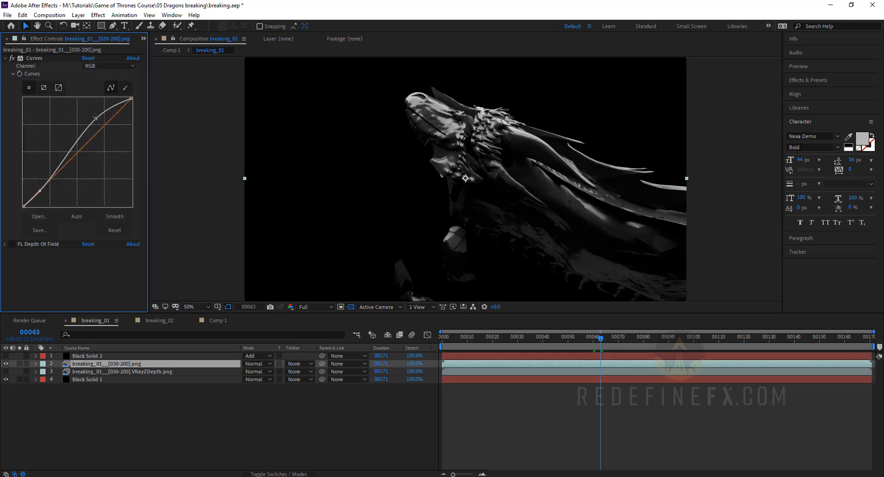
pyautogui.moveTo(94, 117); pyautogui.dragTo(112, 100)
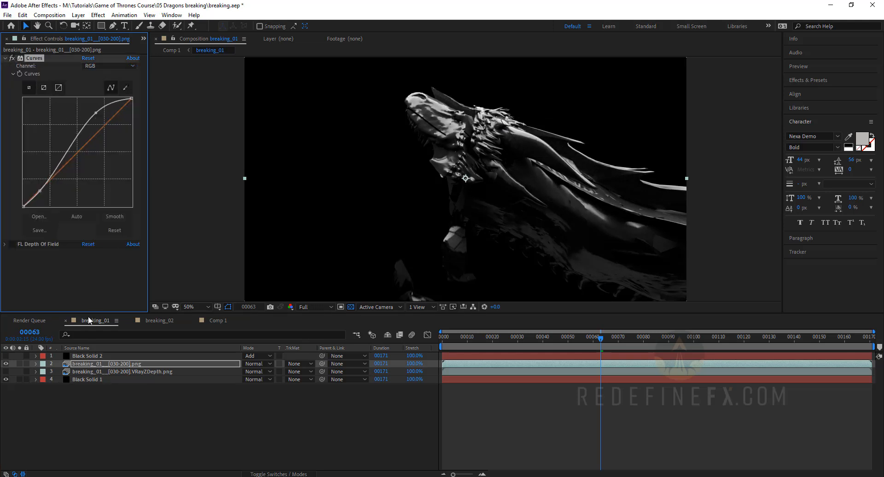
pyautogui.click(88, 356)
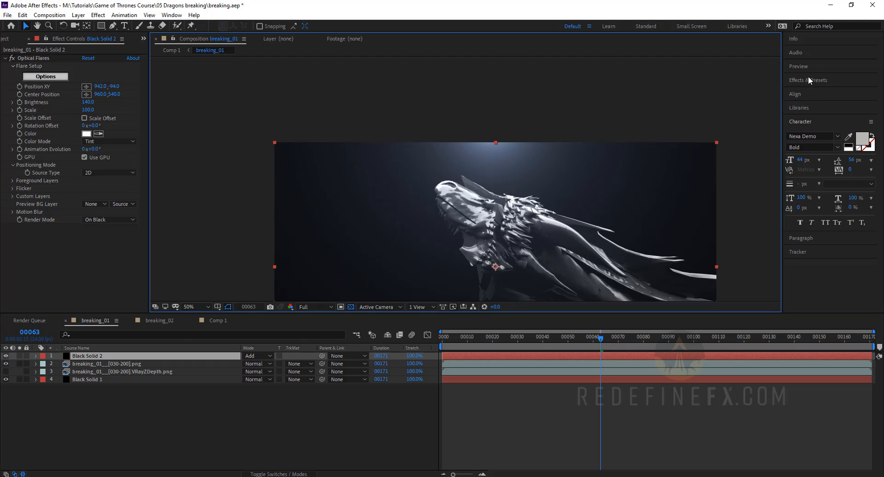
# - Keep the flare layer on Add, review the Optical Flares Glow lens objects and confirm the settings
pyautogui.click(807, 81)
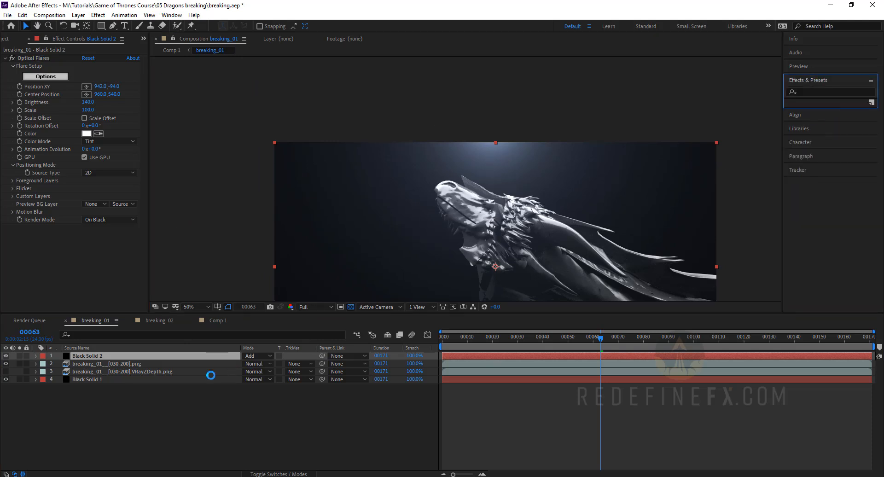
pyautogui.click(257, 356)
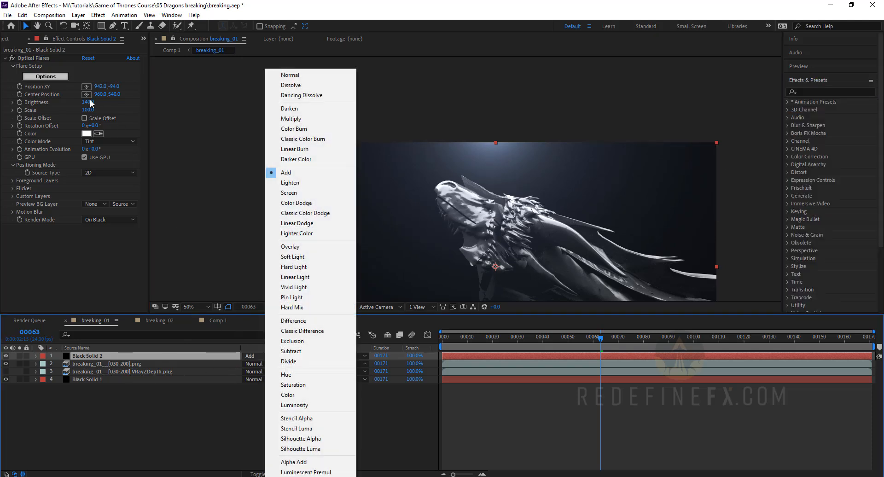
pyautogui.click(285, 172)
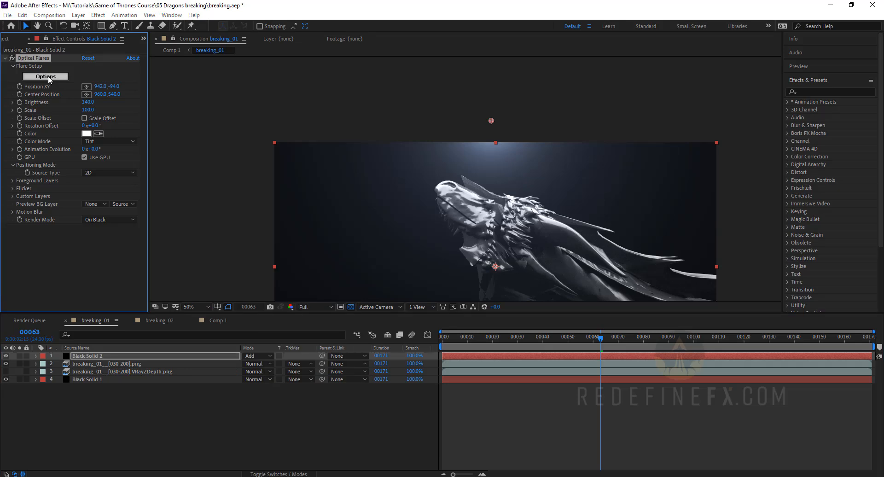
pyautogui.click(45, 76)
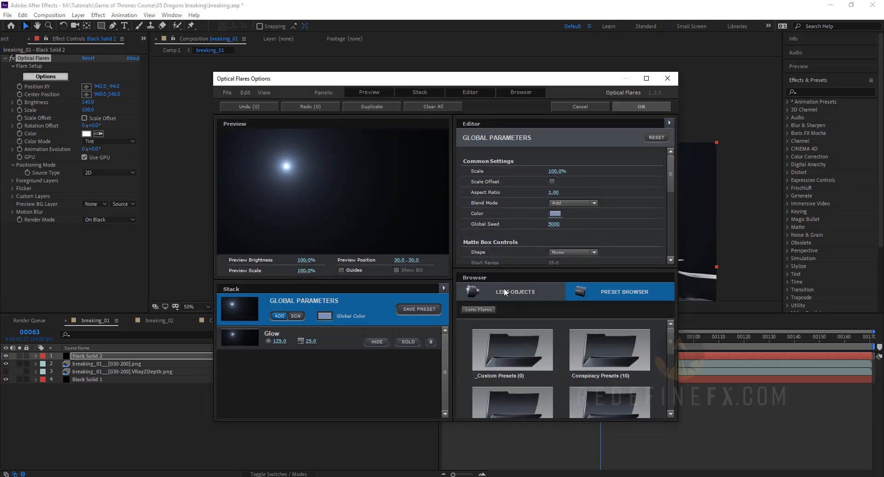
pyautogui.click(510, 292)
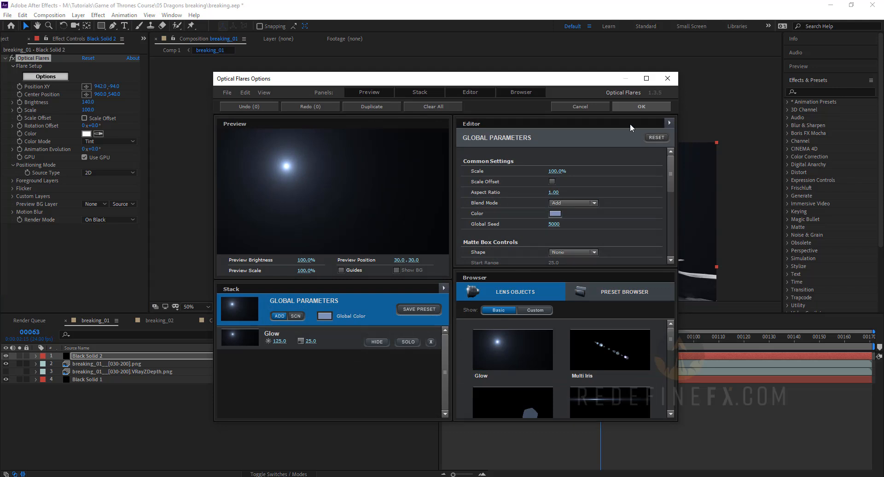
pyautogui.click(641, 106)
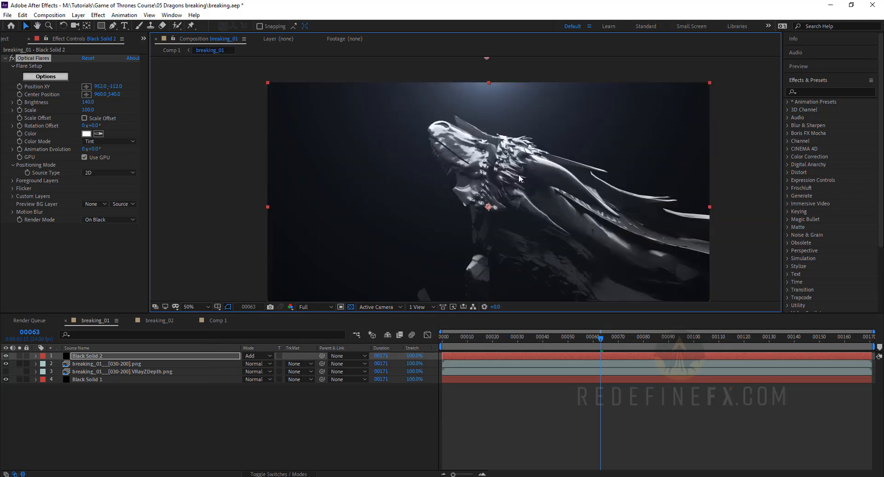
pyautogui.moveTo(475, 138)
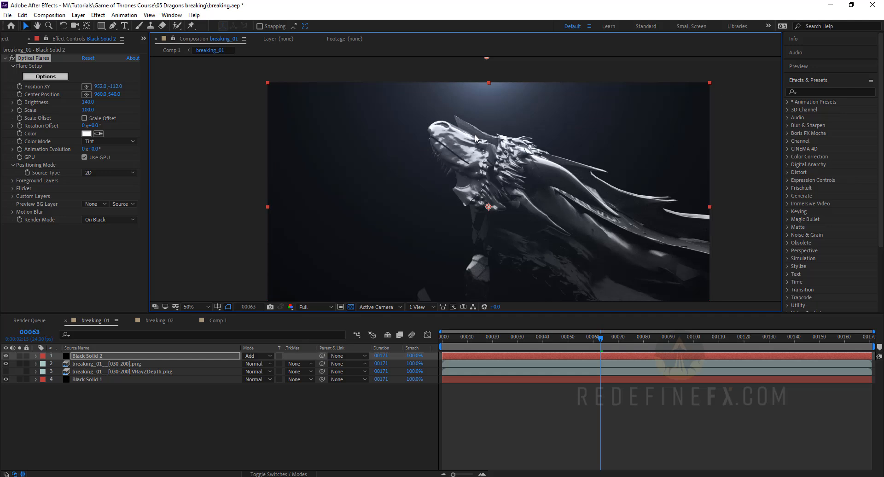
pyautogui.click(714, 337)
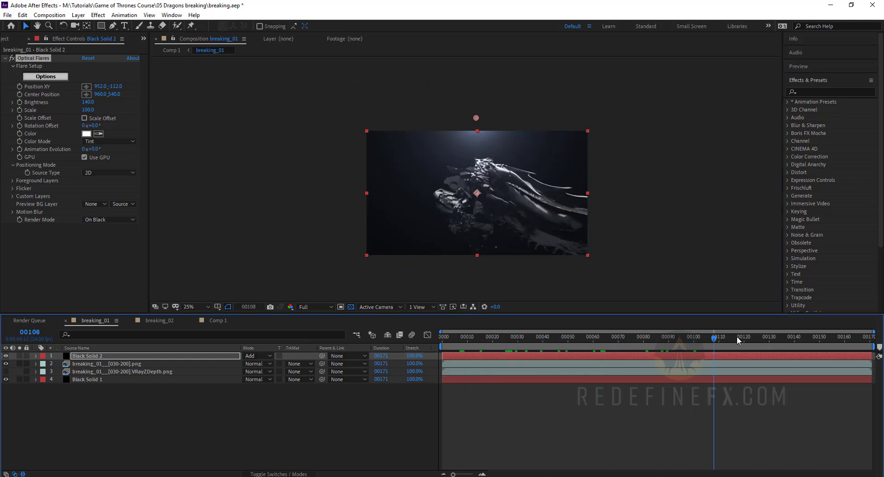
pyautogui.click(807, 337)
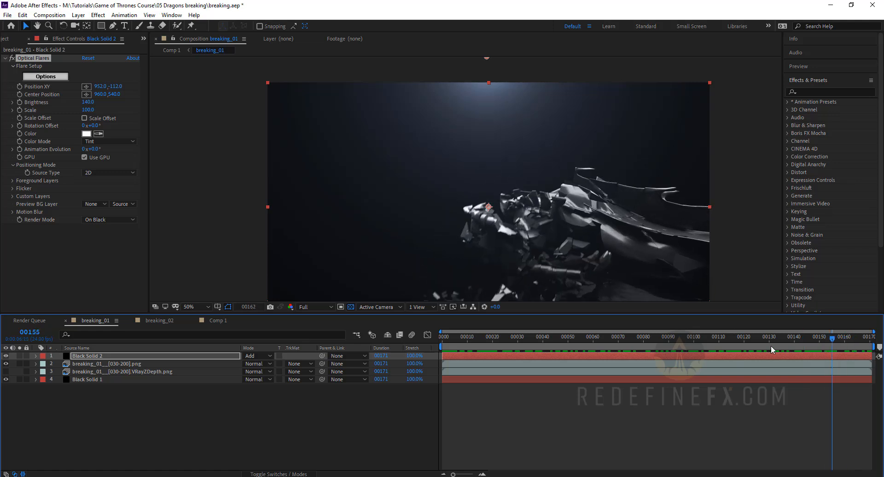
pyautogui.click(604, 337)
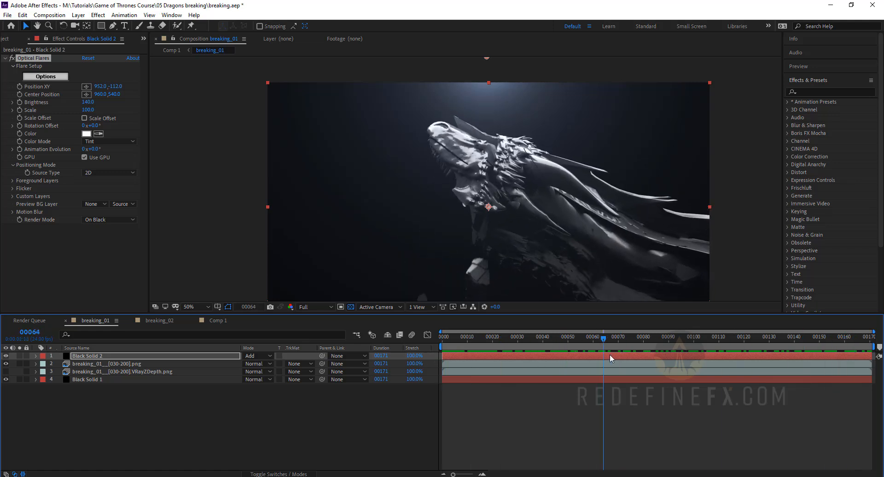
pyautogui.click(448, 337)
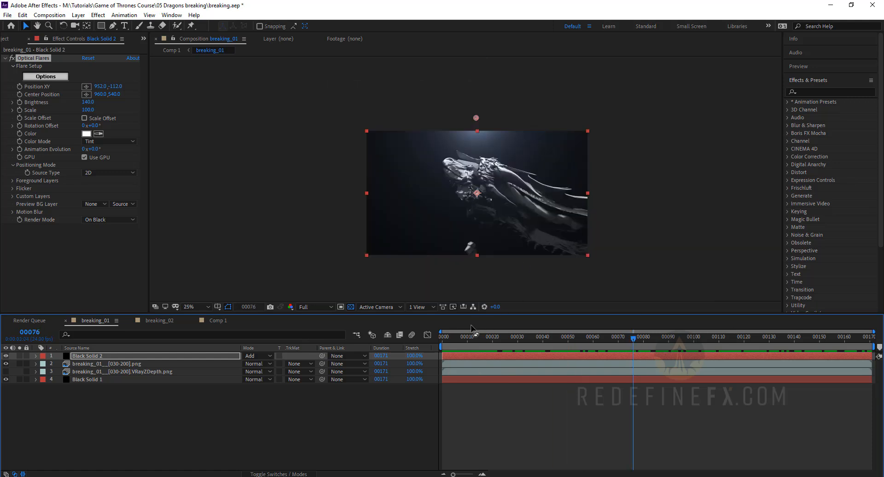
pyautogui.click(754, 337)
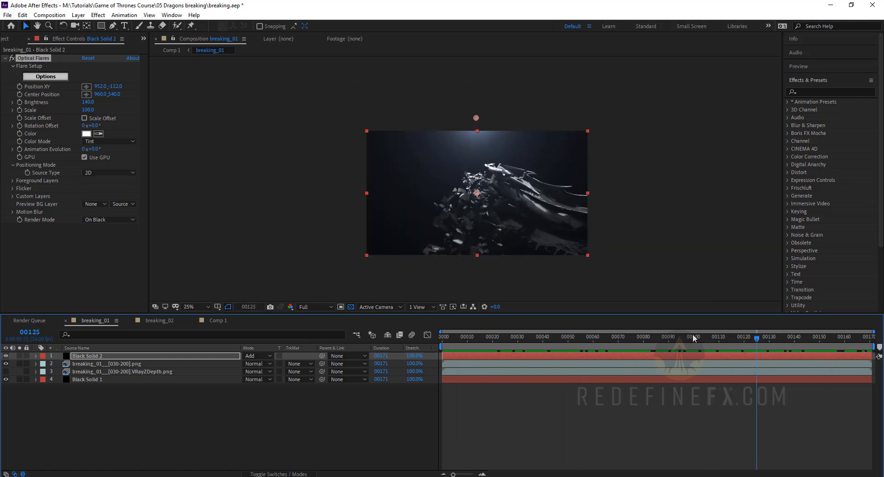
pyautogui.click(581, 337)
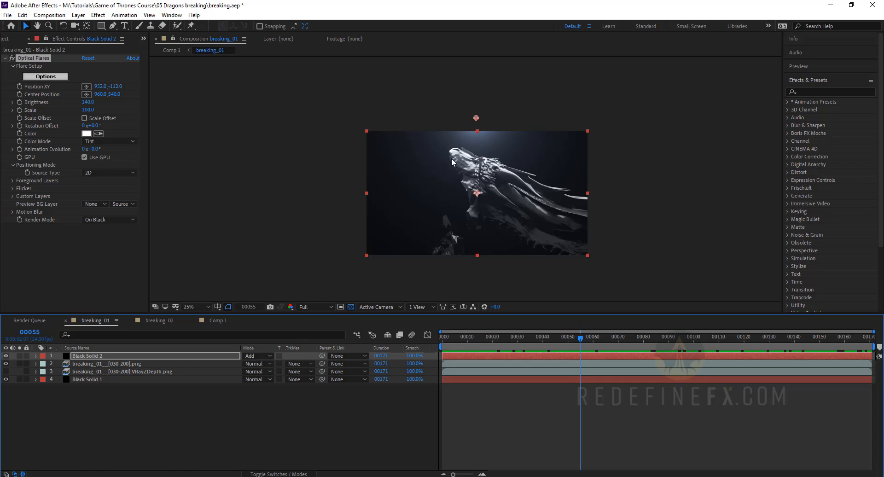
pyautogui.moveTo(479, 195)
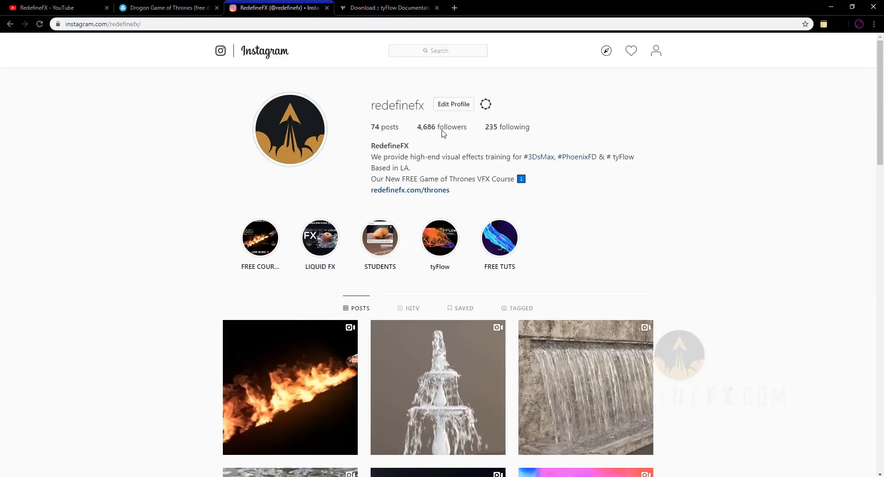
pyautogui.moveTo(380, 108)
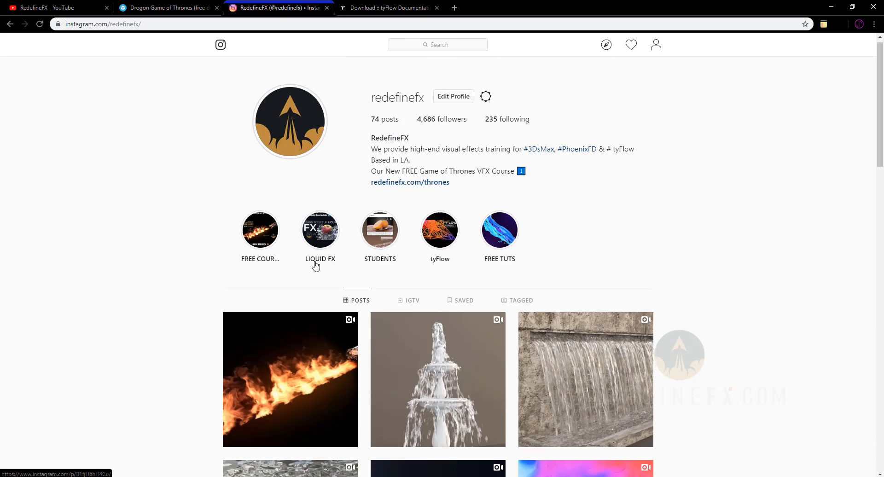
# - Scroll the RedefineFX Instagram profile to show its story highlights and posts
pyautogui.scroll(3)
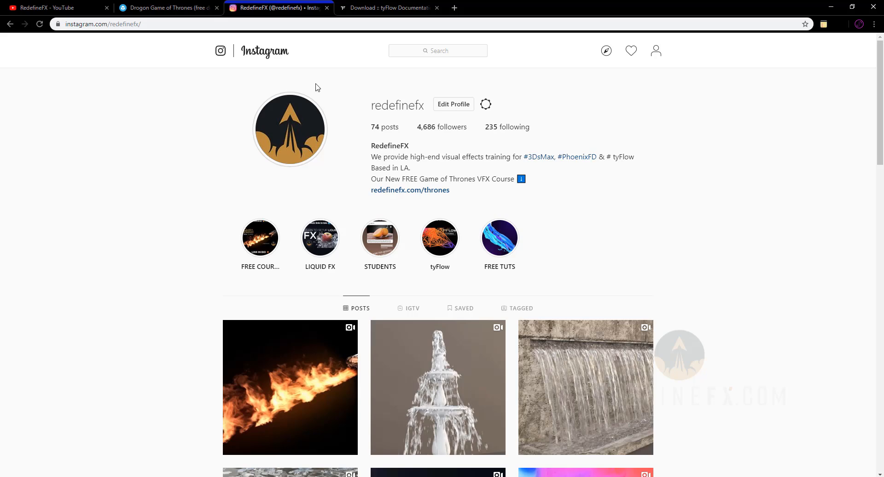
pyautogui.moveTo(304, 63)
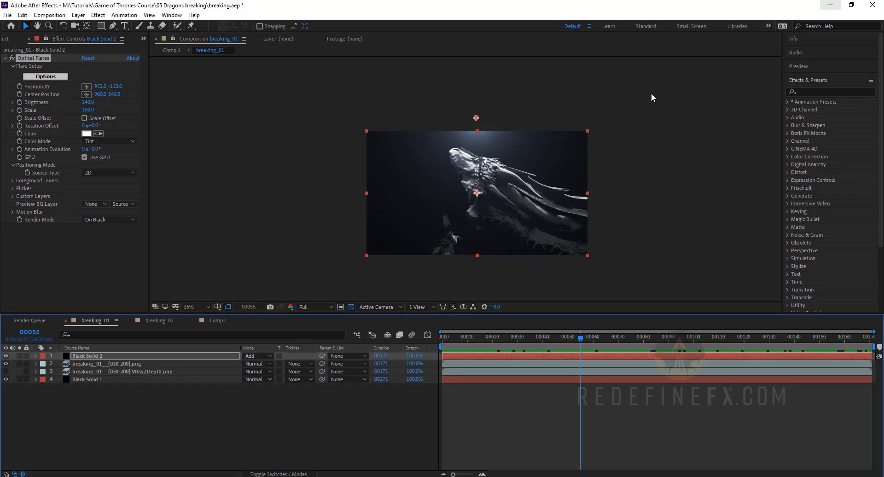
# - Scrub the comp from the intact dragon near the start to frame 78 as it begins shattering
pyautogui.click(455, 337)
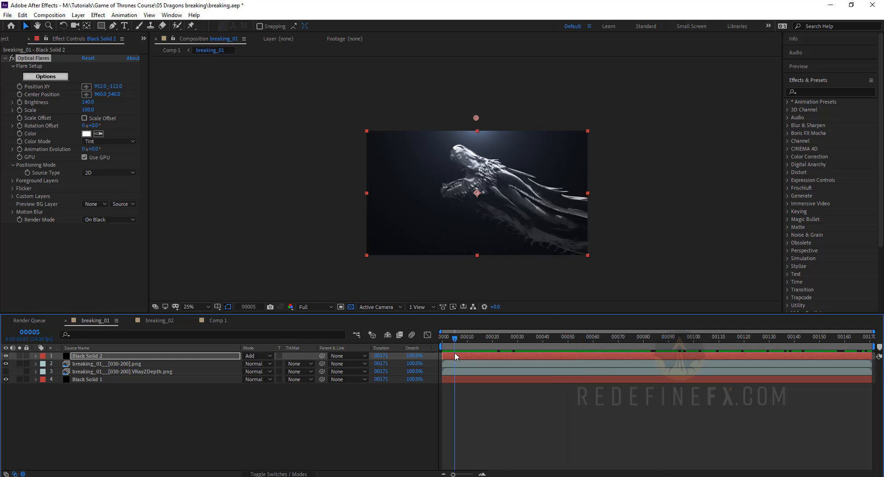
pyautogui.click(637, 337)
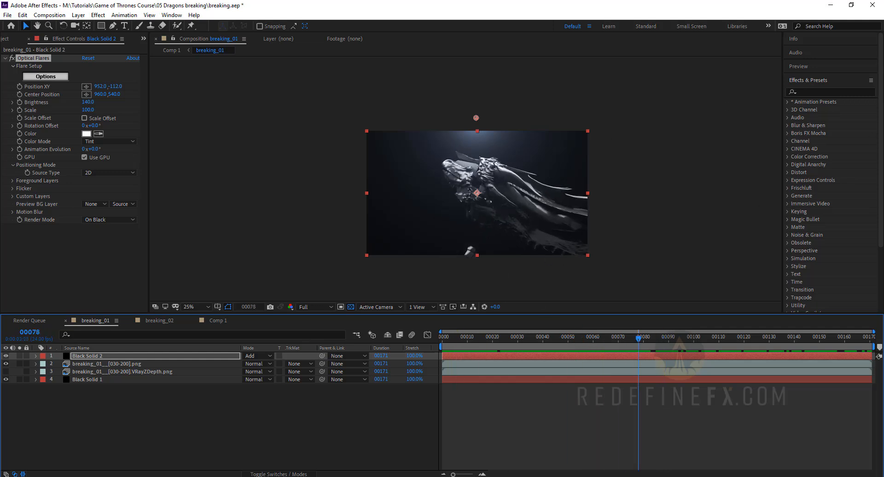